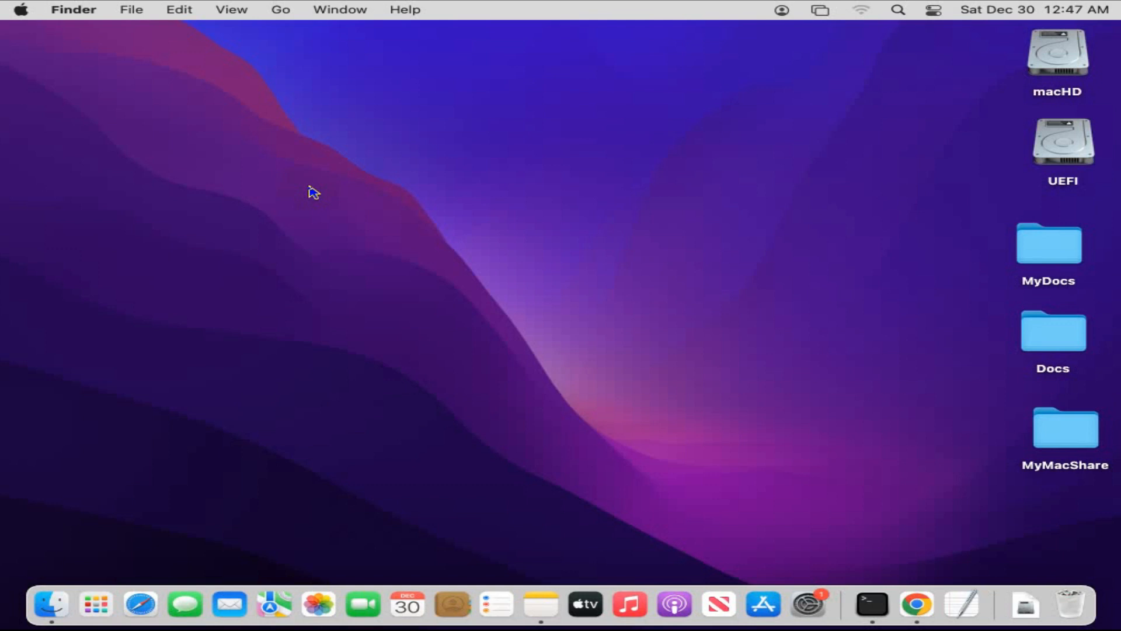
- Launch Safari, go to Google and enter "microsoft 365" in the search box
{"action": "left_click", "coordinate": [252, 304]}
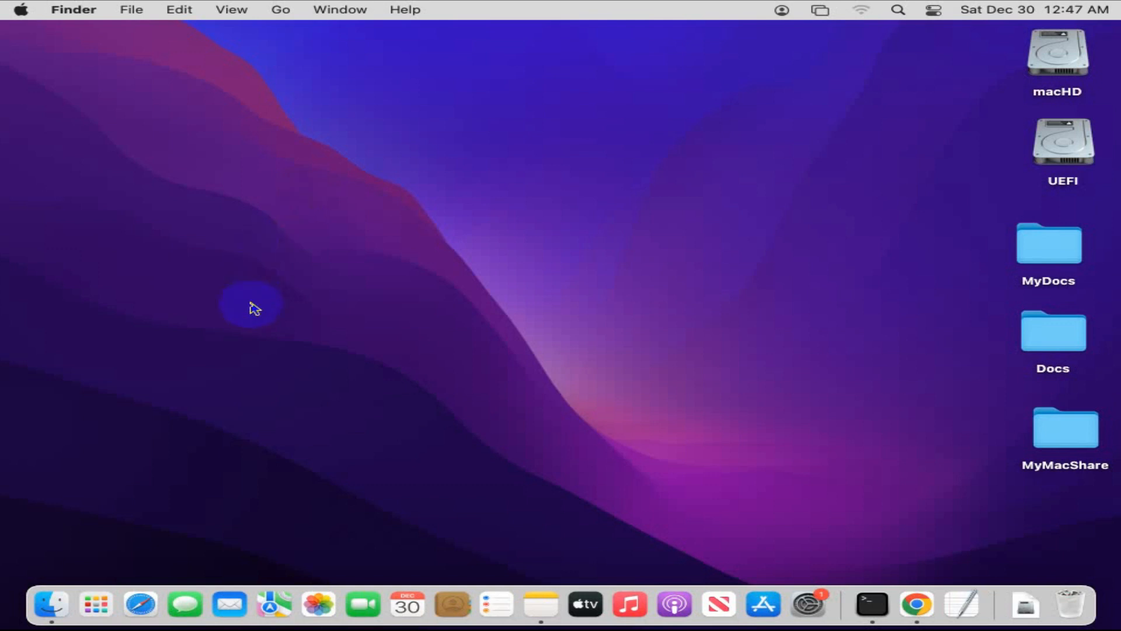
{"action": "mouse_move", "coordinate": [127, 554]}
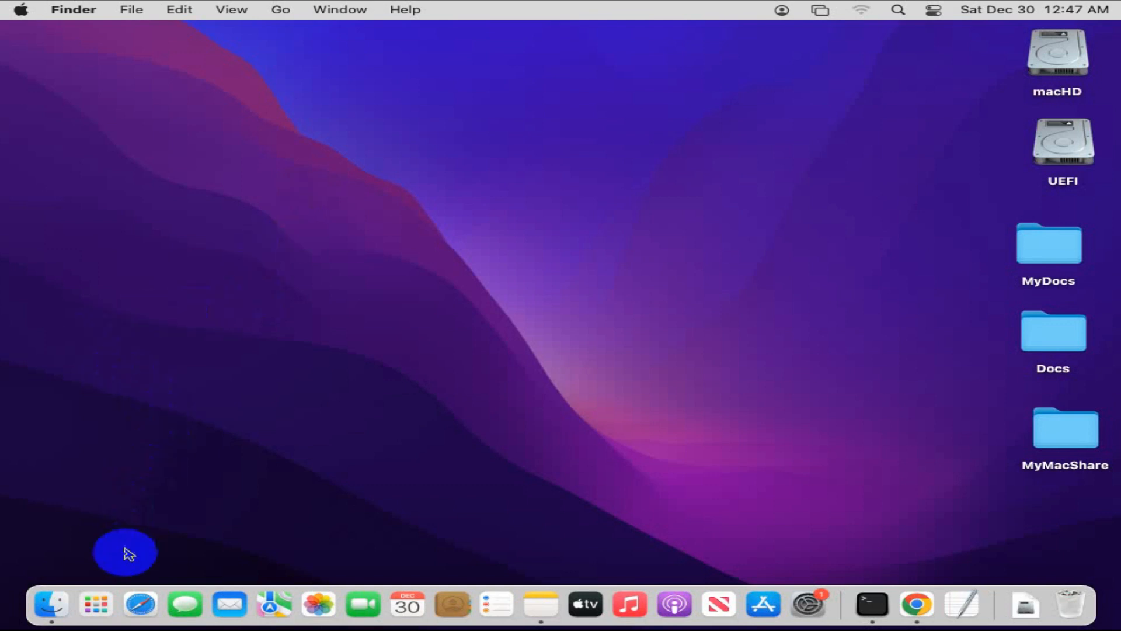
{"action": "mouse_move", "coordinate": [140, 603]}
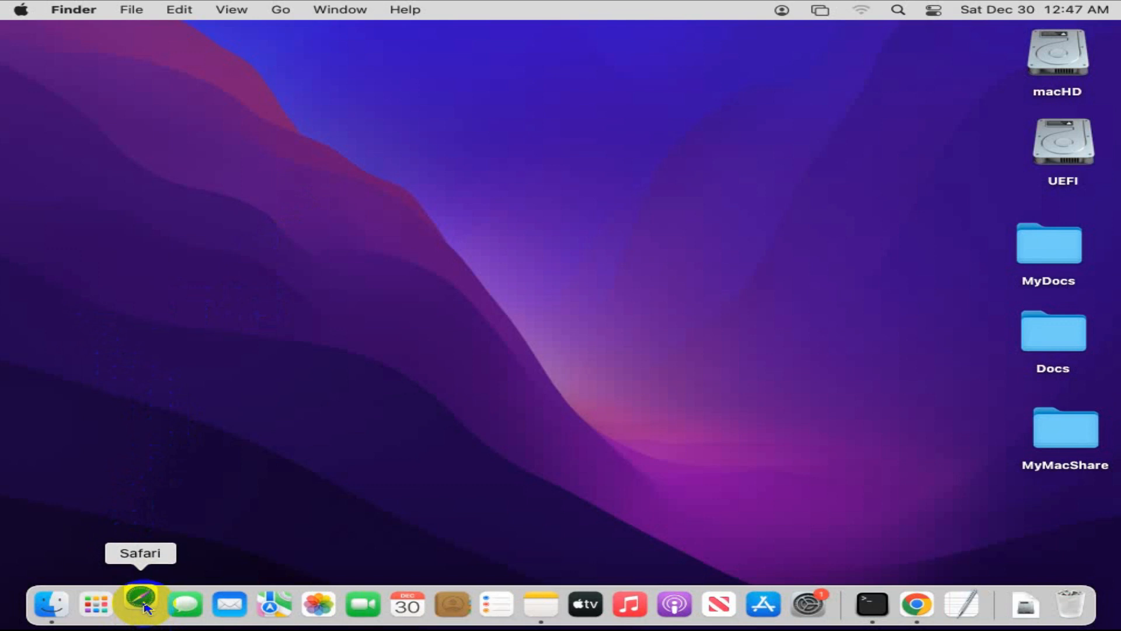
{"action": "left_click", "coordinate": [141, 604]}
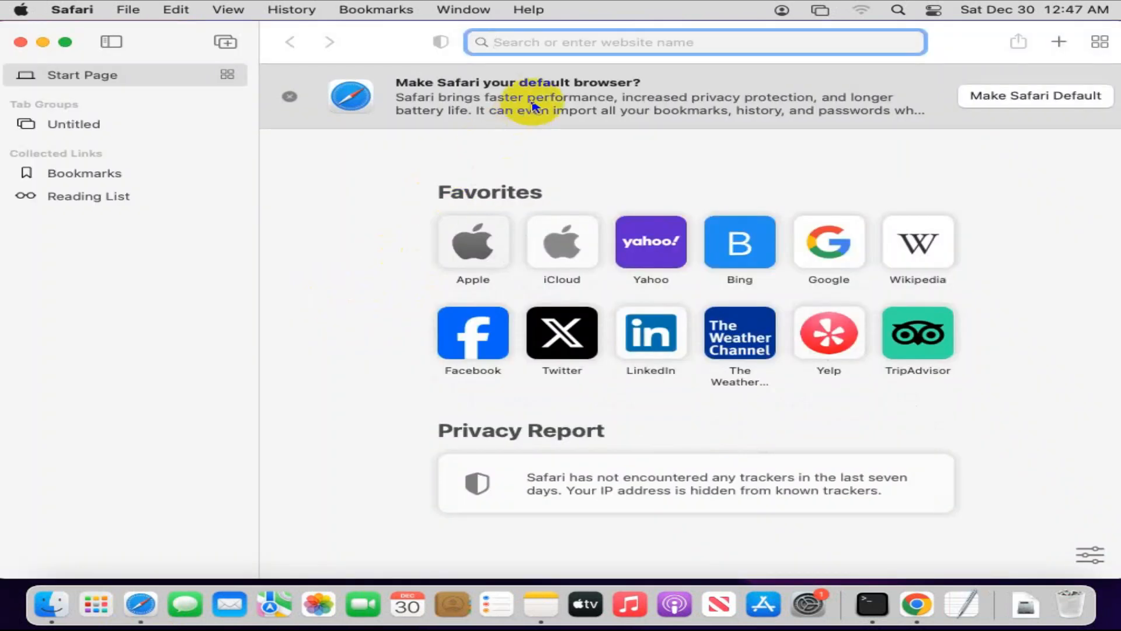
{"action": "mouse_move", "coordinate": [413, 191]}
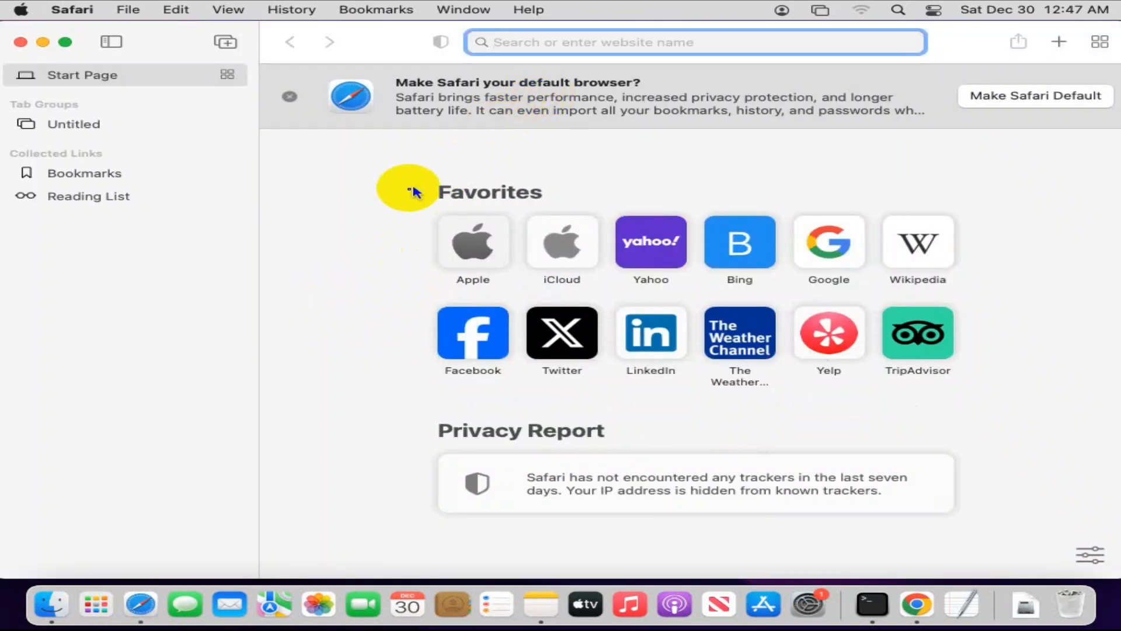
{"action": "mouse_move", "coordinate": [754, 146]}
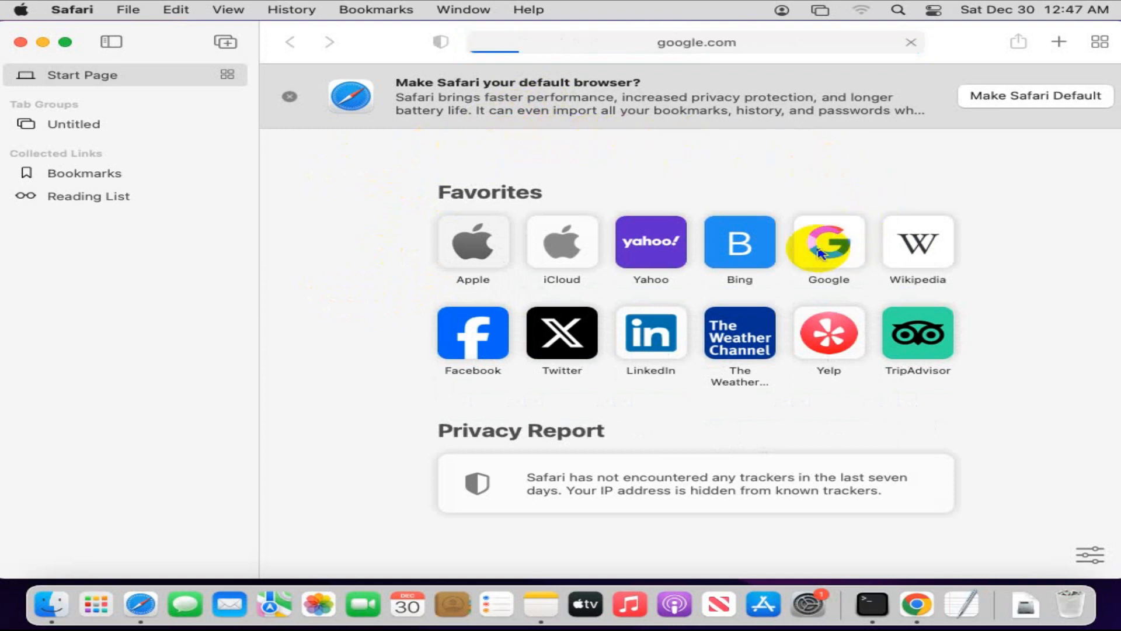
{"action": "left_click", "coordinate": [827, 241]}
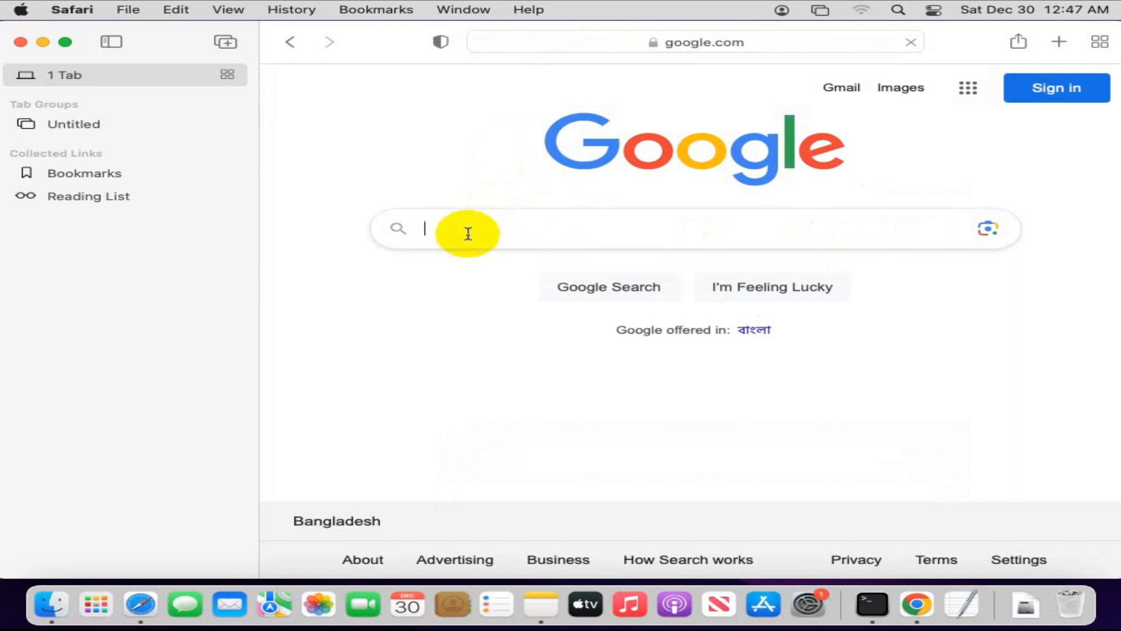
{"action": "type", "text": "microsoft"}
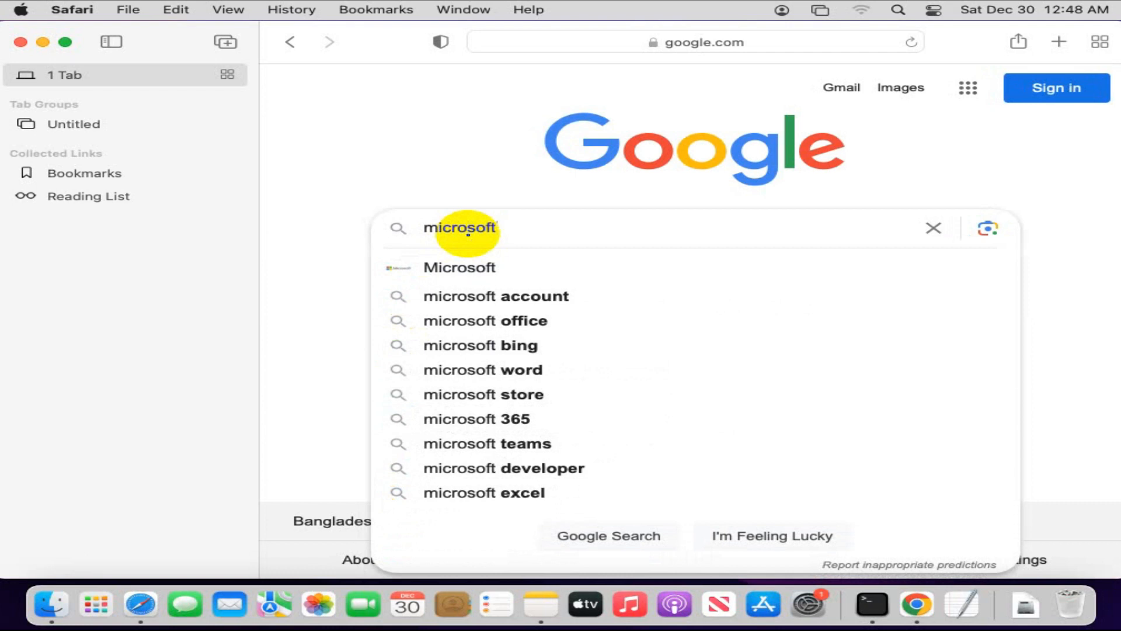
{"action": "type", "text": "365"}
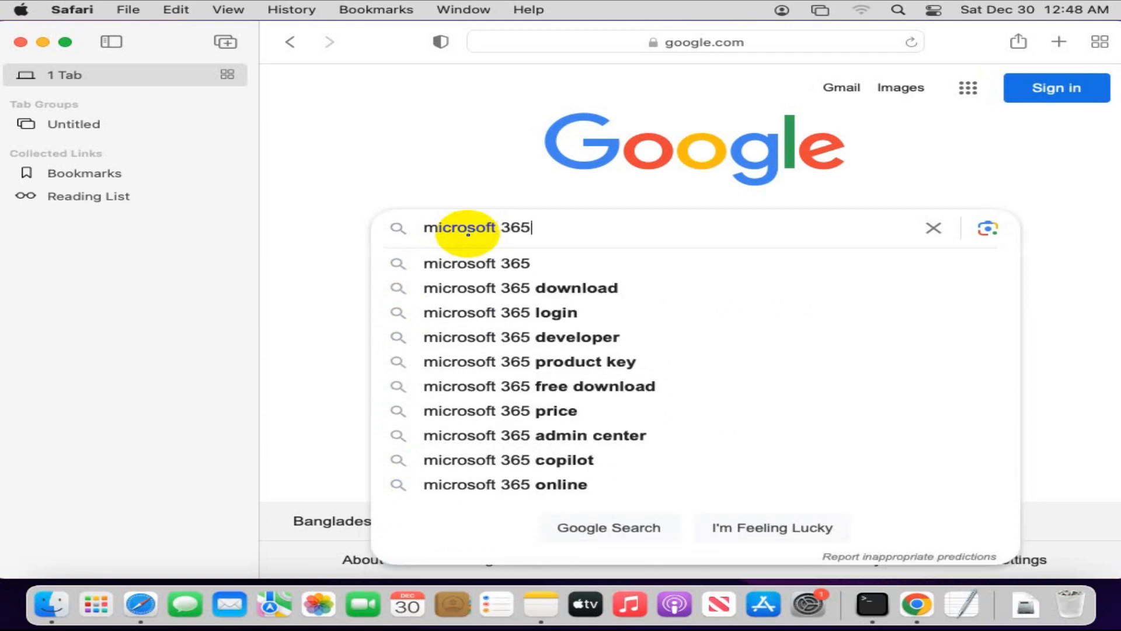
{"action": "mouse_move", "coordinate": [482, 322]}
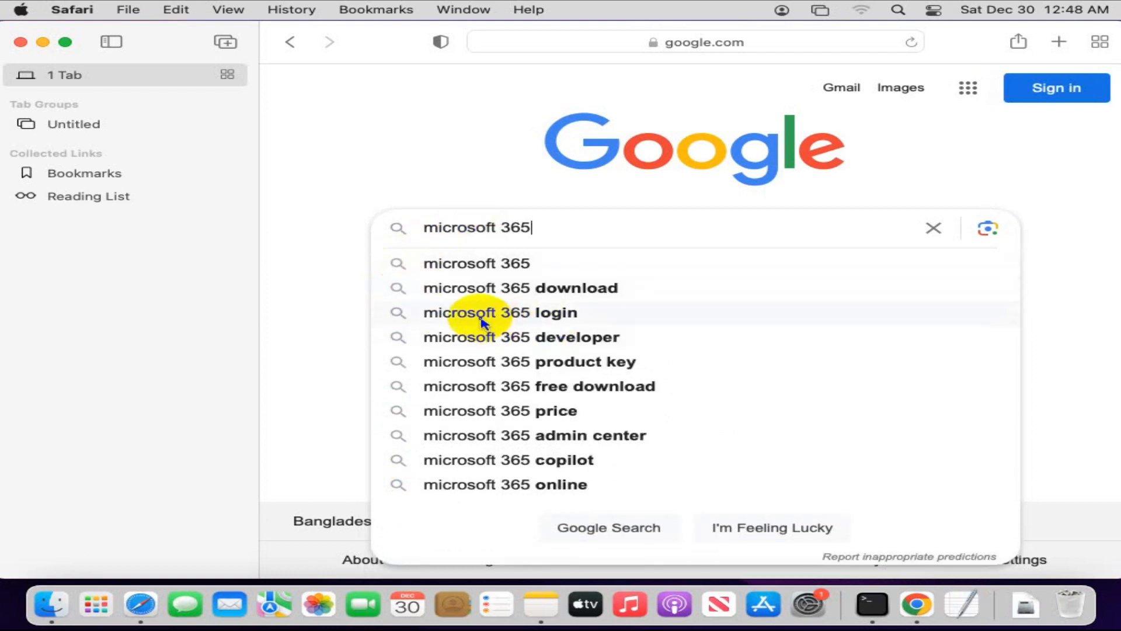
{"action": "mouse_move", "coordinate": [536, 315]}
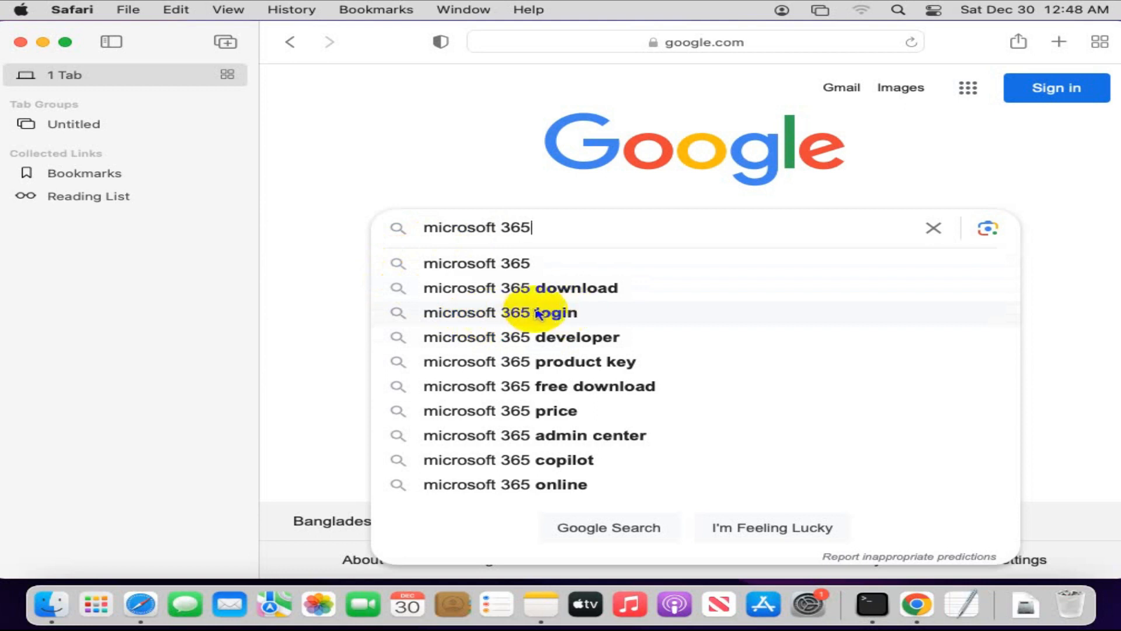
- Search "microsoft 365 login" and open the Microsoft 365: Login result at office.com
{"action": "left_click", "coordinate": [501, 313]}
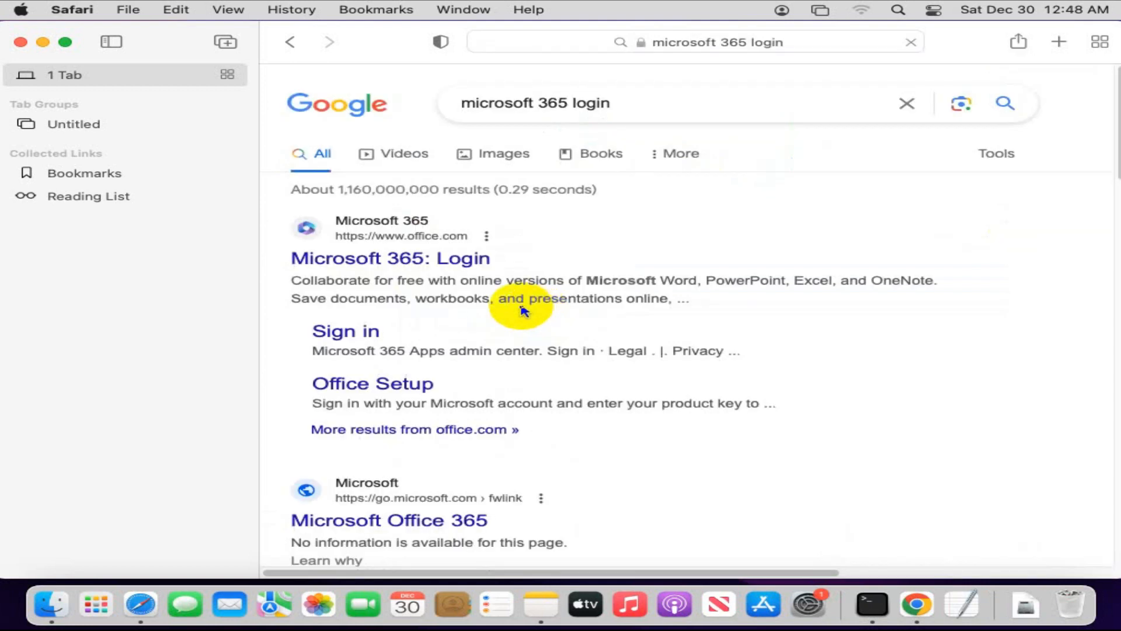
{"action": "mouse_move", "coordinate": [350, 258]}
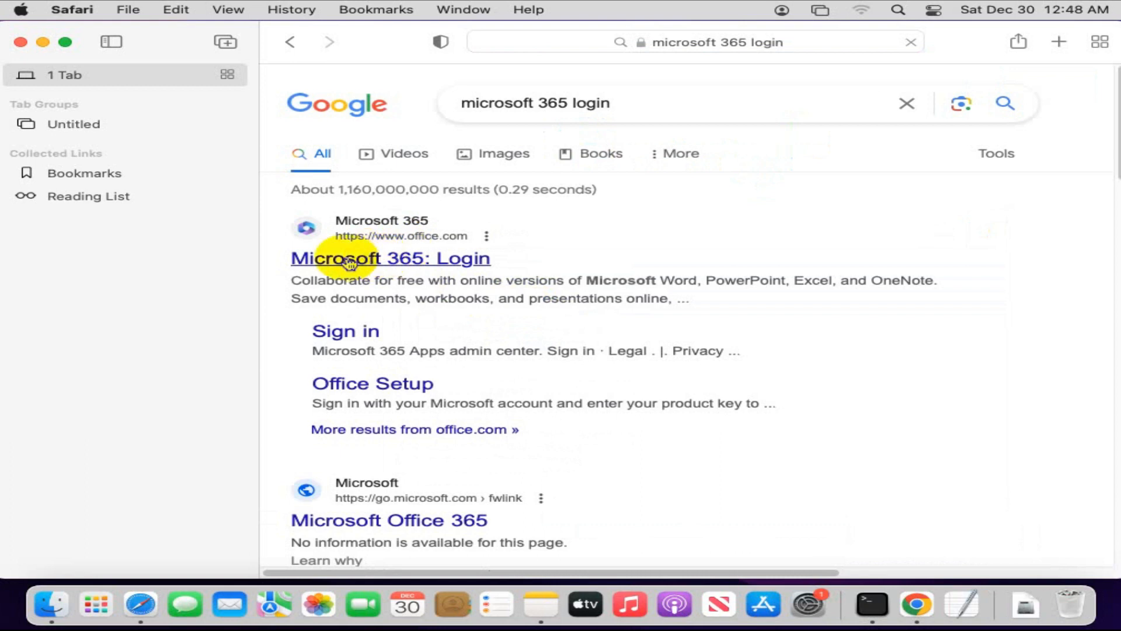
{"action": "mouse_move", "coordinate": [432, 268]}
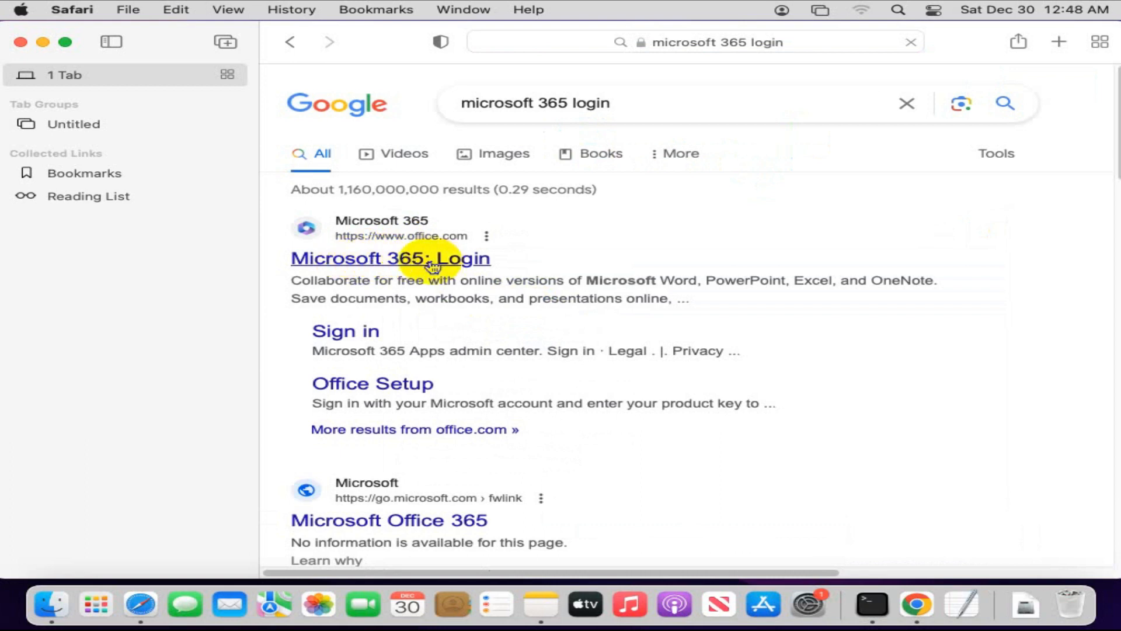
{"action": "left_click", "coordinate": [390, 258]}
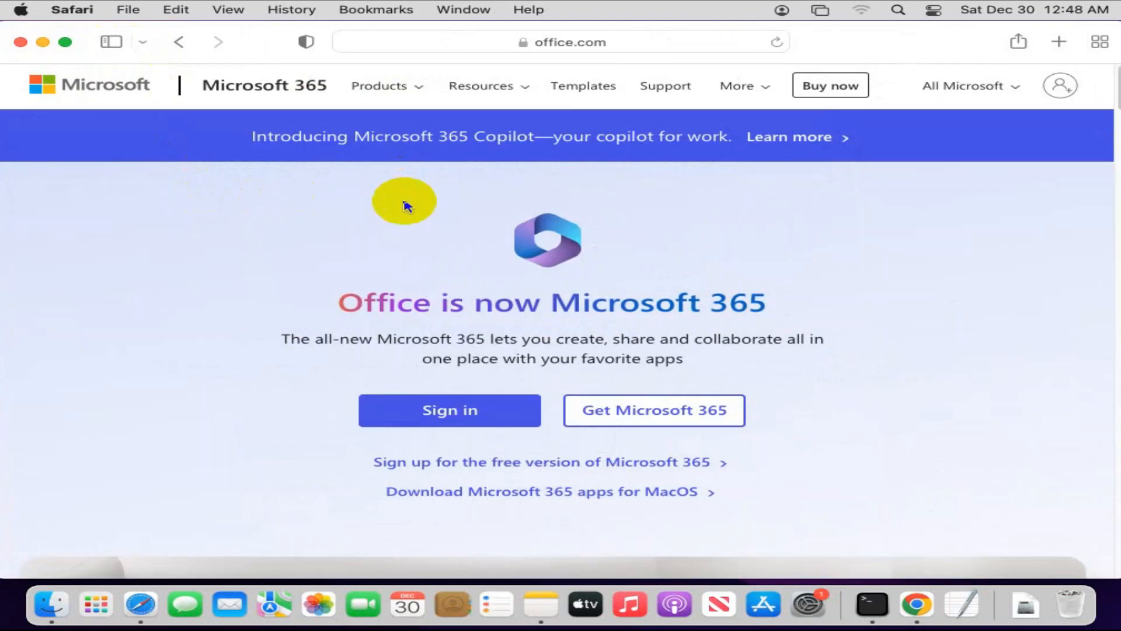
{"action": "mouse_move", "coordinate": [421, 339]}
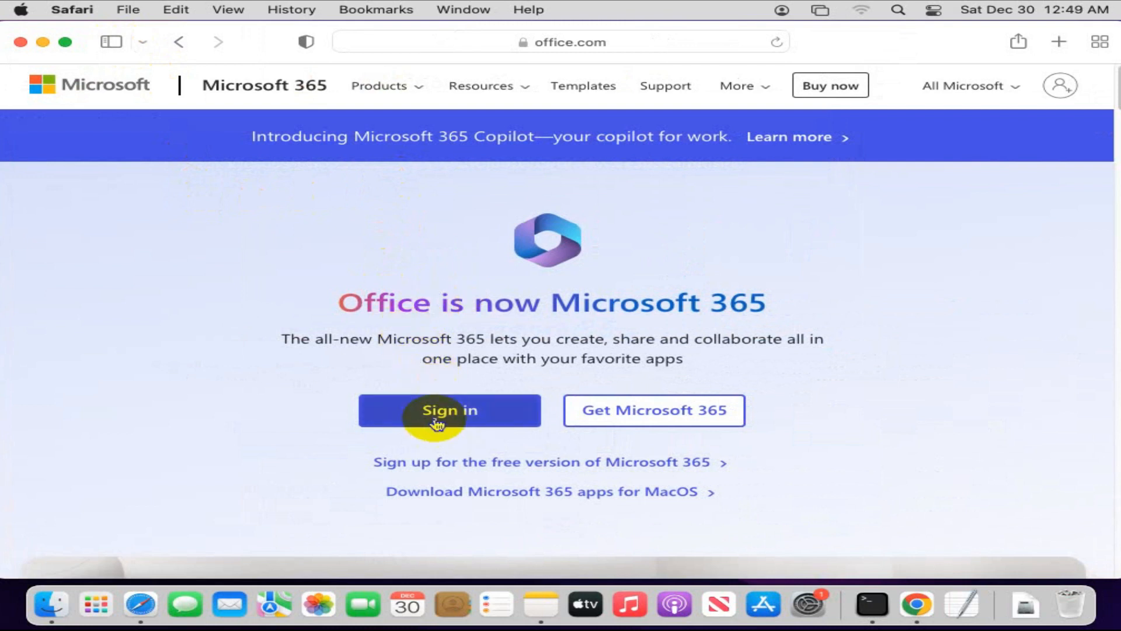
{"action": "mouse_move", "coordinate": [545, 462]}
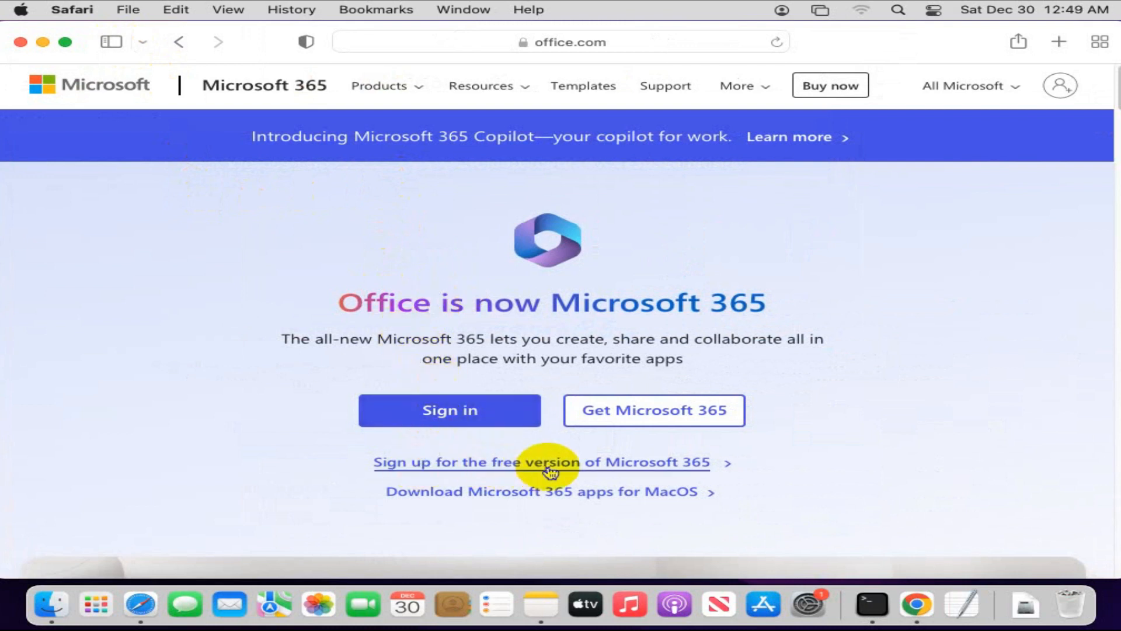
{"action": "mouse_move", "coordinate": [658, 465]}
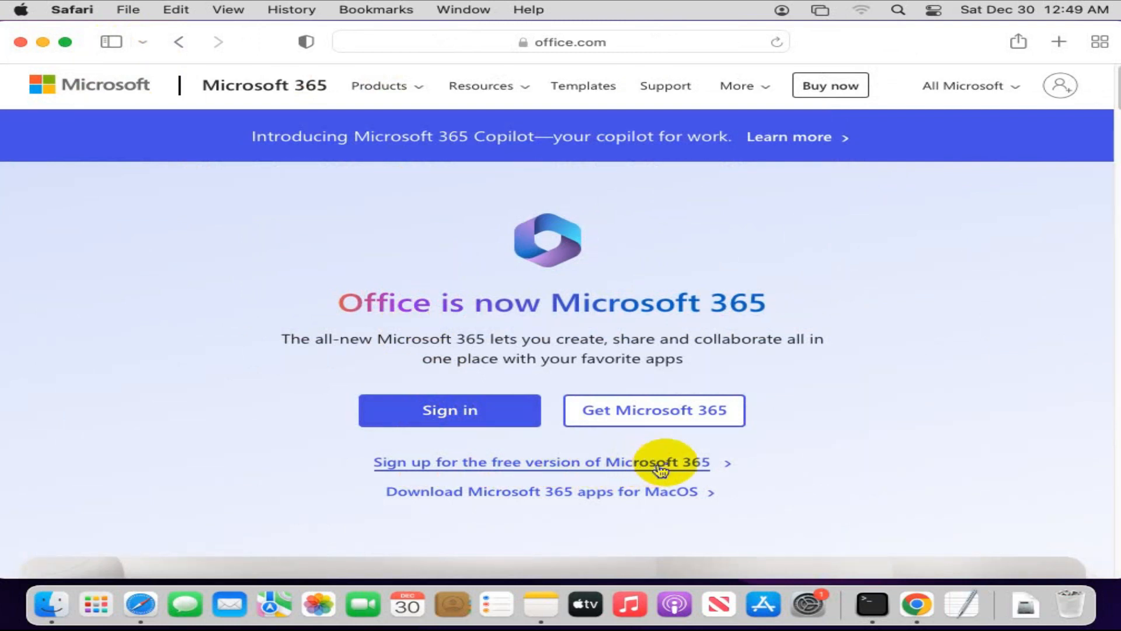
{"action": "mouse_move", "coordinate": [384, 229]}
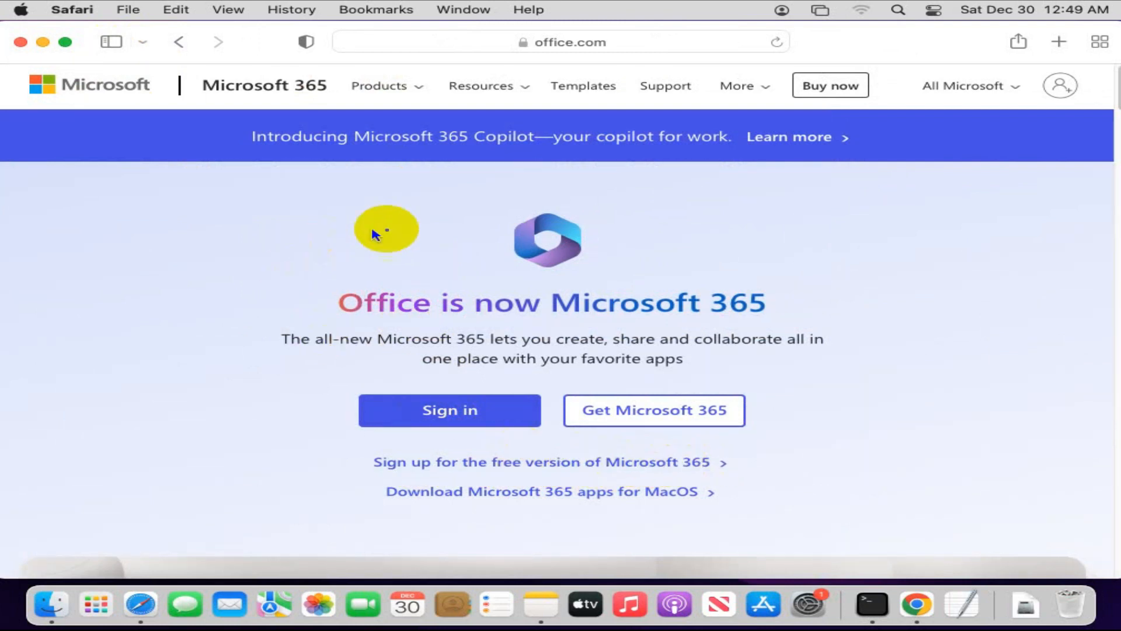
{"action": "mouse_move", "coordinate": [448, 410]}
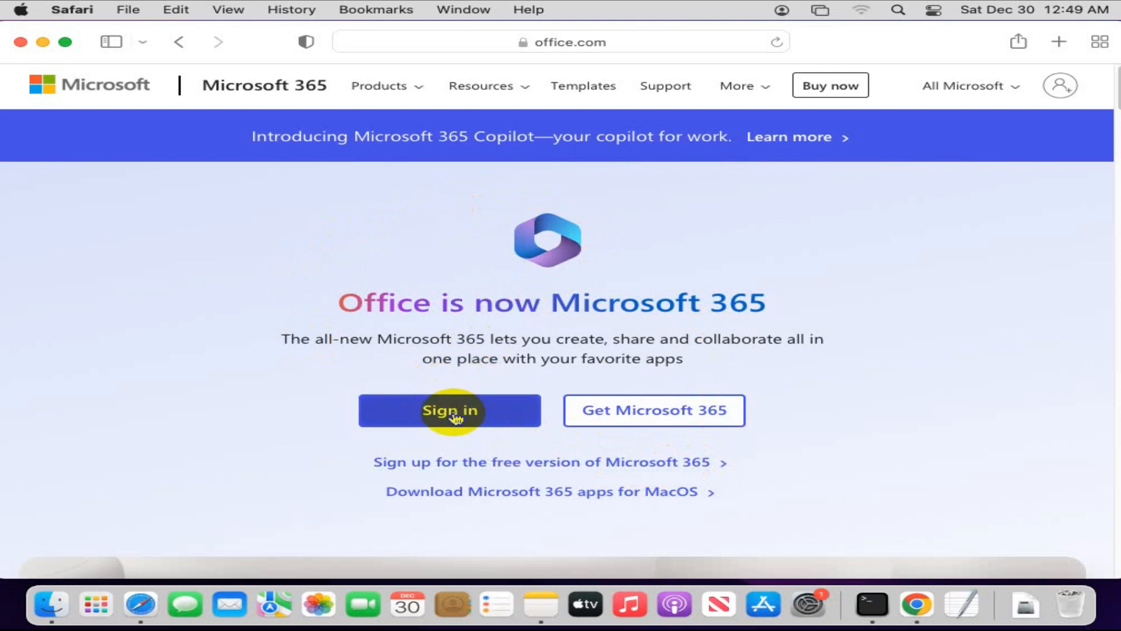
{"action": "left_click", "coordinate": [449, 410]}
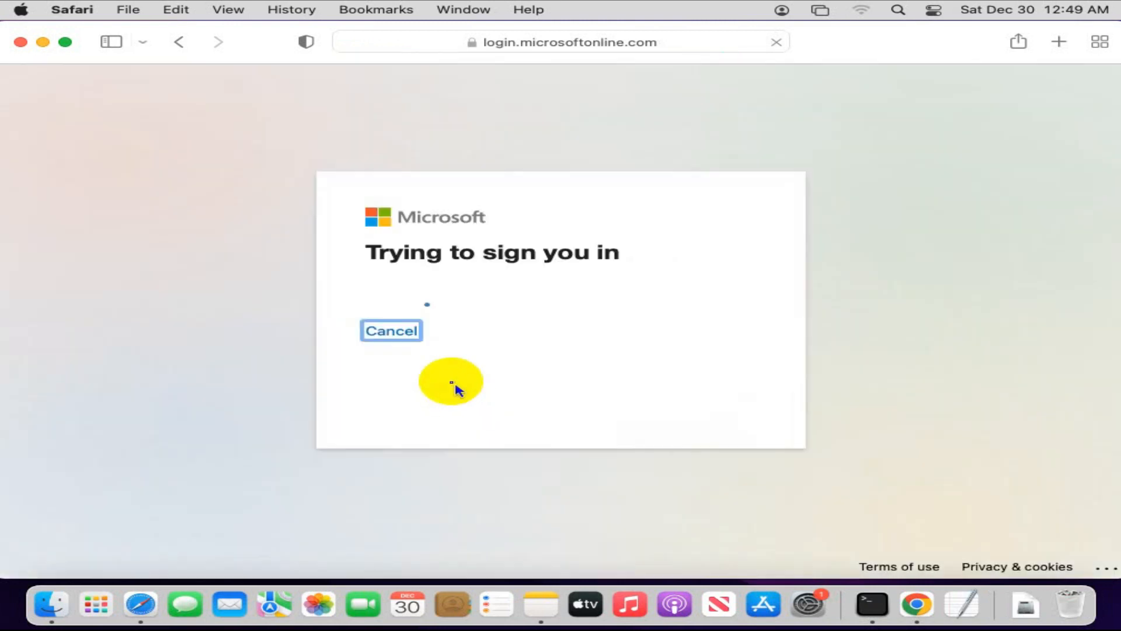
{"action": "left_click", "coordinate": [391, 330]}
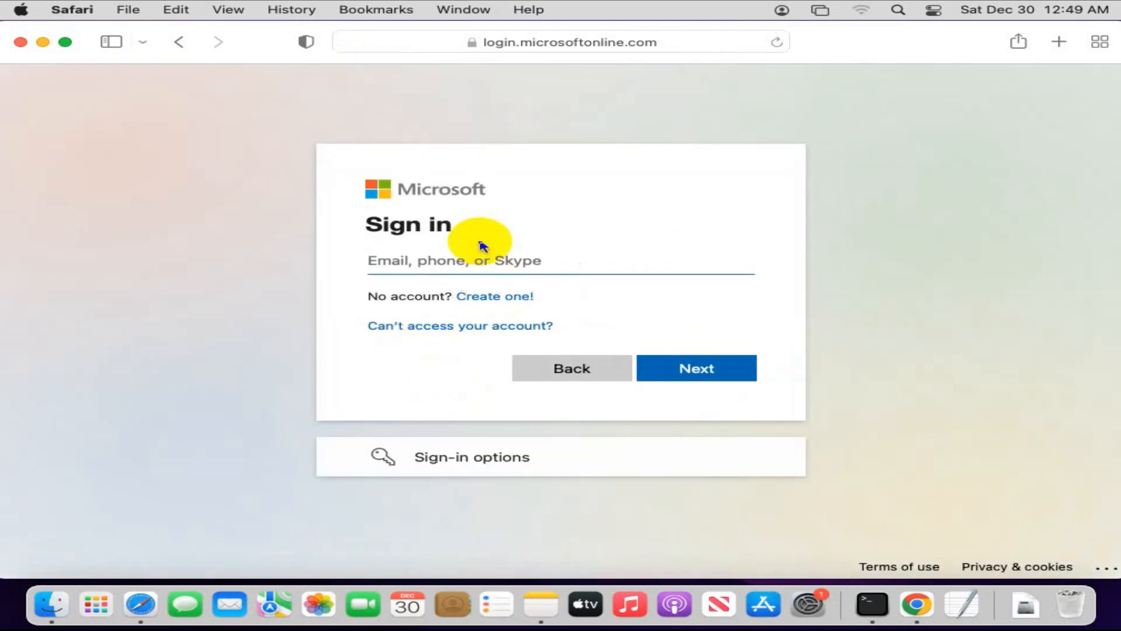
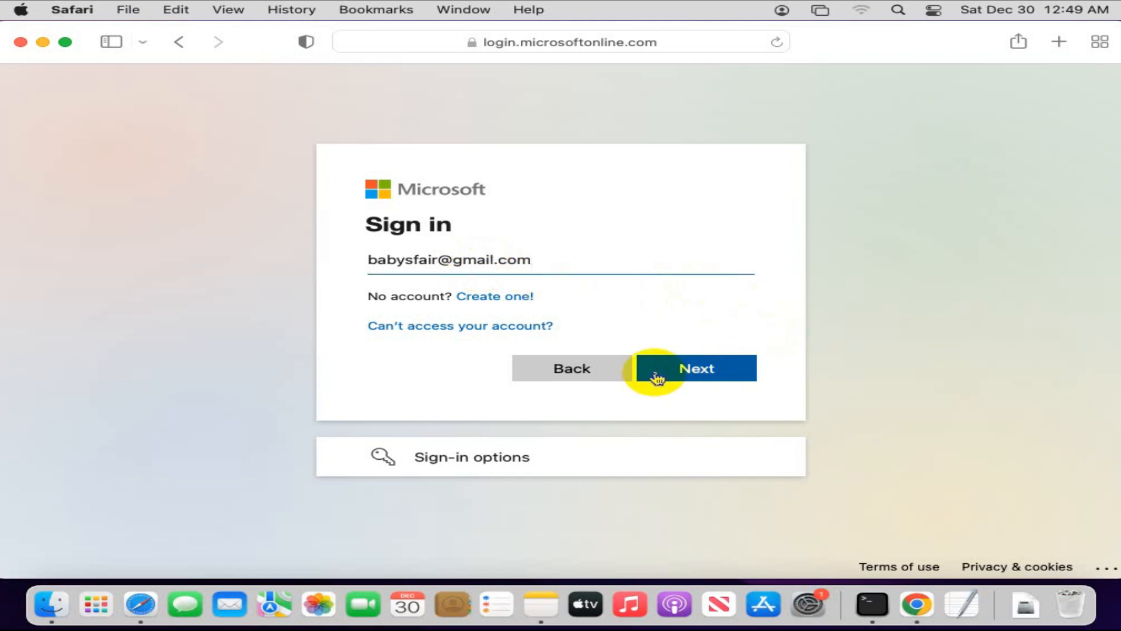
{"action": "left_click", "coordinate": [694, 368]}
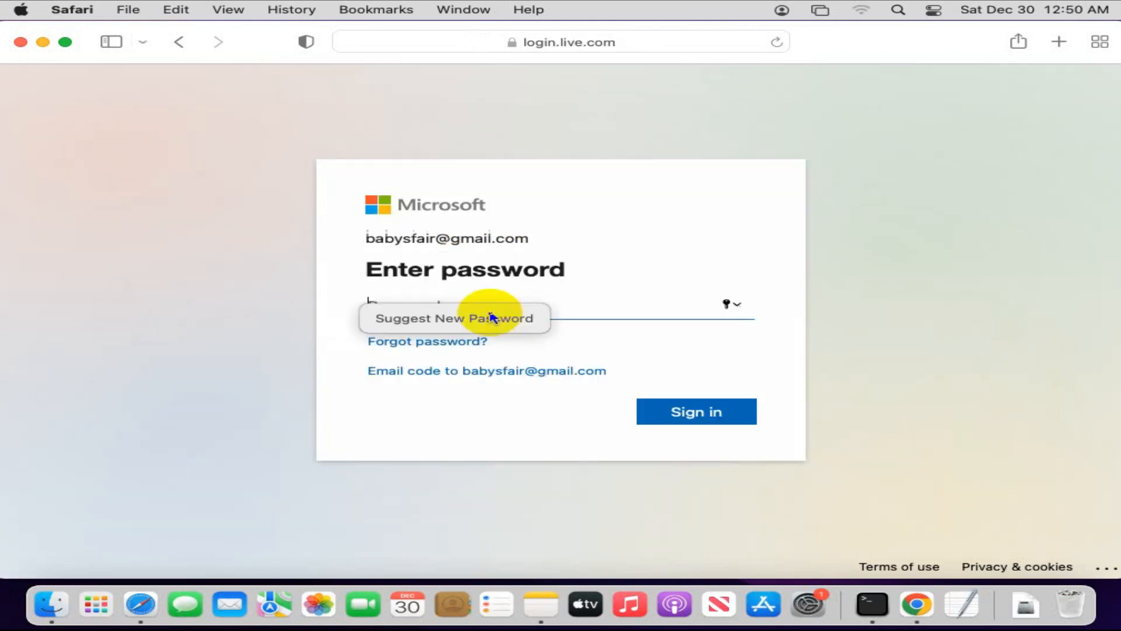
{"action": "mouse_move", "coordinate": [207, 309]}
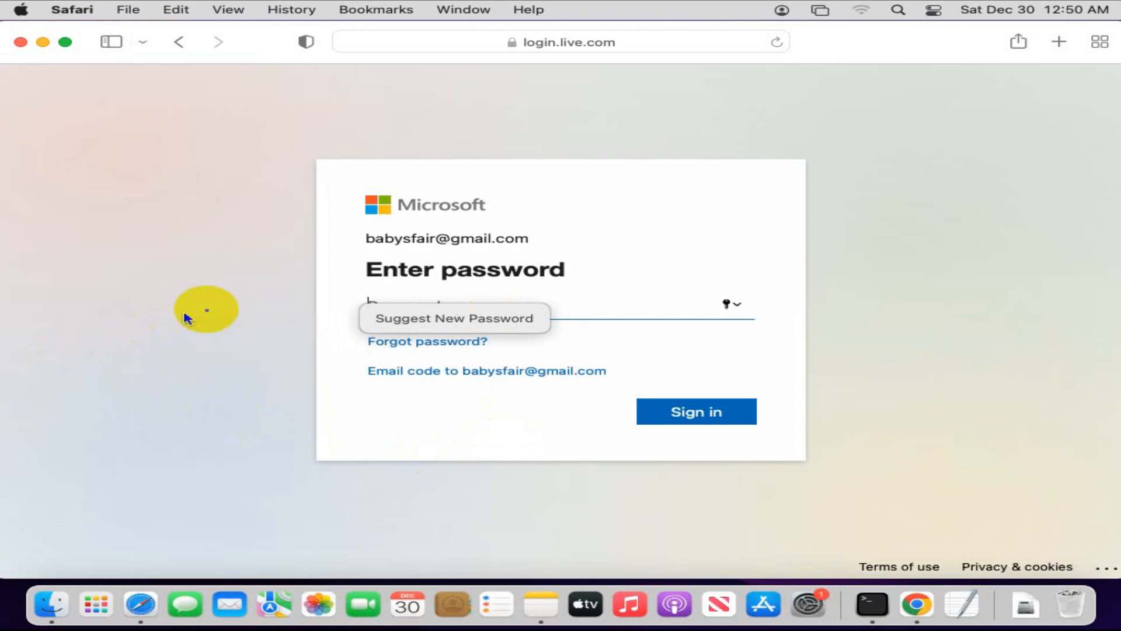
- Enter the password, sign in, decline saving the password and stay signed in
{"action": "type", "text": "password"}
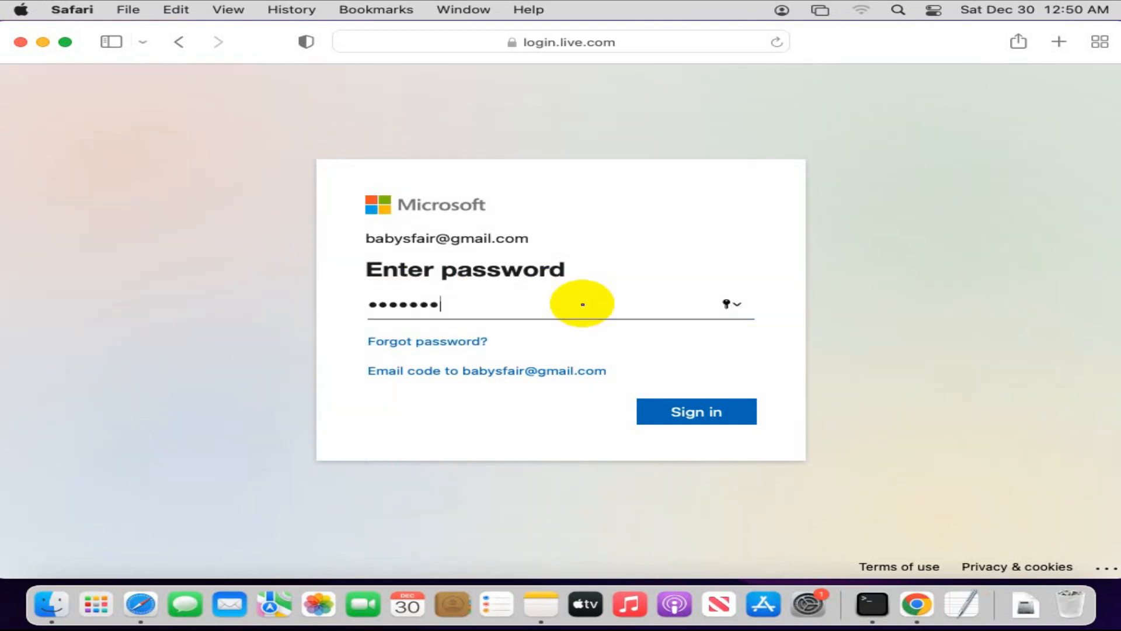
{"action": "type", "text": "password"}
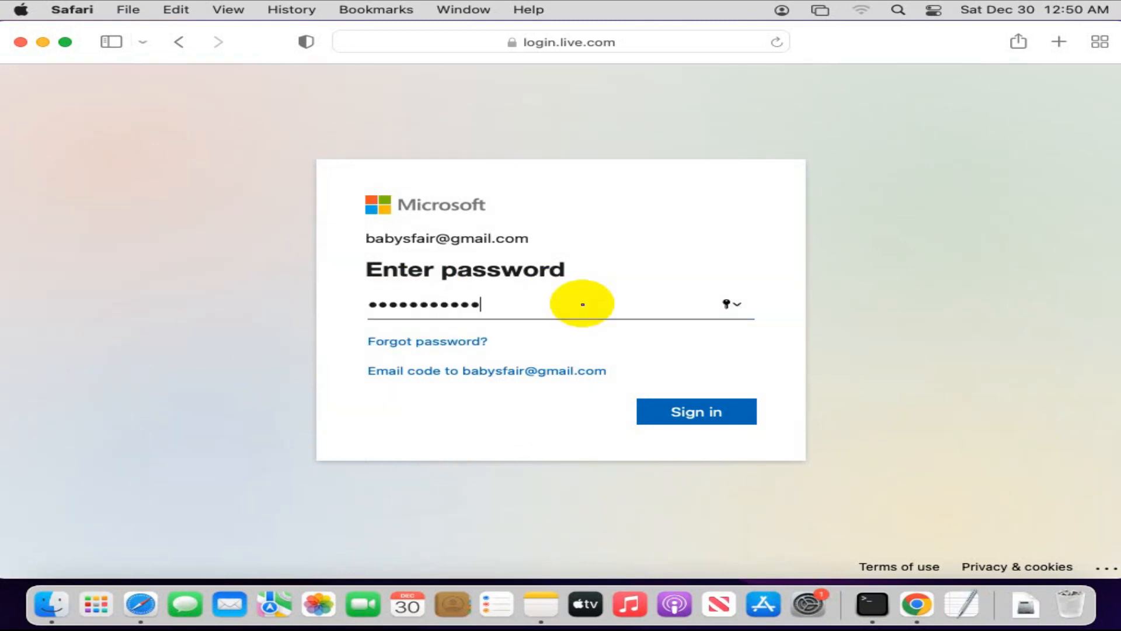
{"action": "type", "text": "••"}
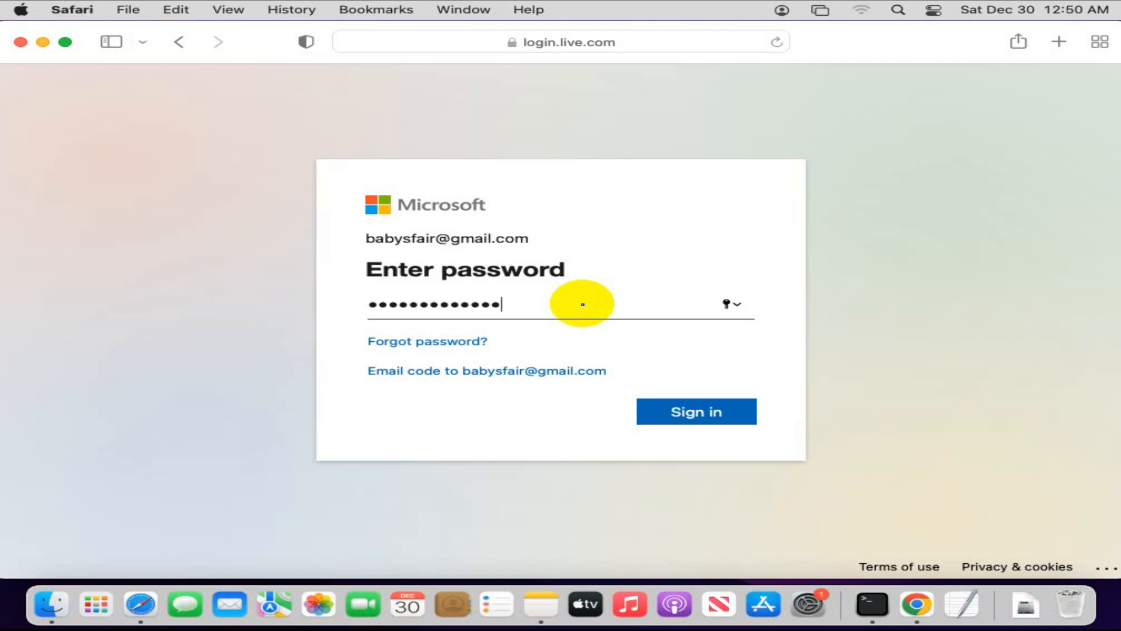
{"action": "left_click", "coordinate": [694, 411]}
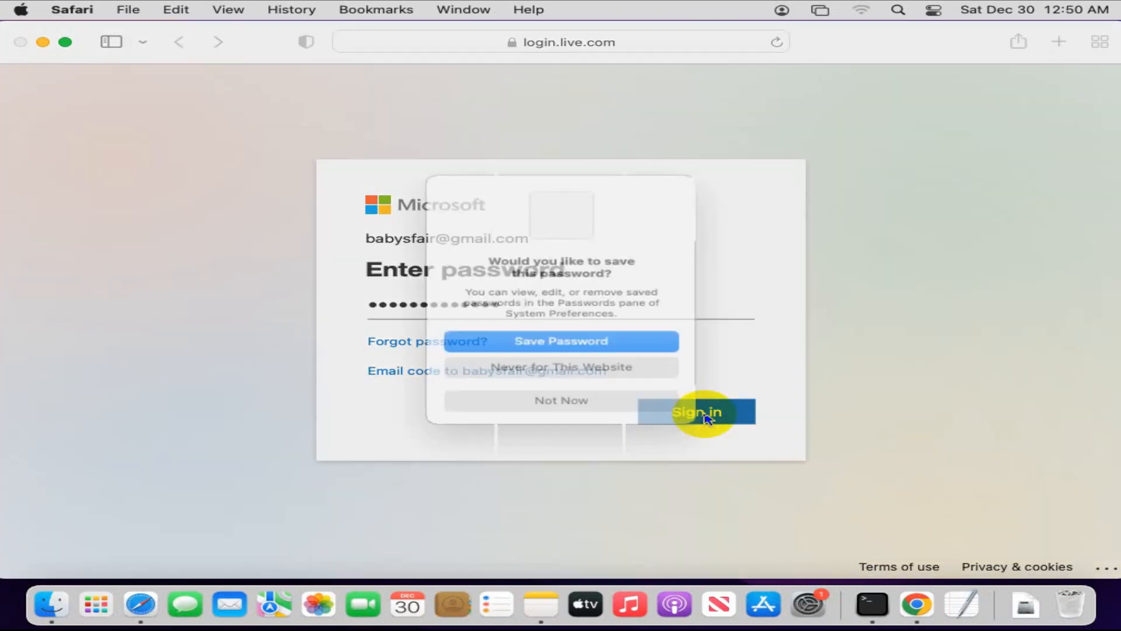
{"action": "left_click", "coordinate": [696, 412]}
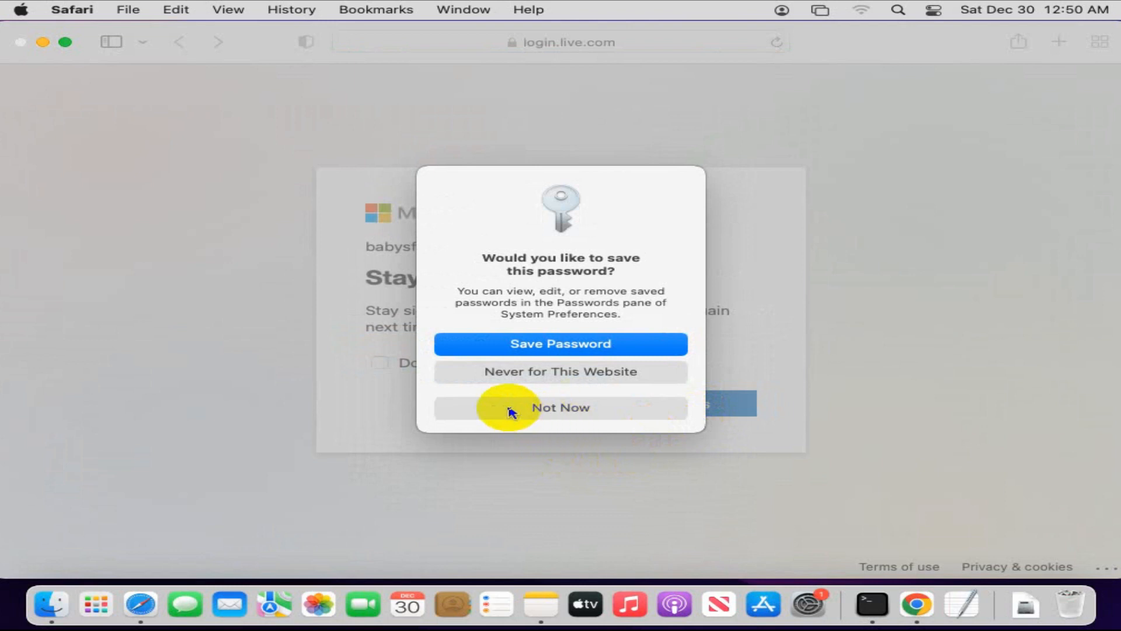
{"action": "left_click", "coordinate": [559, 407]}
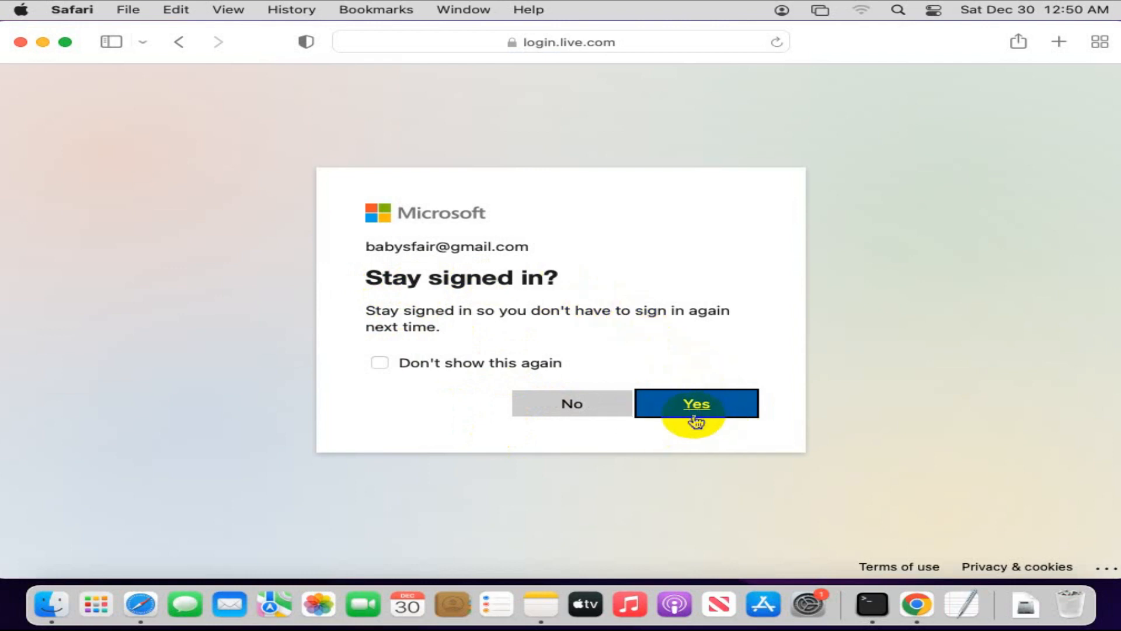
{"action": "left_click", "coordinate": [695, 403]}
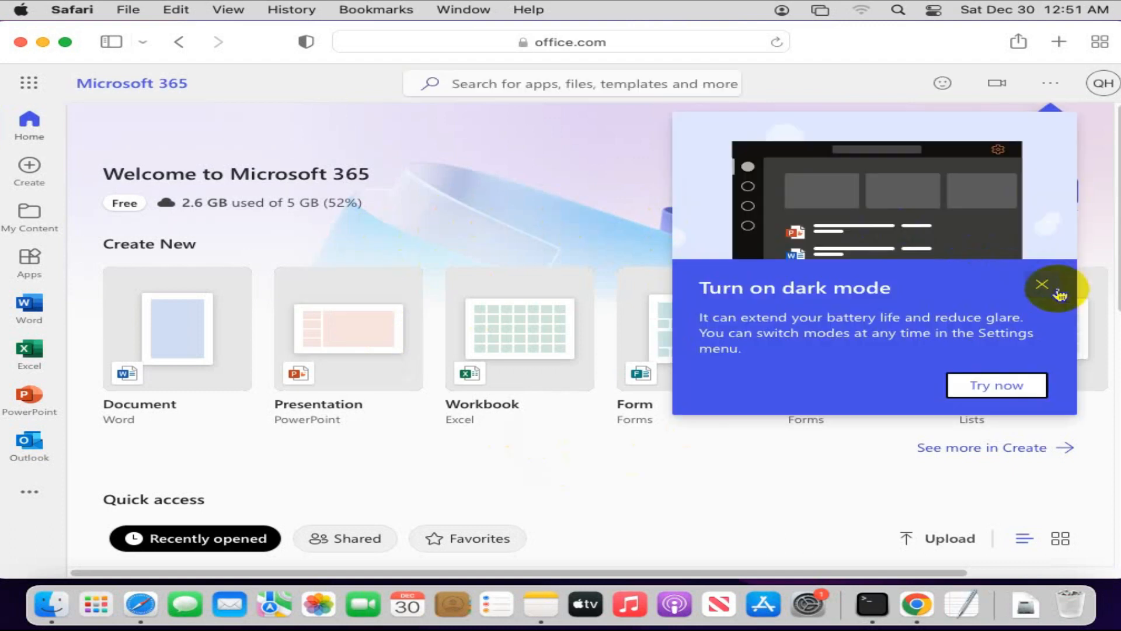
- Dismiss the dark mode tip and show the extra apps like OneDrive and OneNote
{"action": "left_click", "coordinate": [1042, 285]}
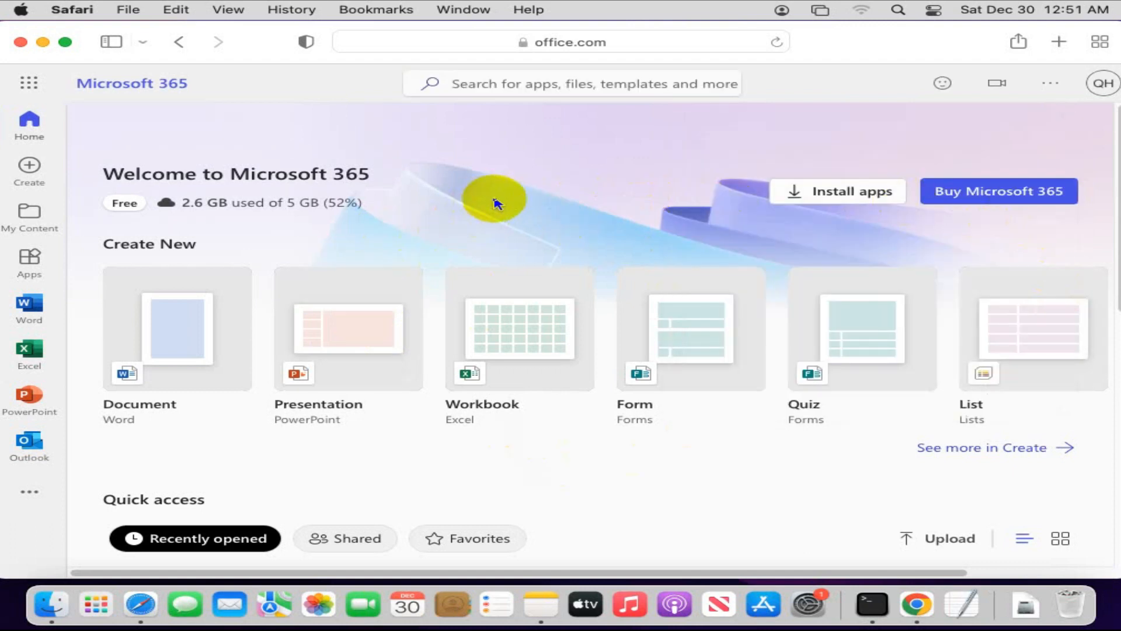
{"action": "mouse_move", "coordinate": [28, 348]}
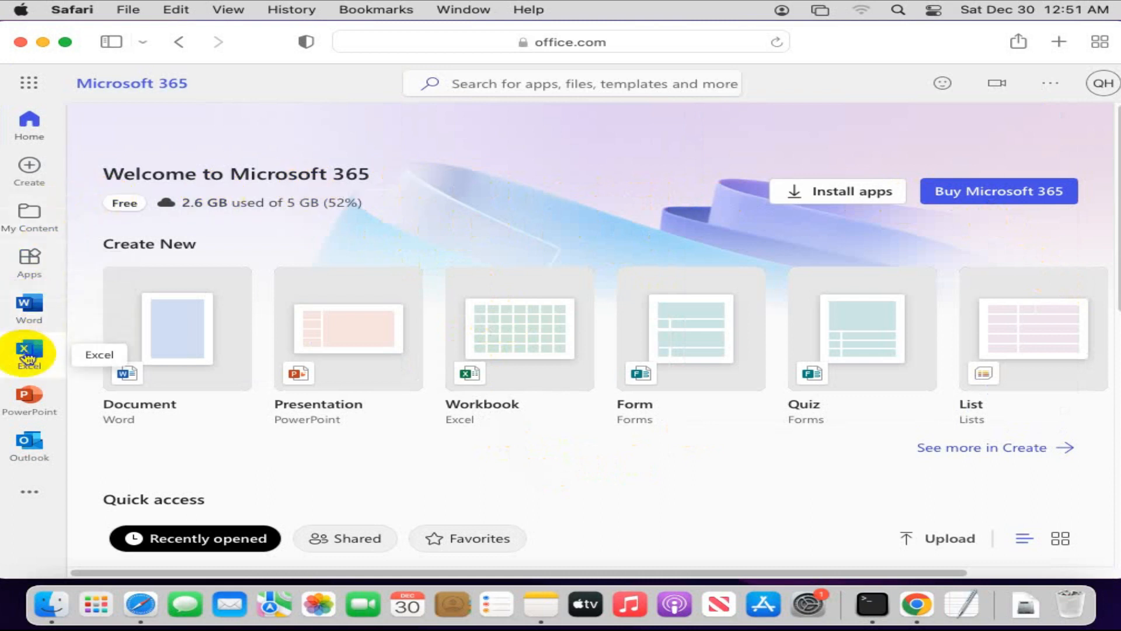
{"action": "mouse_move", "coordinate": [29, 406]}
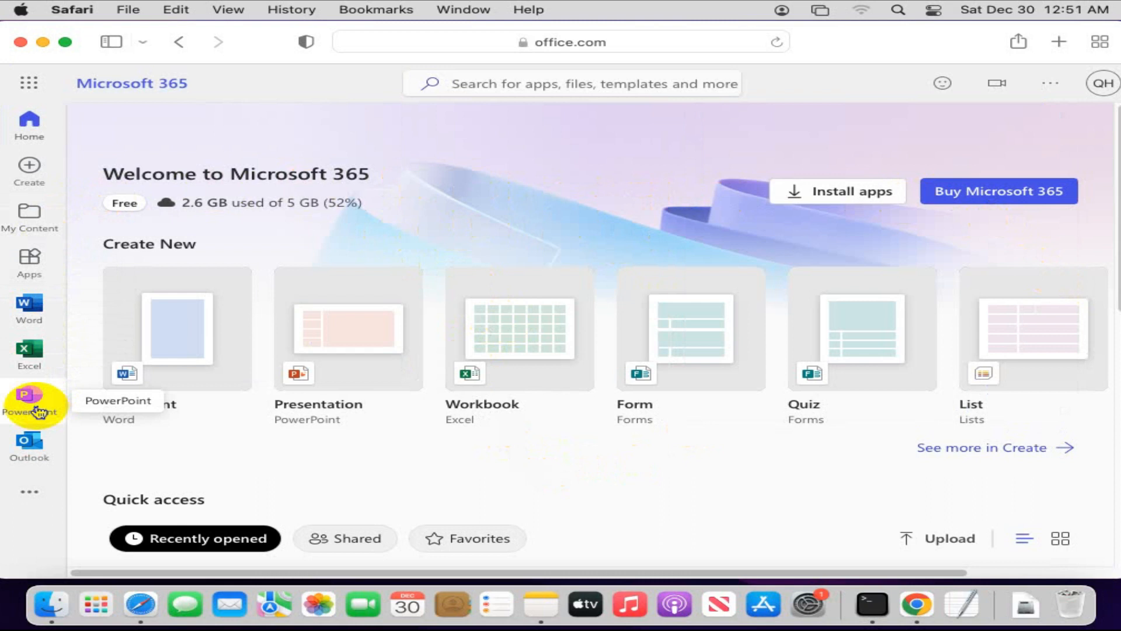
{"action": "mouse_move", "coordinate": [29, 480]}
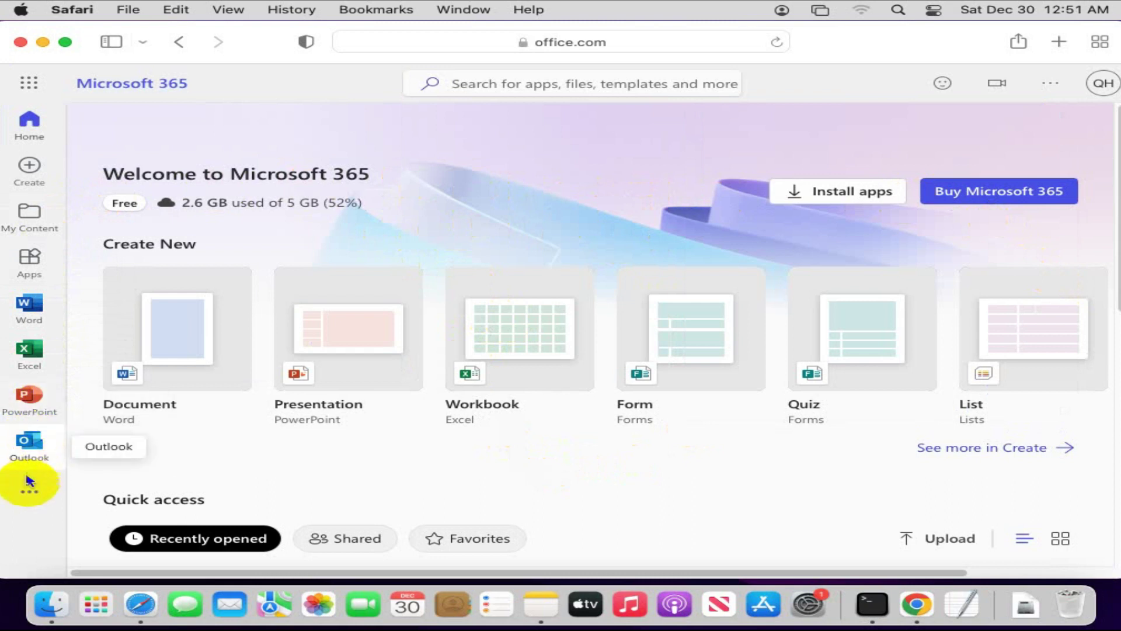
{"action": "left_click", "coordinate": [29, 490]}
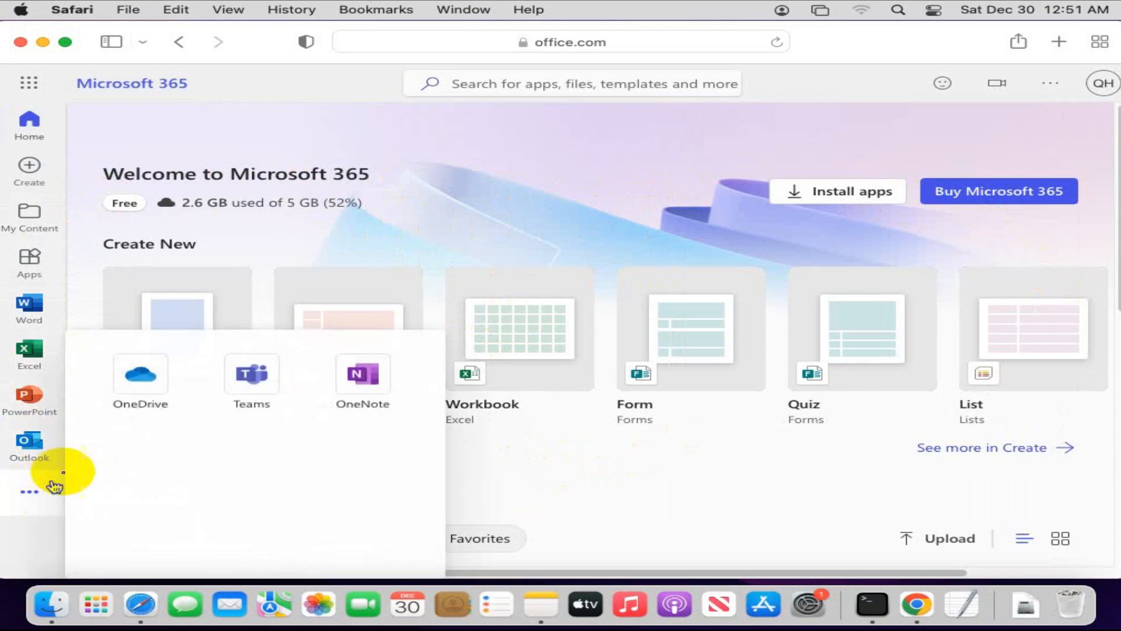
{"action": "mouse_move", "coordinate": [141, 408]}
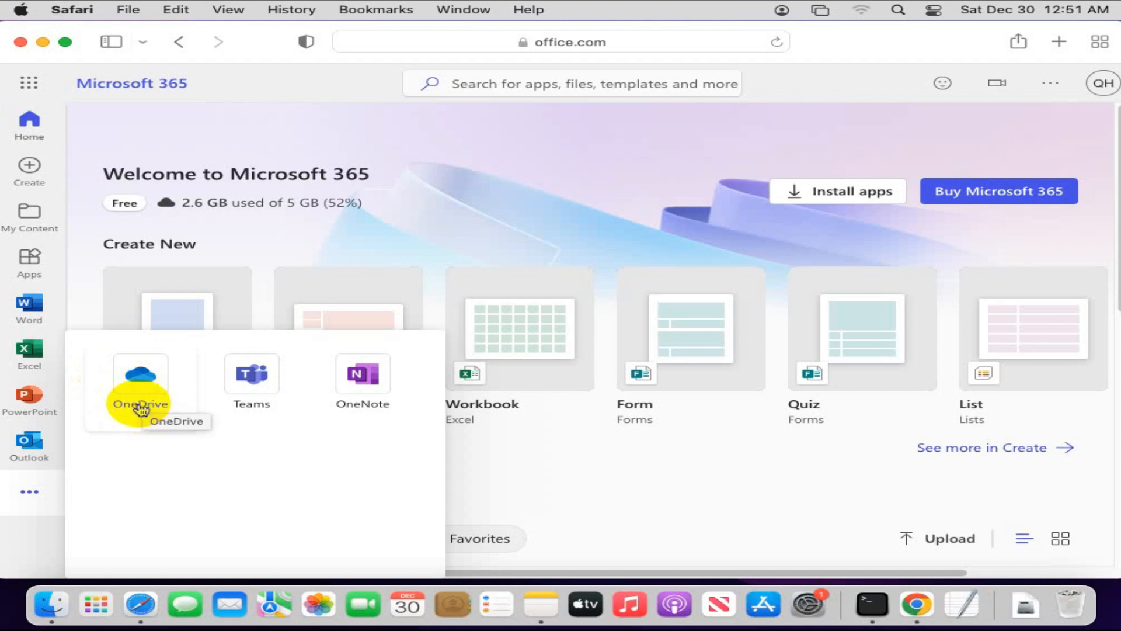
{"action": "mouse_move", "coordinate": [363, 397]}
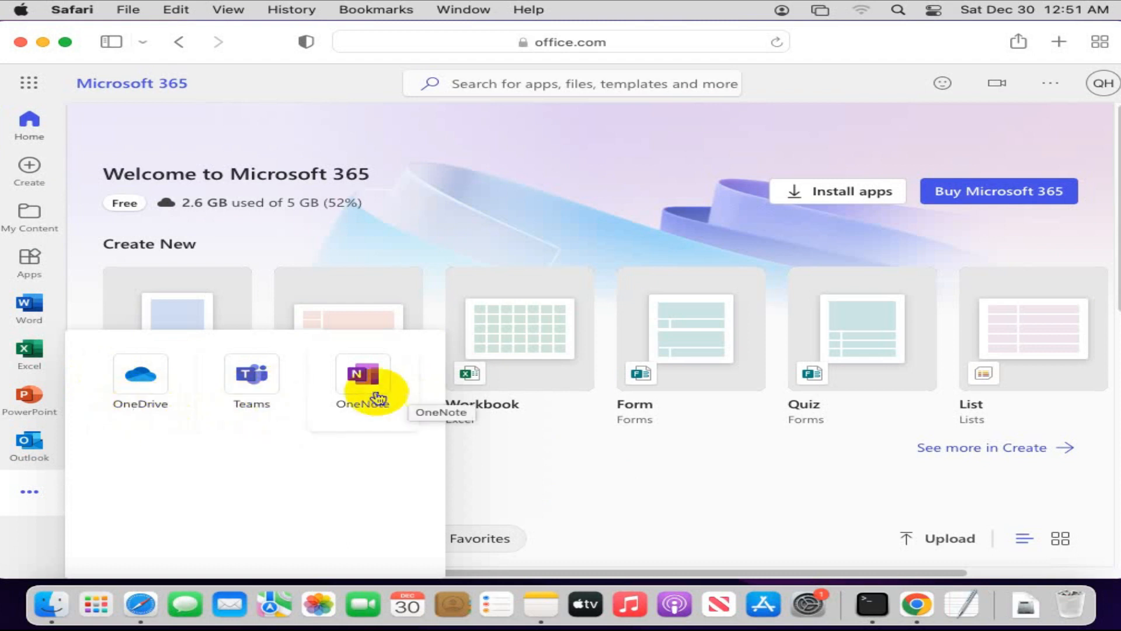
{"action": "mouse_move", "coordinate": [708, 501]}
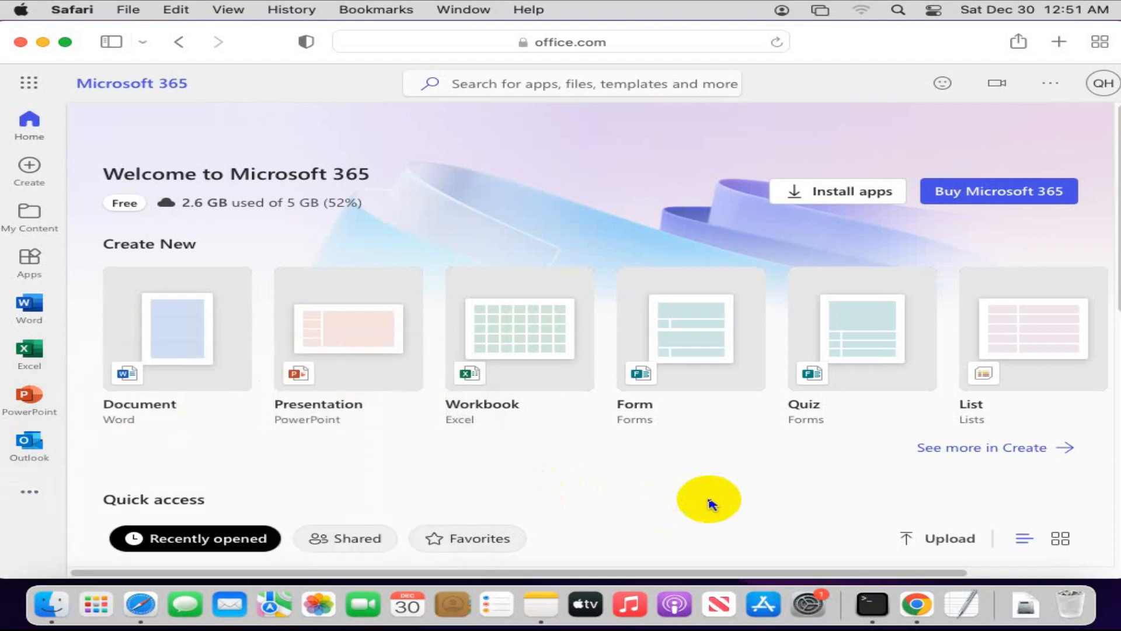
{"action": "mouse_move", "coordinate": [578, 251]}
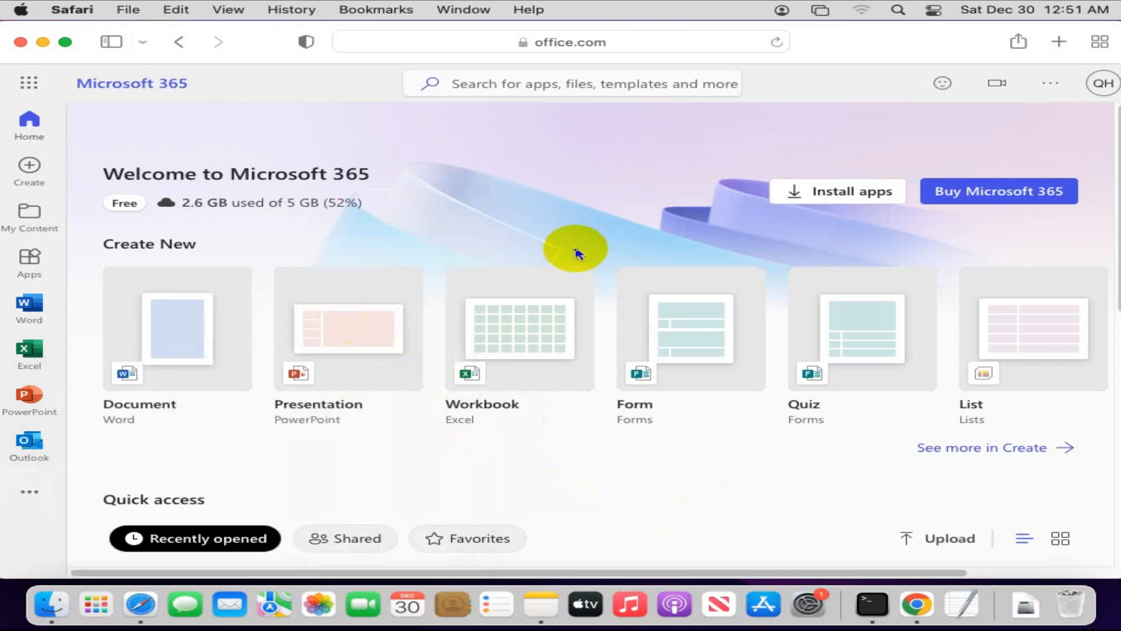
{"action": "mouse_move", "coordinate": [28, 307]}
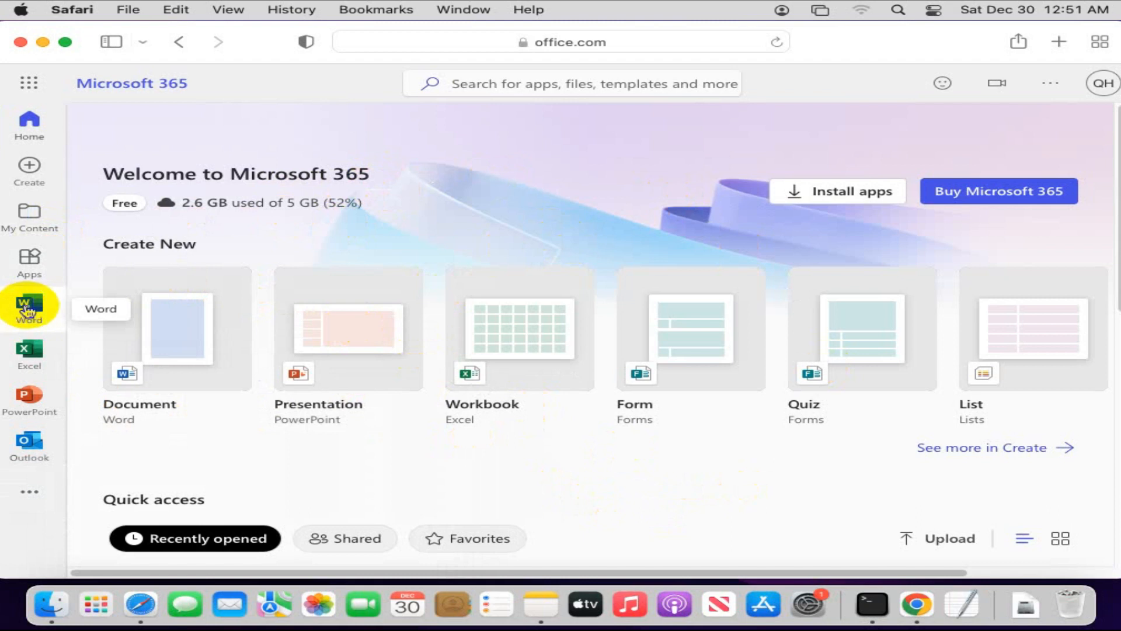
- Go to the Word start page and create a new blank document
{"action": "left_click", "coordinate": [28, 307]}
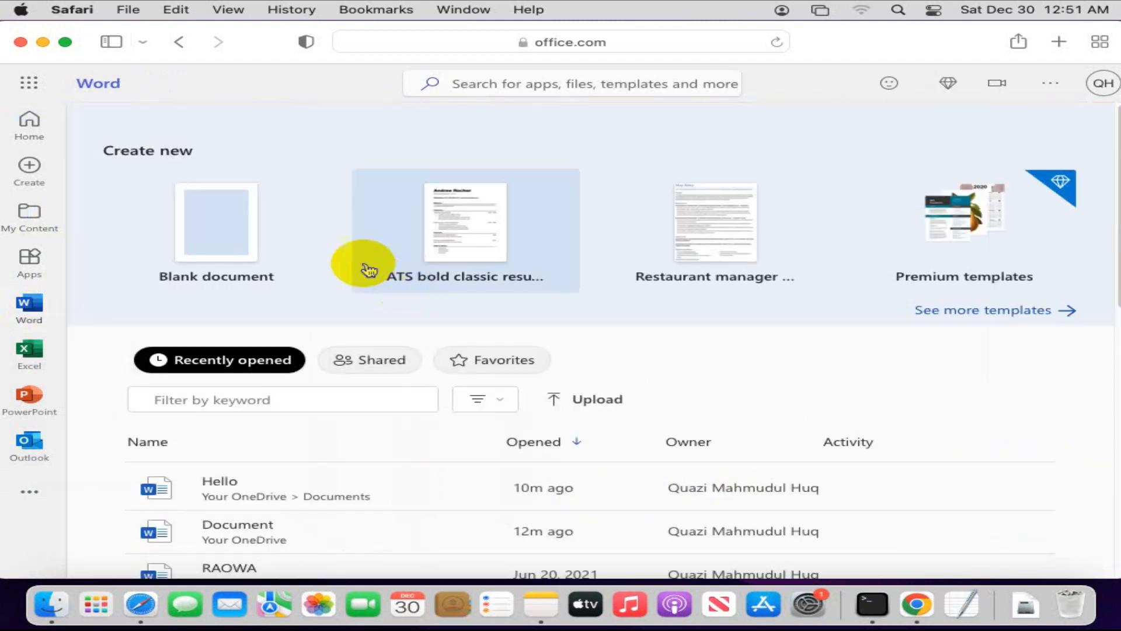
{"action": "mouse_move", "coordinate": [191, 243]}
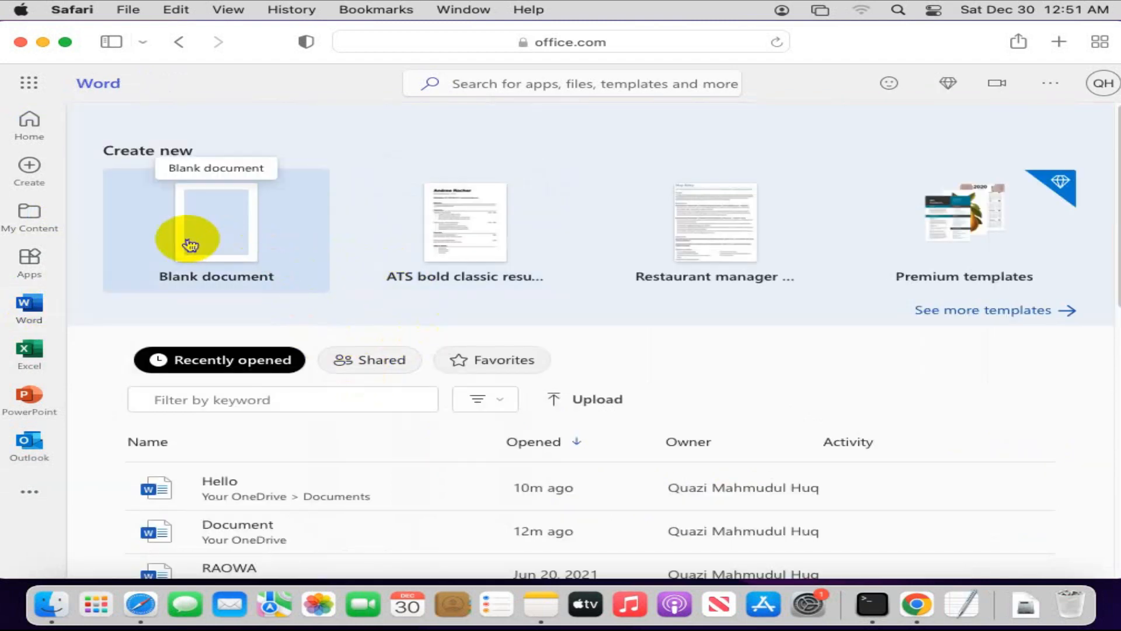
{"action": "mouse_move", "coordinate": [228, 233]}
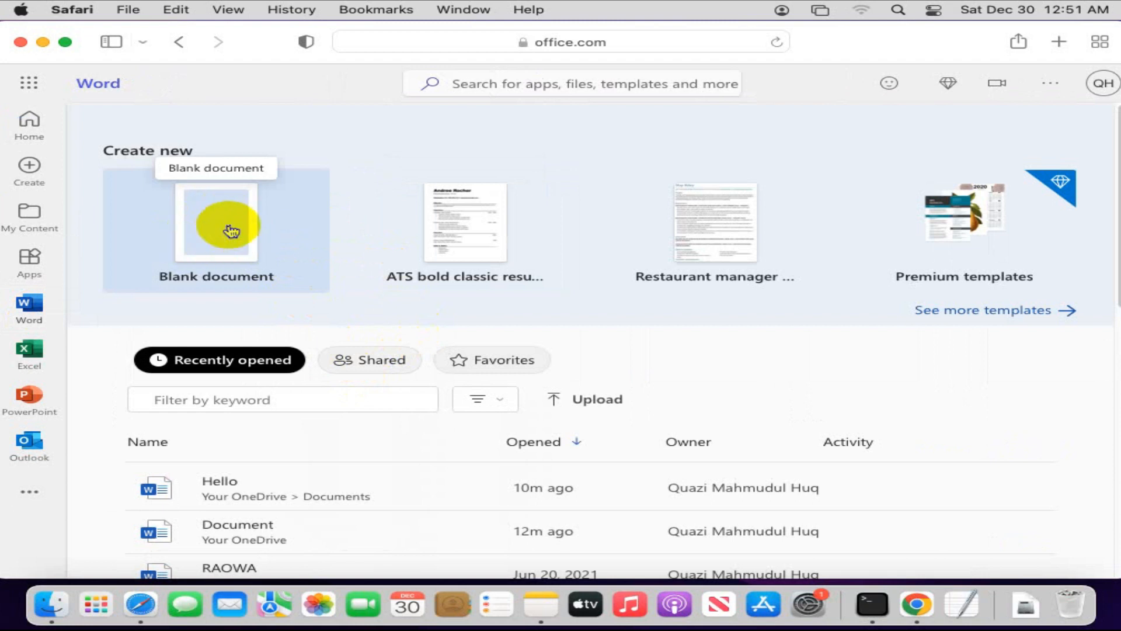
{"action": "left_click", "coordinate": [216, 222]}
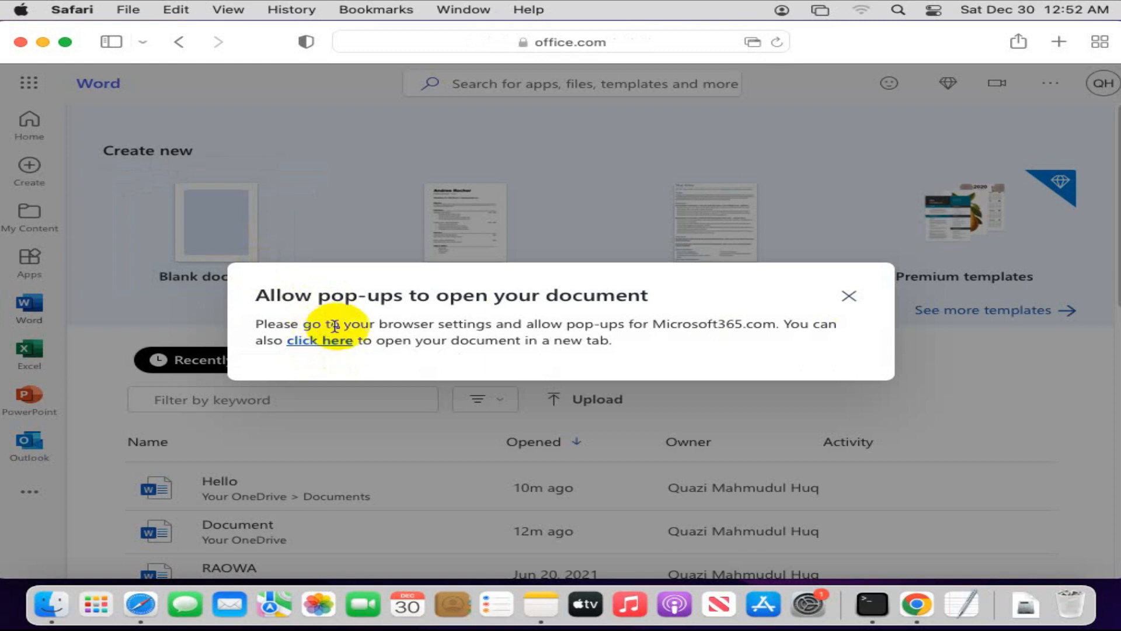
{"action": "mouse_move", "coordinate": [452, 333]}
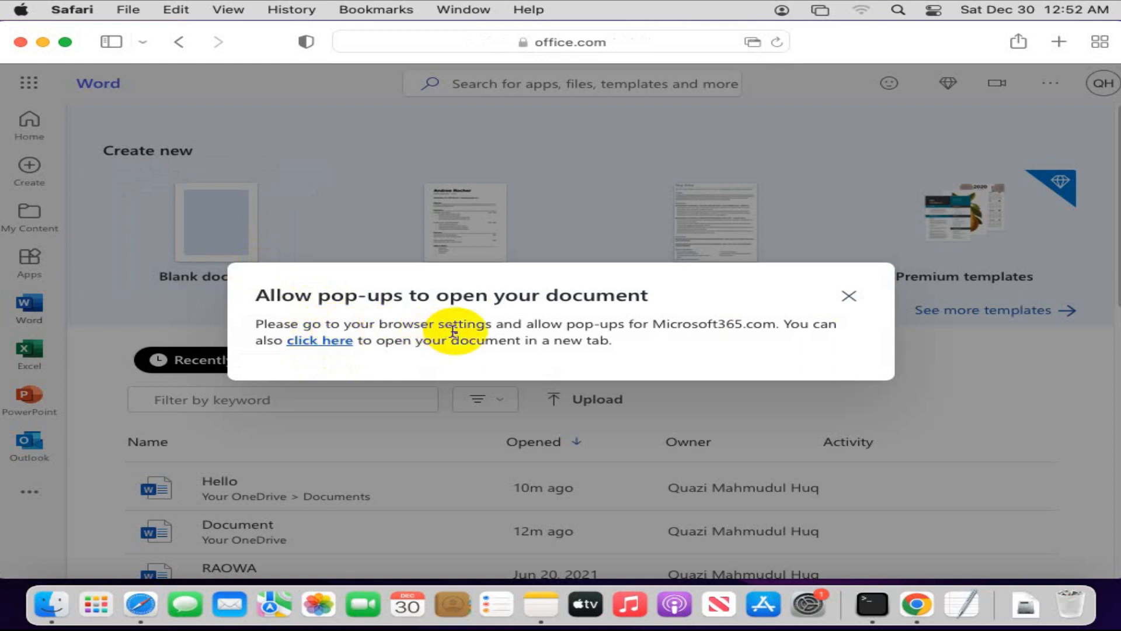
{"action": "mouse_move", "coordinate": [771, 336]}
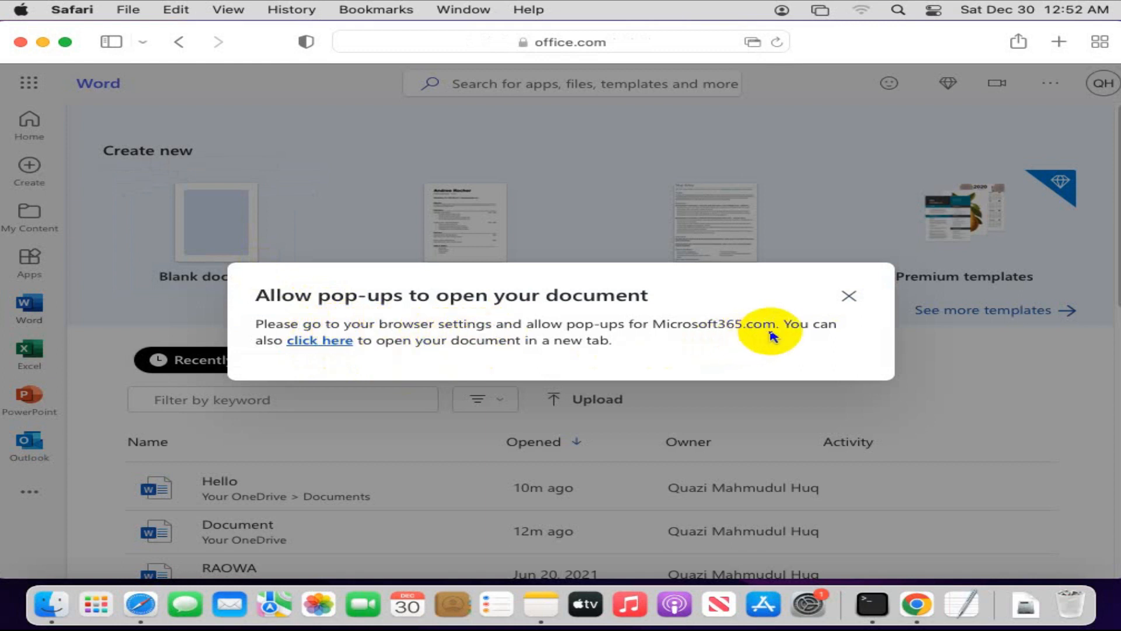
{"action": "mouse_move", "coordinate": [788, 331]}
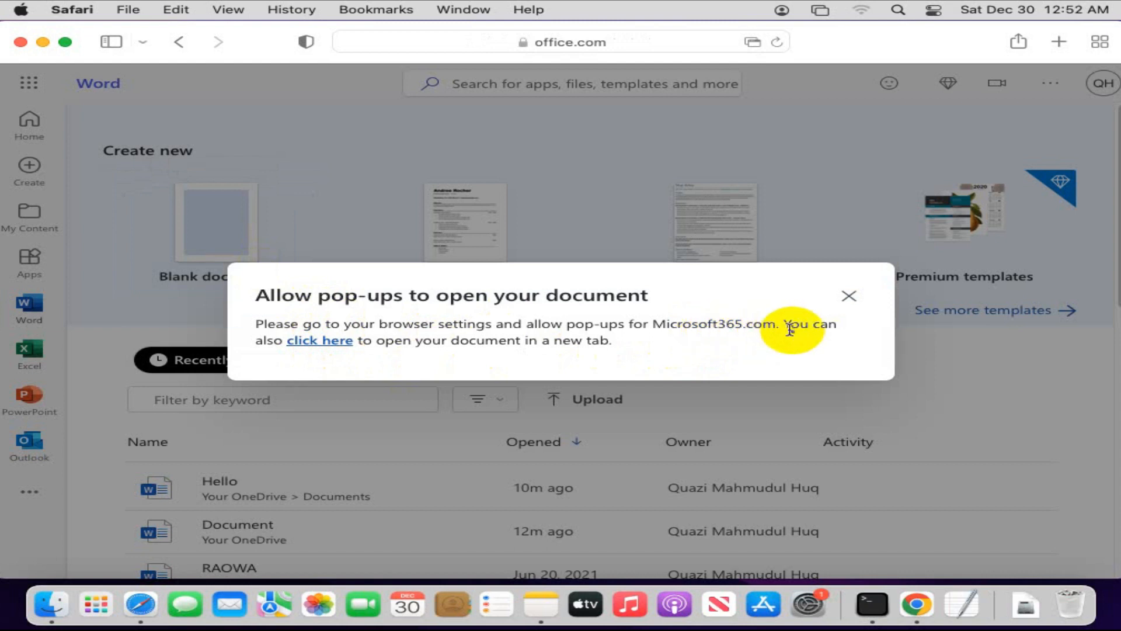
{"action": "mouse_move", "coordinate": [393, 346]}
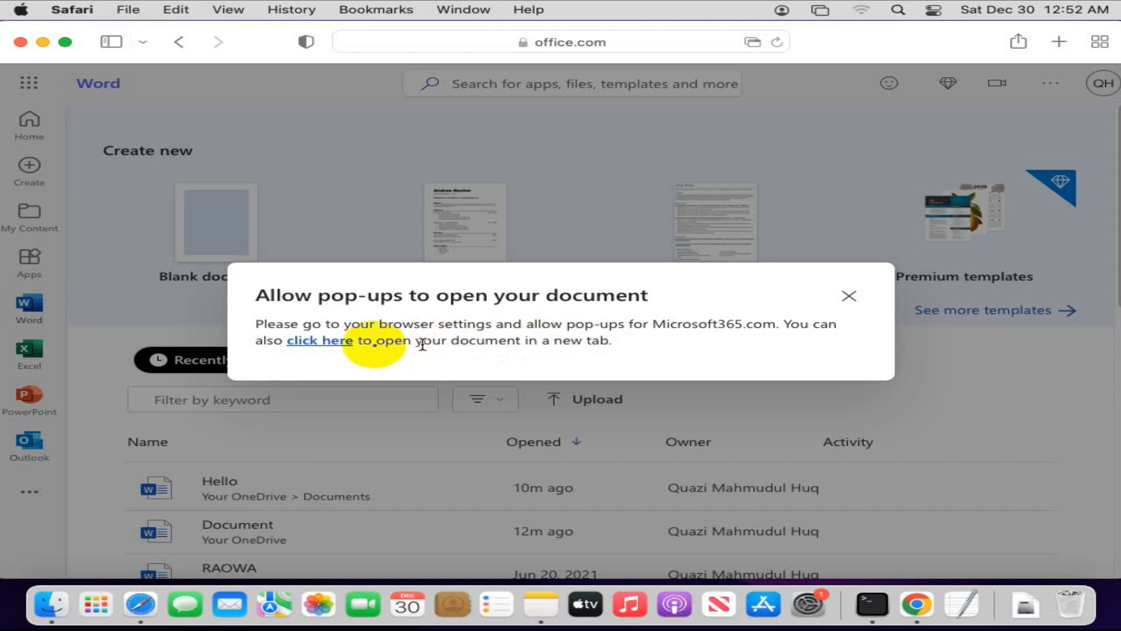
{"action": "mouse_move", "coordinate": [320, 339]}
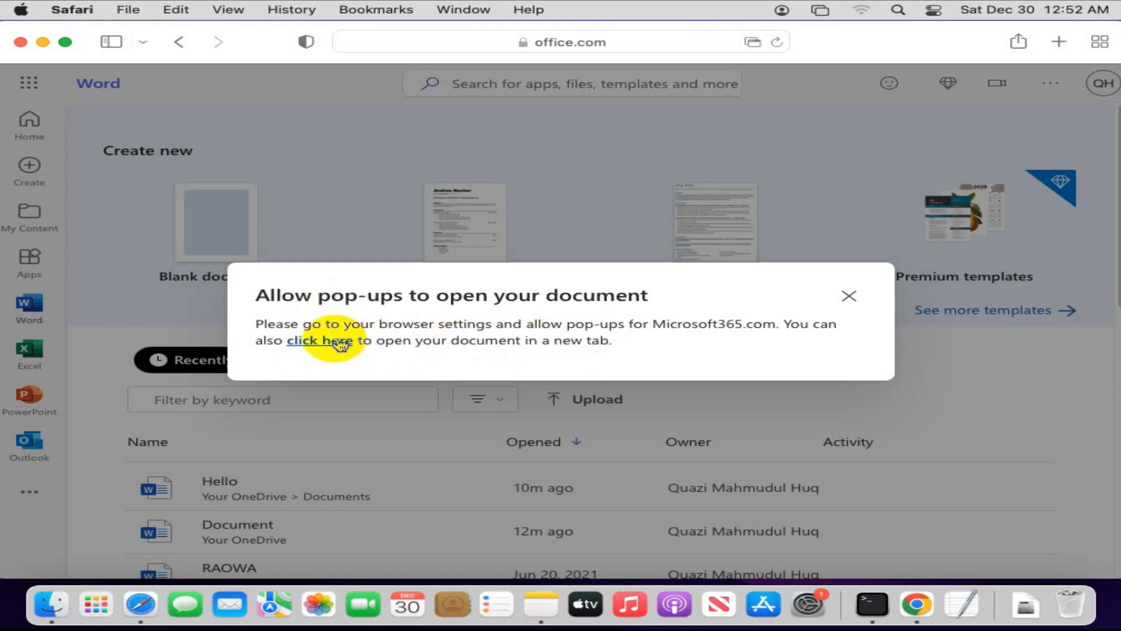
- Open Document 2 in its own tab and write "Hello Mac World" on the first line
{"action": "left_click", "coordinate": [320, 340]}
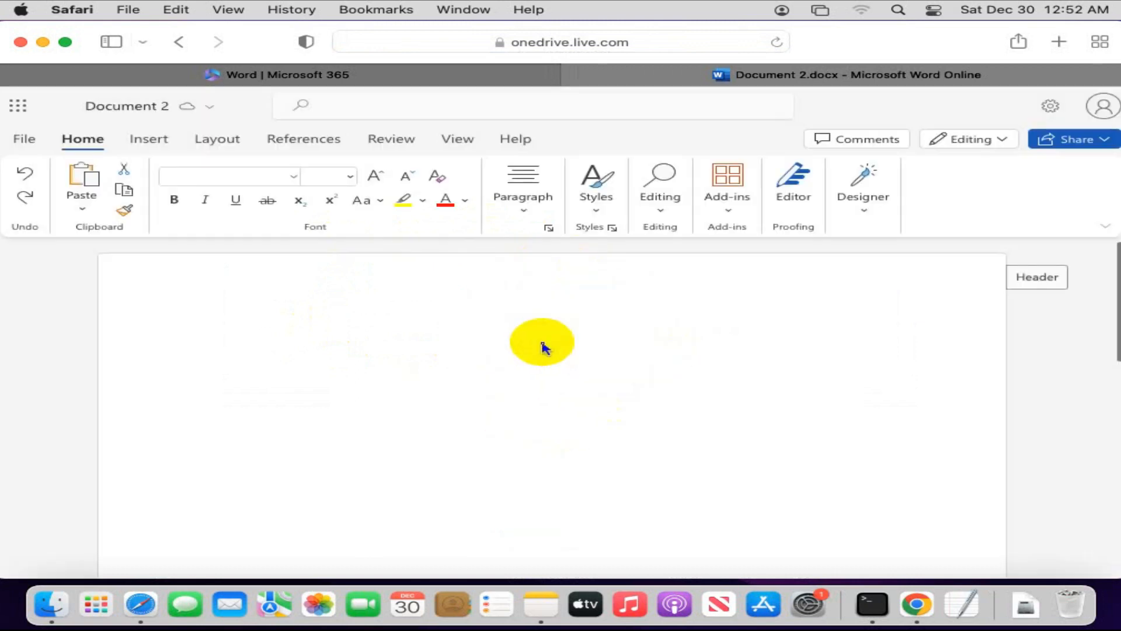
{"action": "left_click", "coordinate": [532, 337]}
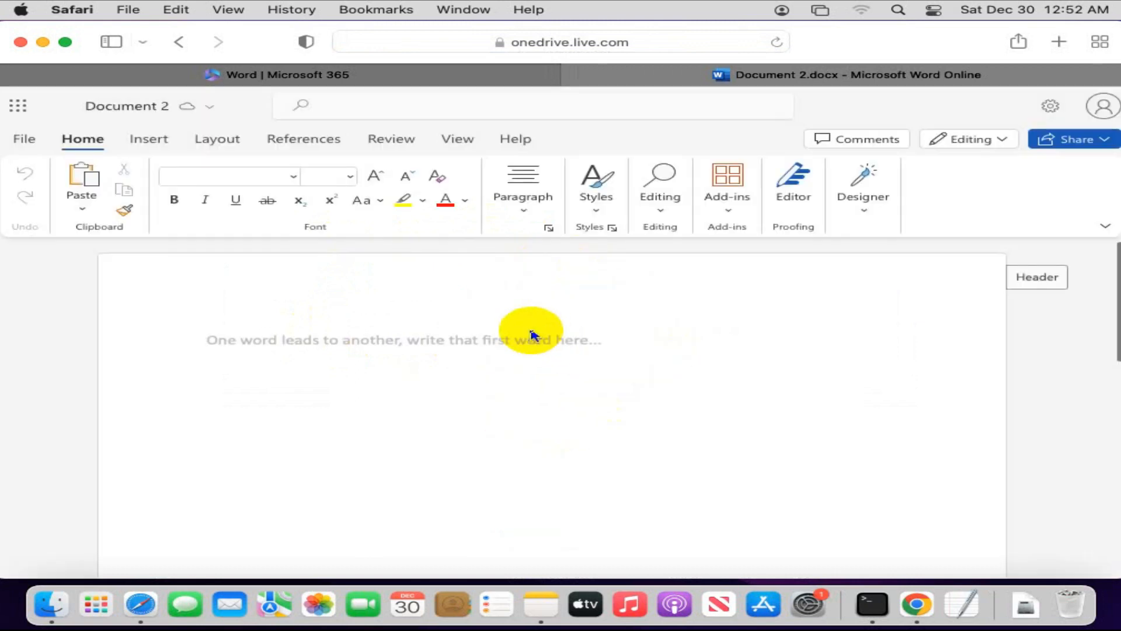
{"action": "left_click", "coordinate": [247, 347]}
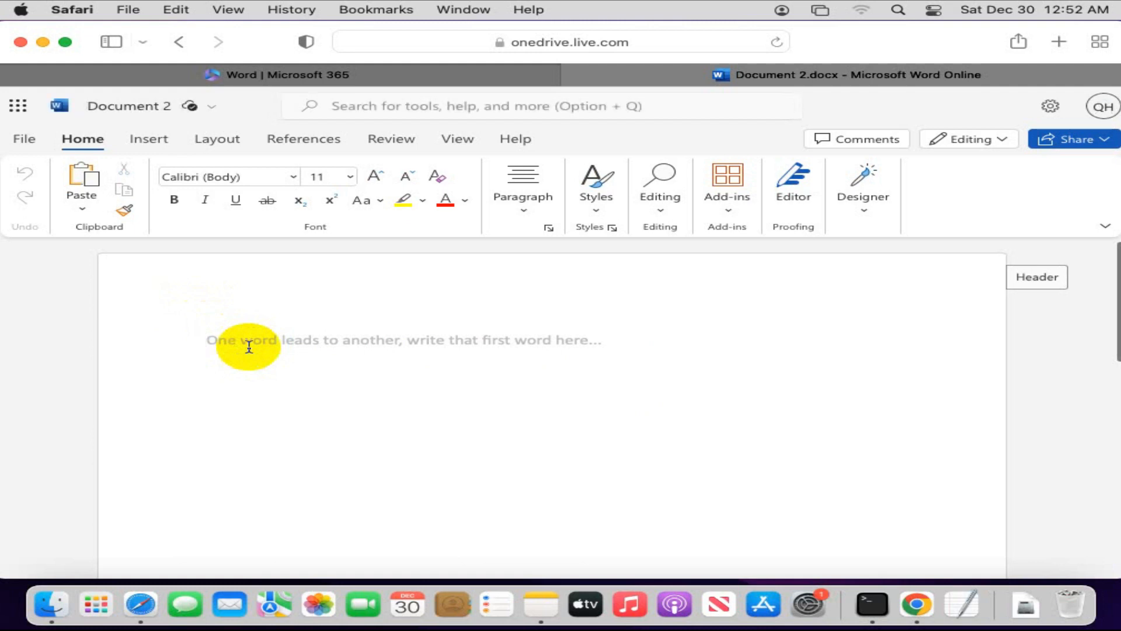
{"action": "type", "text": "Hello Mac World"}
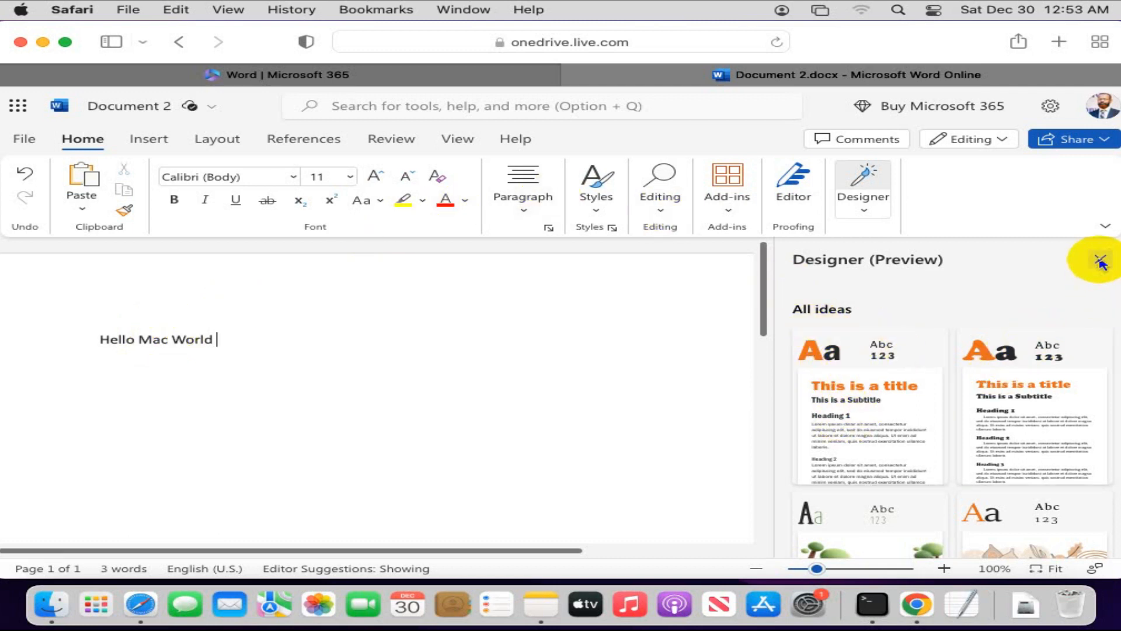
{"action": "scroll", "scroll_direction": "down", "scroll_amount": 3}
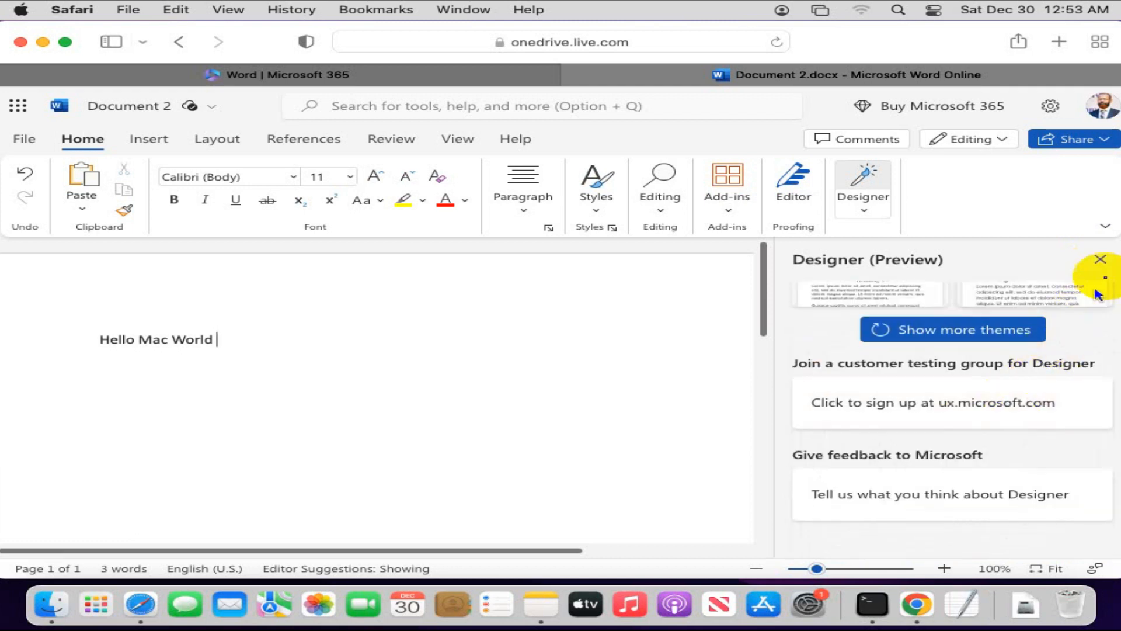
- Close the Designer pane and set the text to Times New Roman, size 20, blue
{"action": "left_click", "coordinate": [1100, 259]}
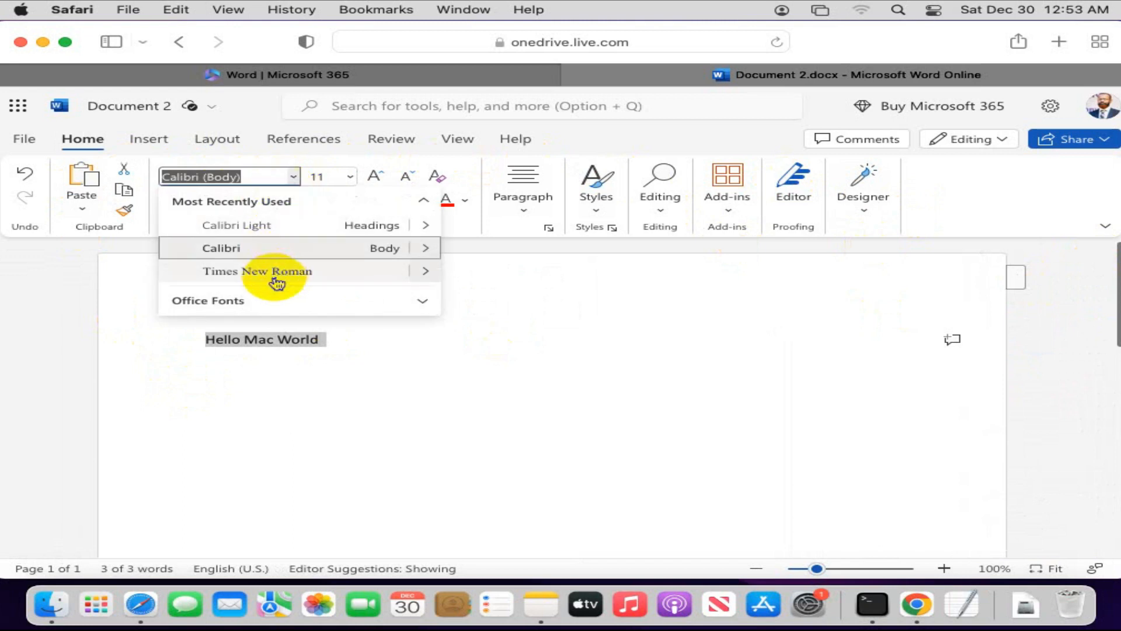
{"action": "left_click", "coordinate": [257, 271]}
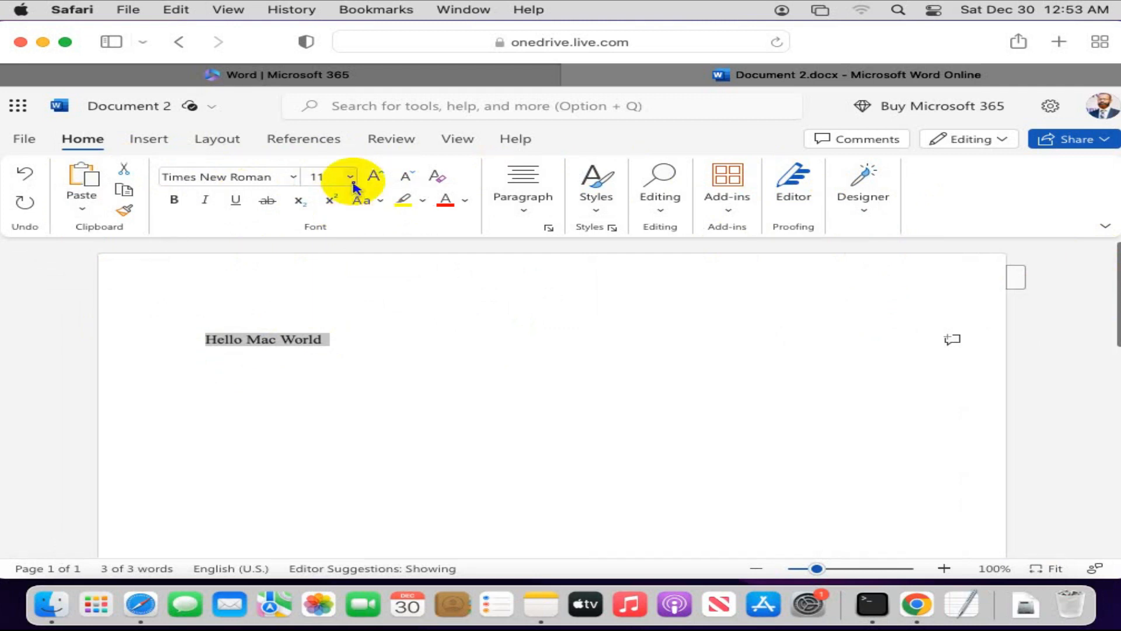
{"action": "left_click", "coordinate": [349, 176]}
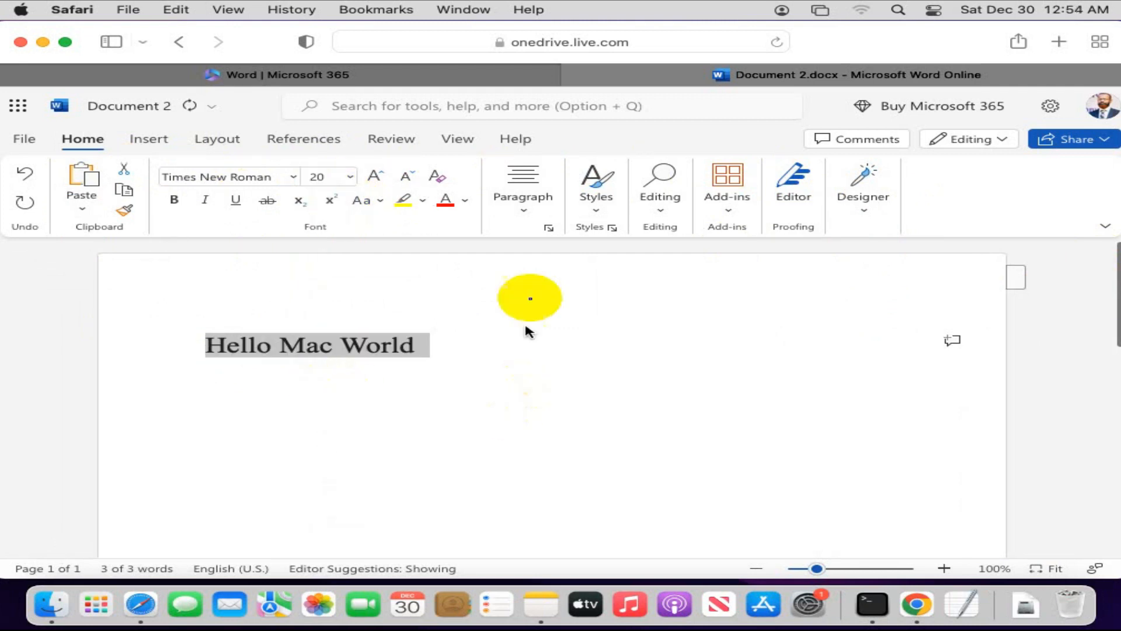
{"action": "left_click", "coordinate": [445, 199]}
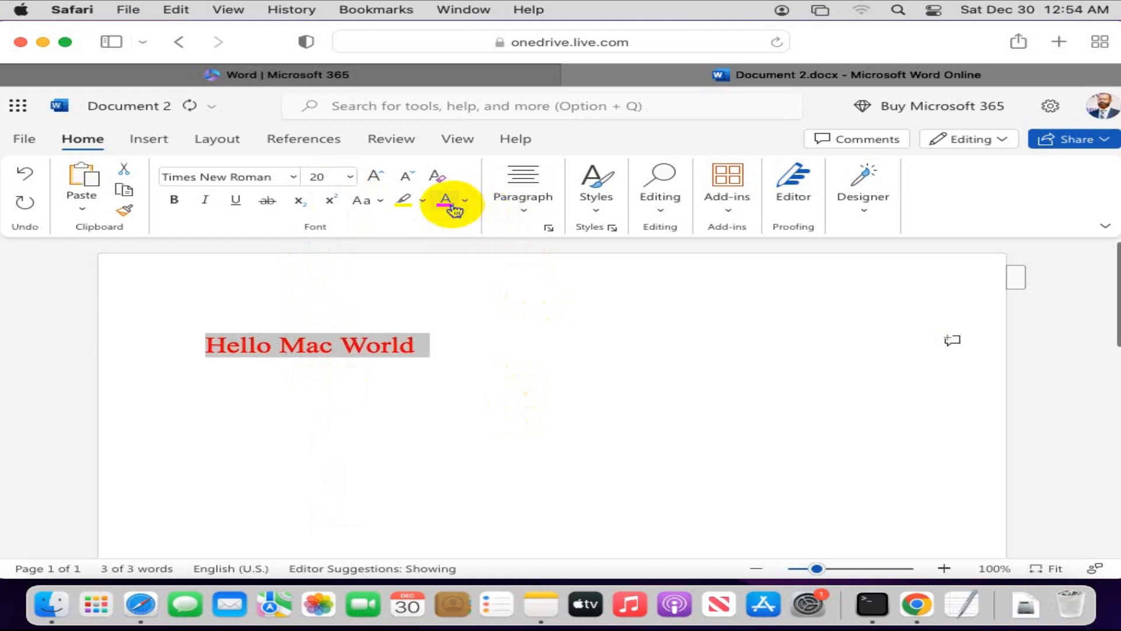
{"action": "left_click", "coordinate": [464, 199]}
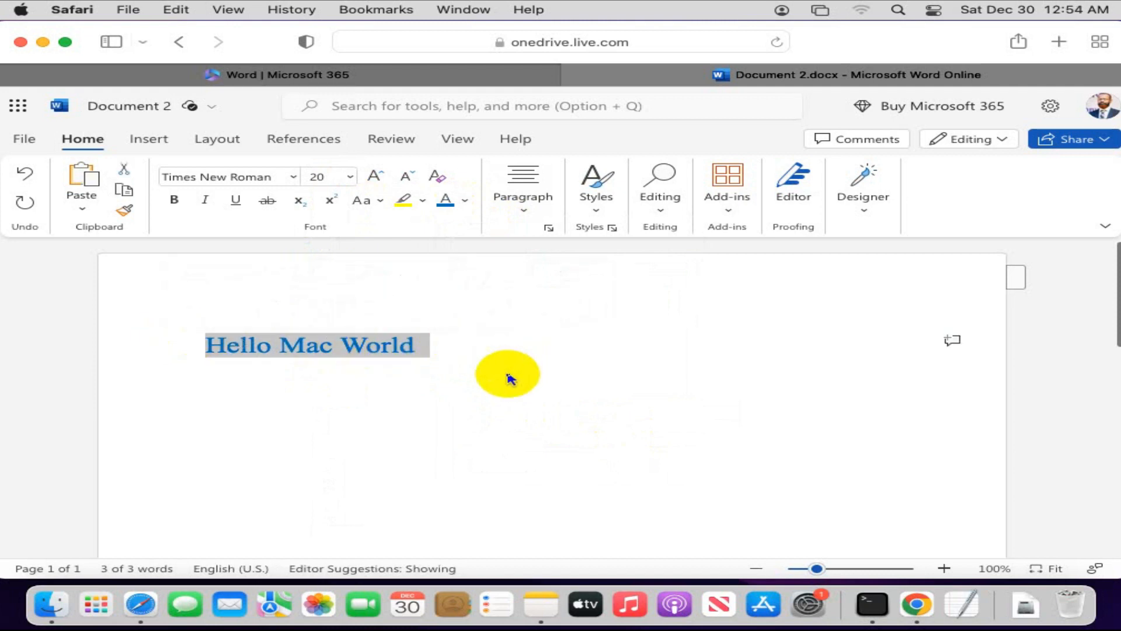
{"action": "mouse_move", "coordinate": [508, 364]}
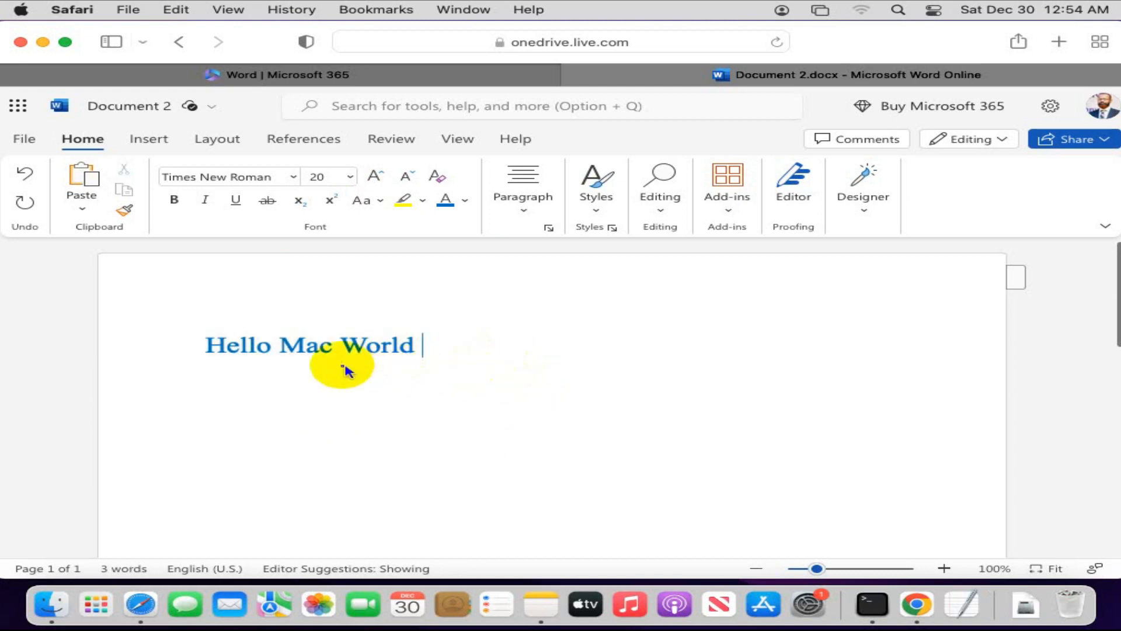
- Save a copy named Mac into the OneDrive Documents folder via File > Save as
{"action": "left_click", "coordinate": [23, 138]}
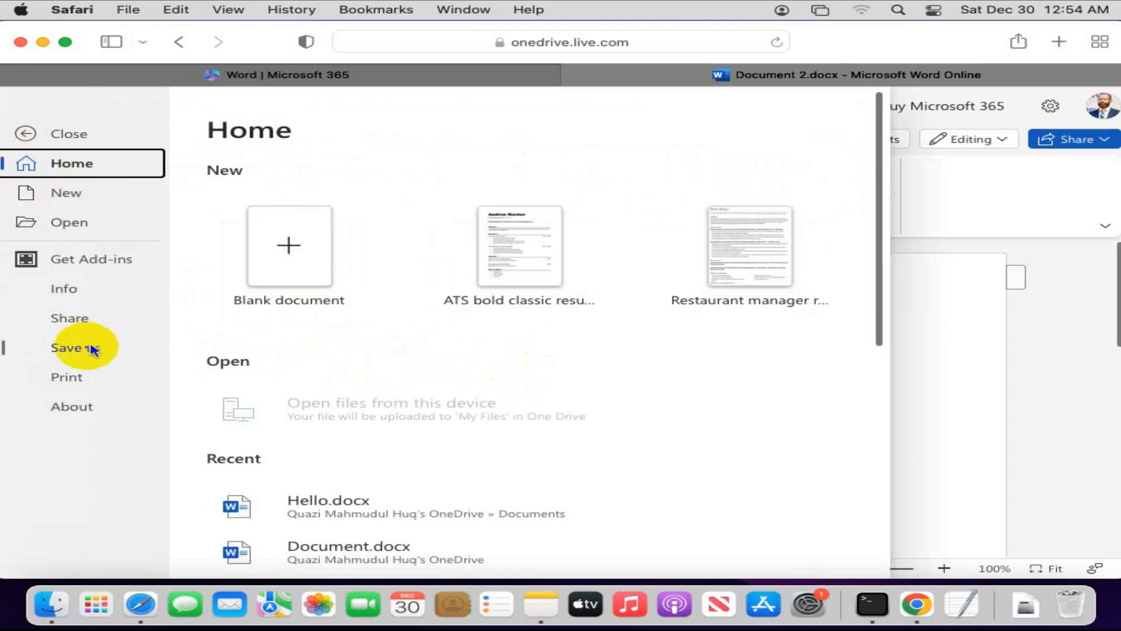
{"action": "left_click", "coordinate": [69, 348]}
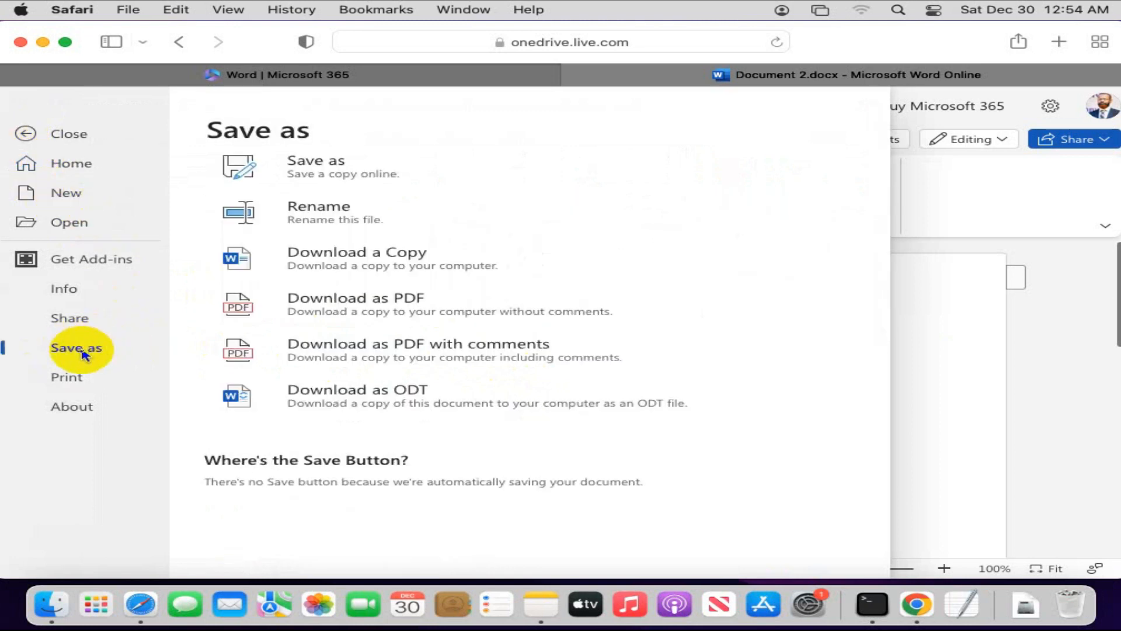
{"action": "mouse_move", "coordinate": [331, 166]}
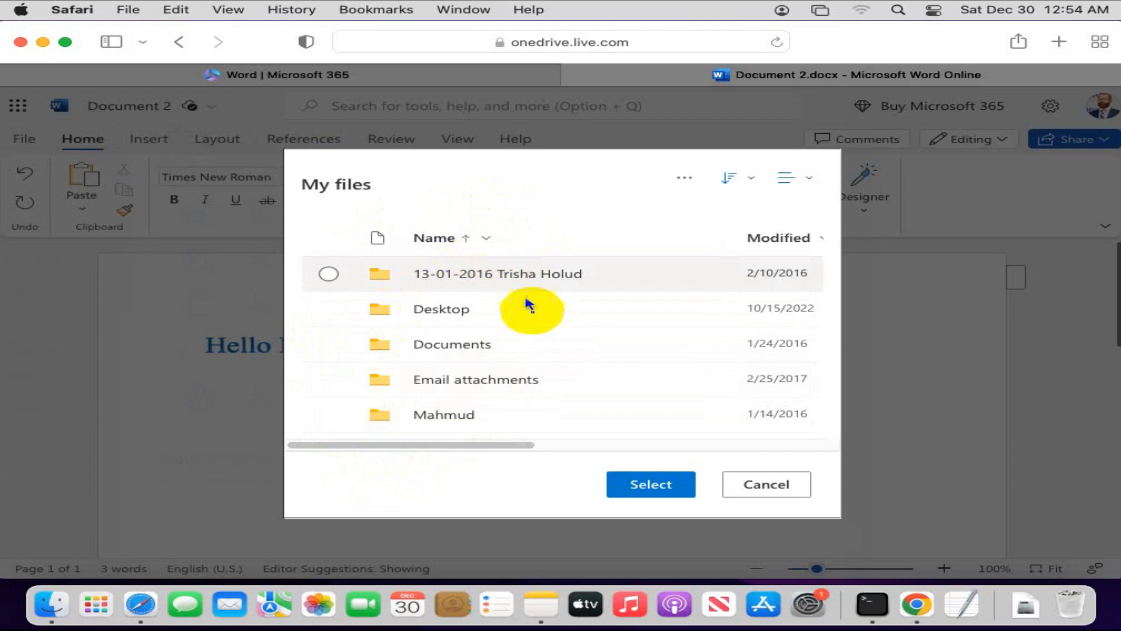
{"action": "mouse_move", "coordinate": [372, 421]}
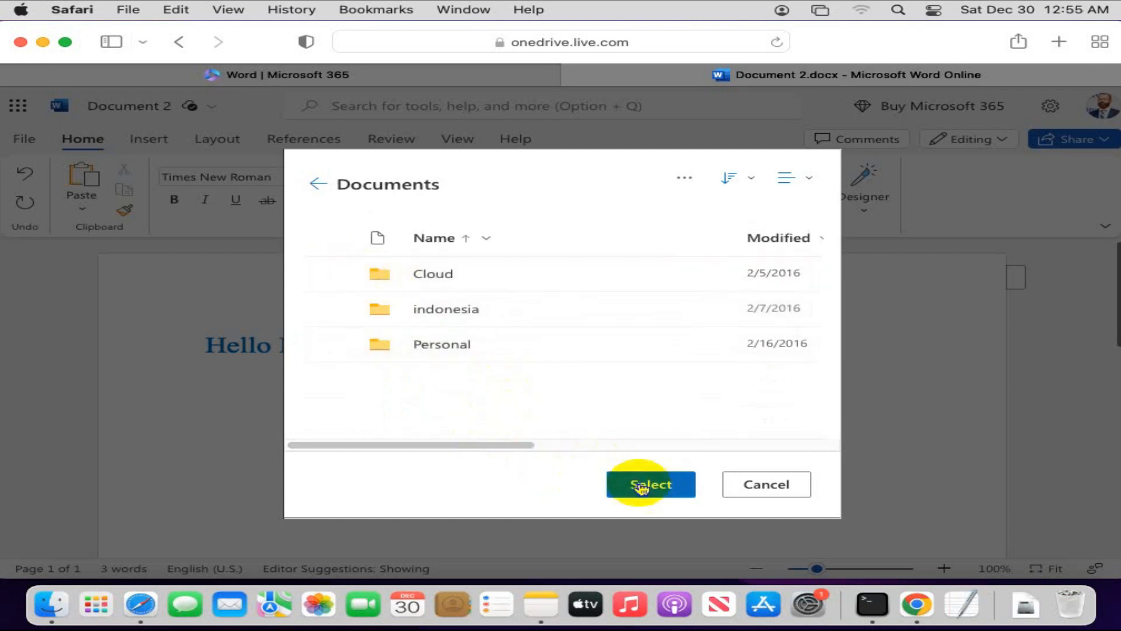
{"action": "left_click", "coordinate": [649, 483]}
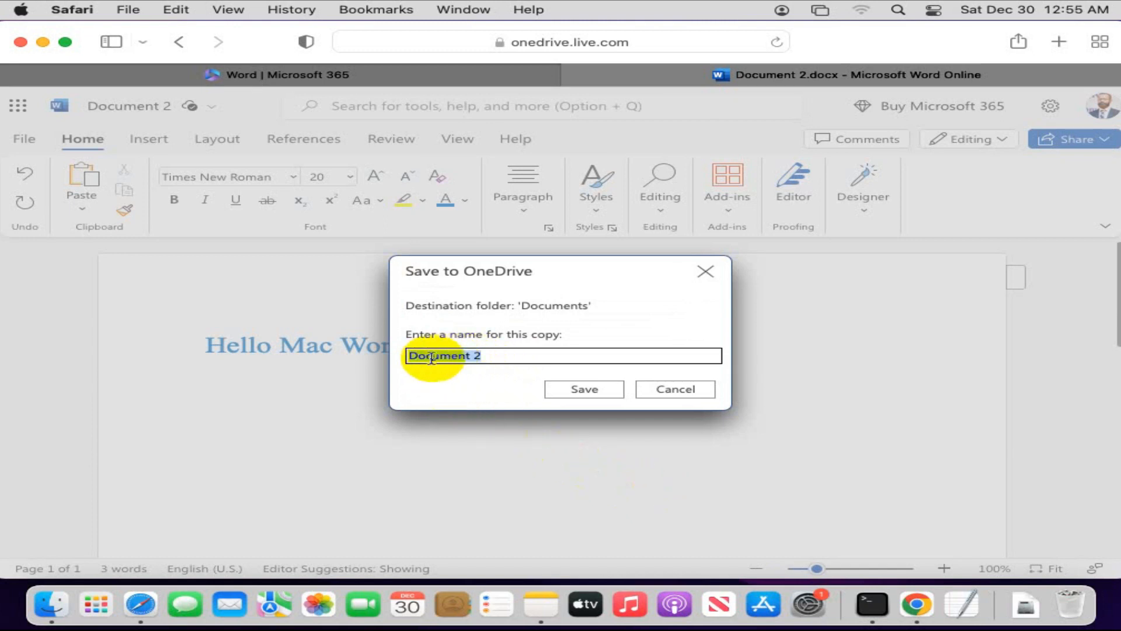
{"action": "mouse_move", "coordinate": [558, 342]}
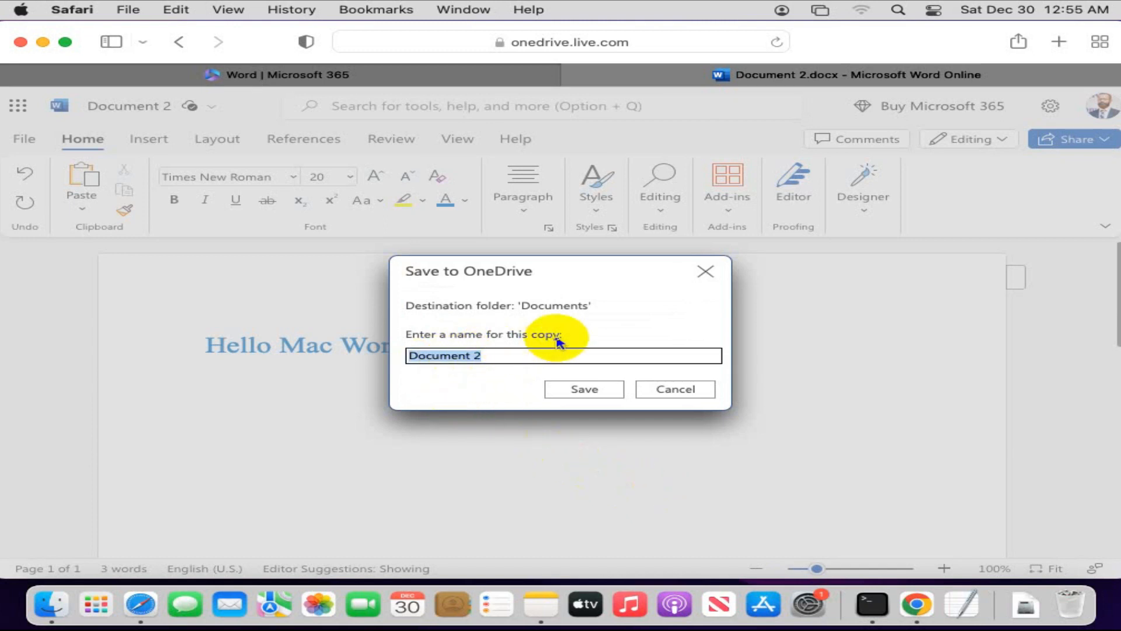
{"action": "type", "text": "Ma"}
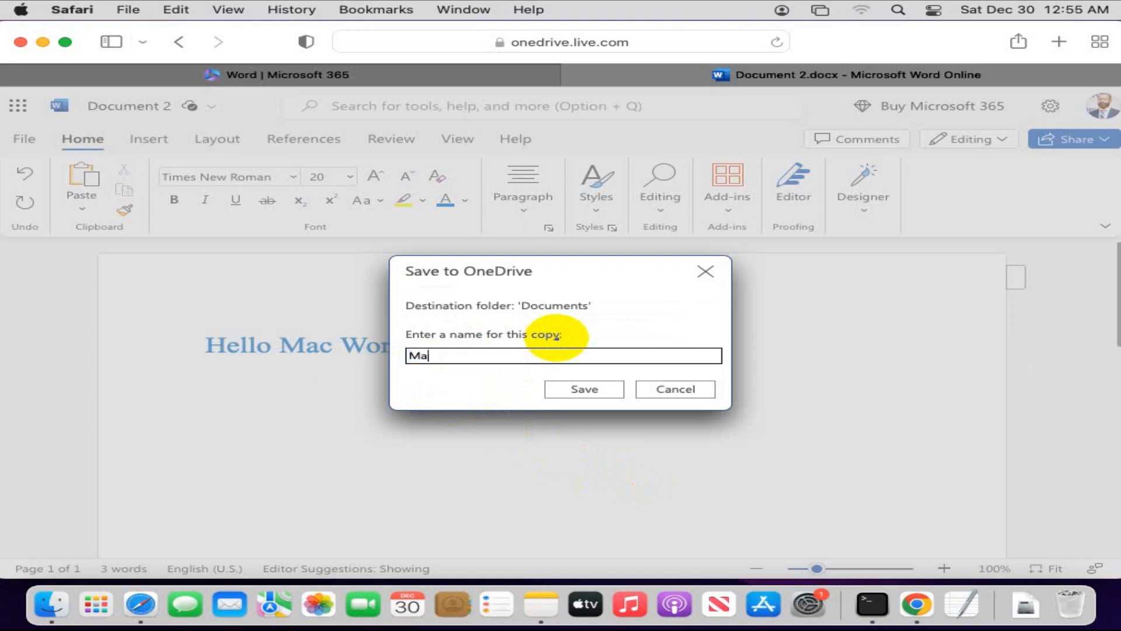
{"action": "type", "text": "c"}
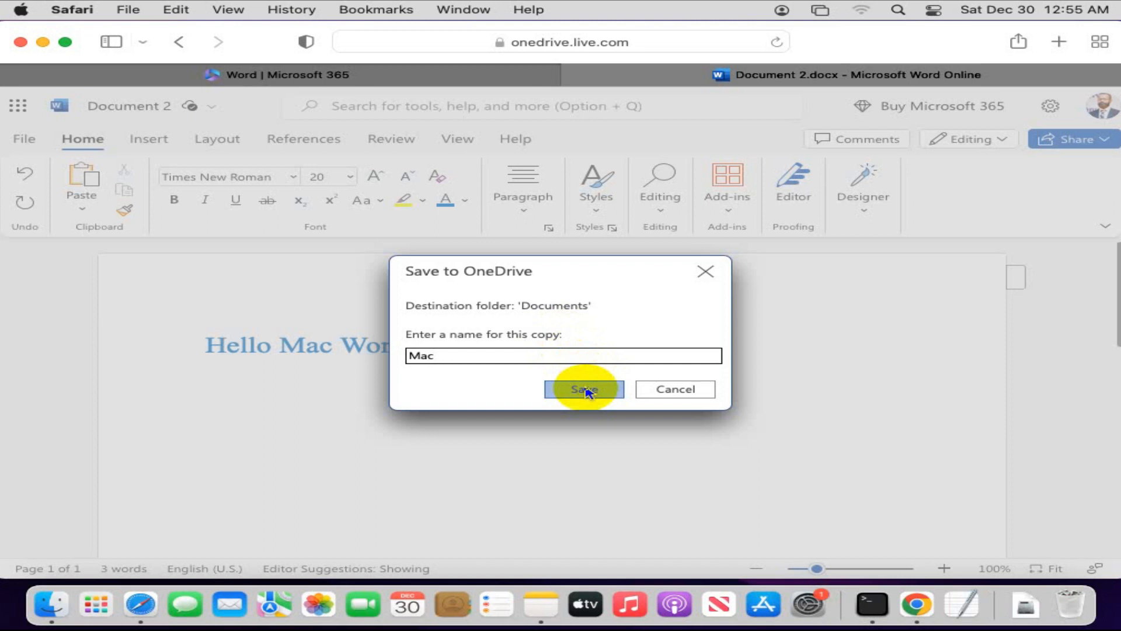
{"action": "left_click", "coordinate": [583, 388]}
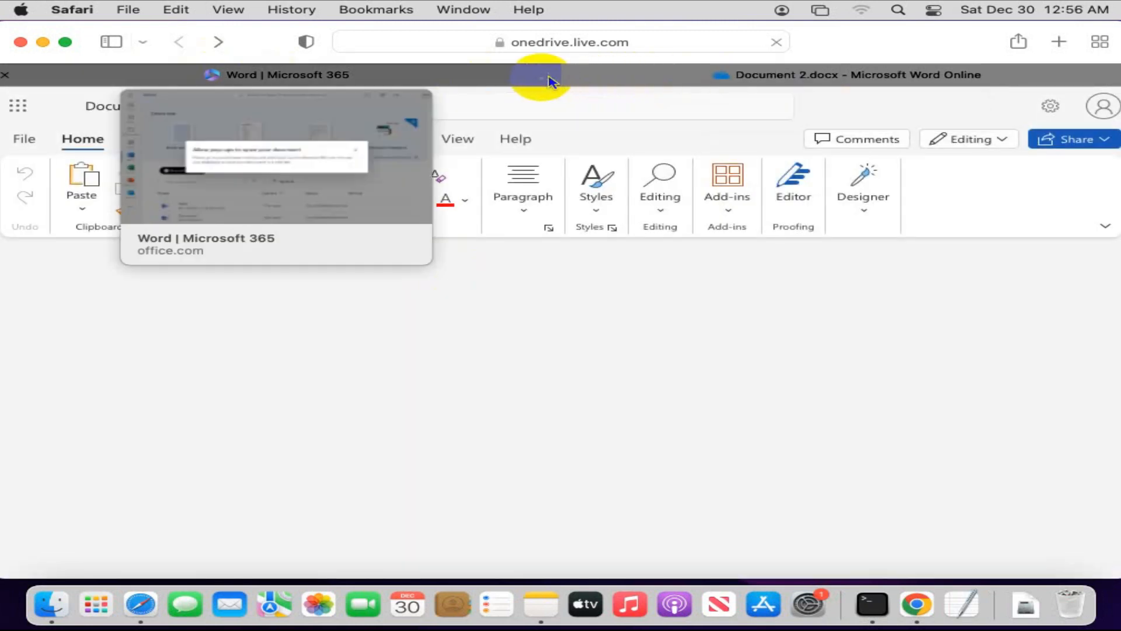
- Return to the Word home tab, dismiss the pop-up warning and show My Content
{"action": "left_click", "coordinate": [286, 75]}
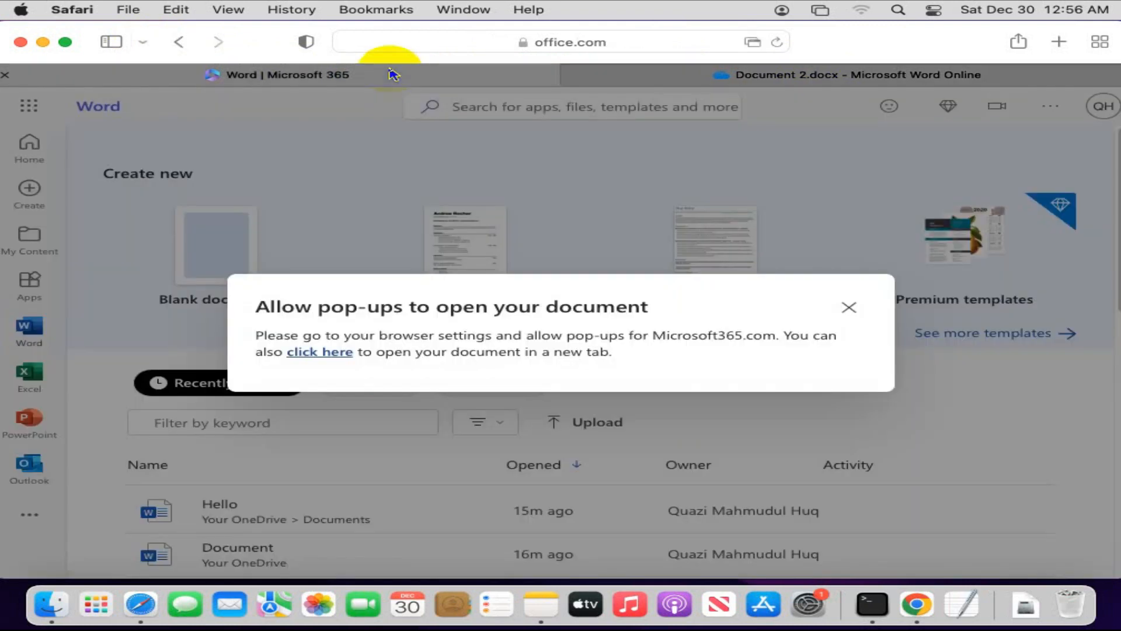
{"action": "left_click", "coordinate": [849, 307]}
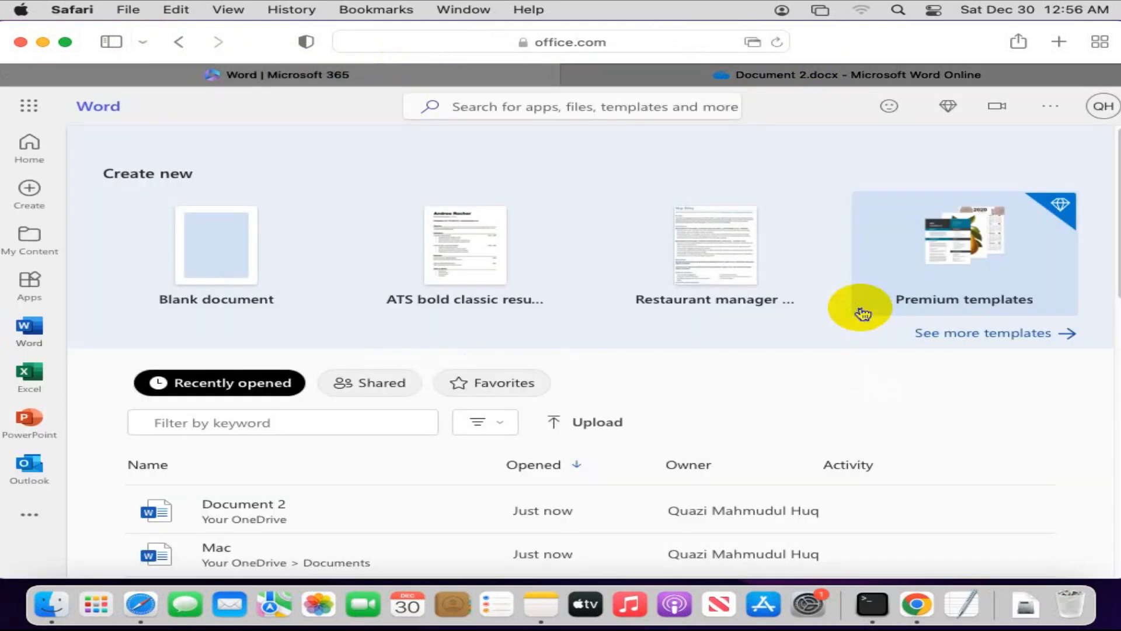
{"action": "mouse_move", "coordinate": [28, 326]}
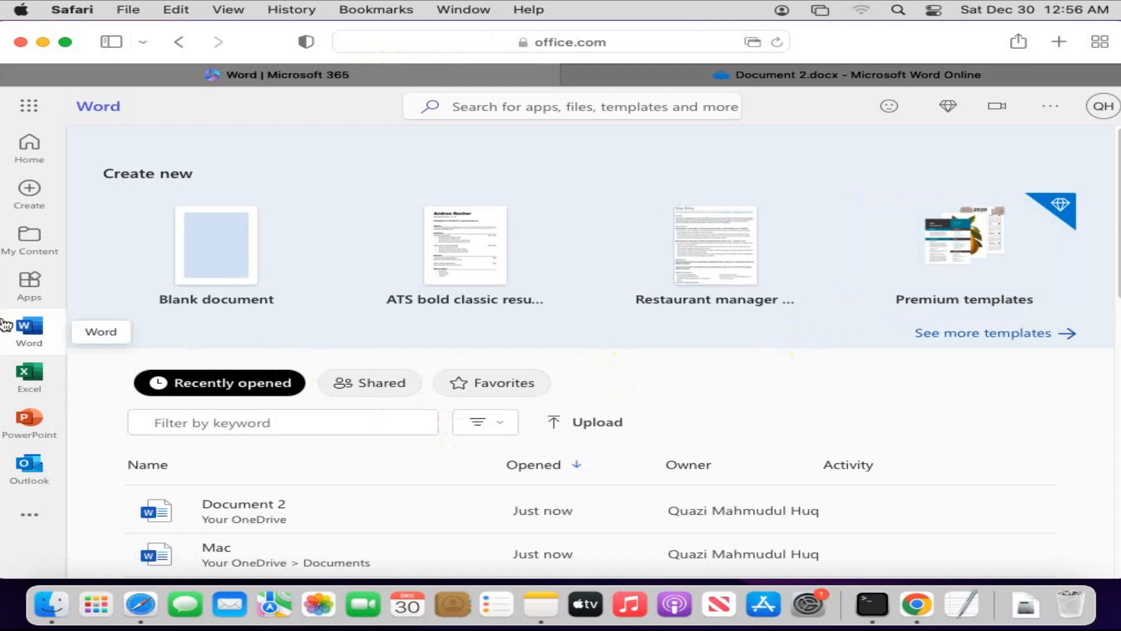
{"action": "mouse_move", "coordinate": [360, 422]}
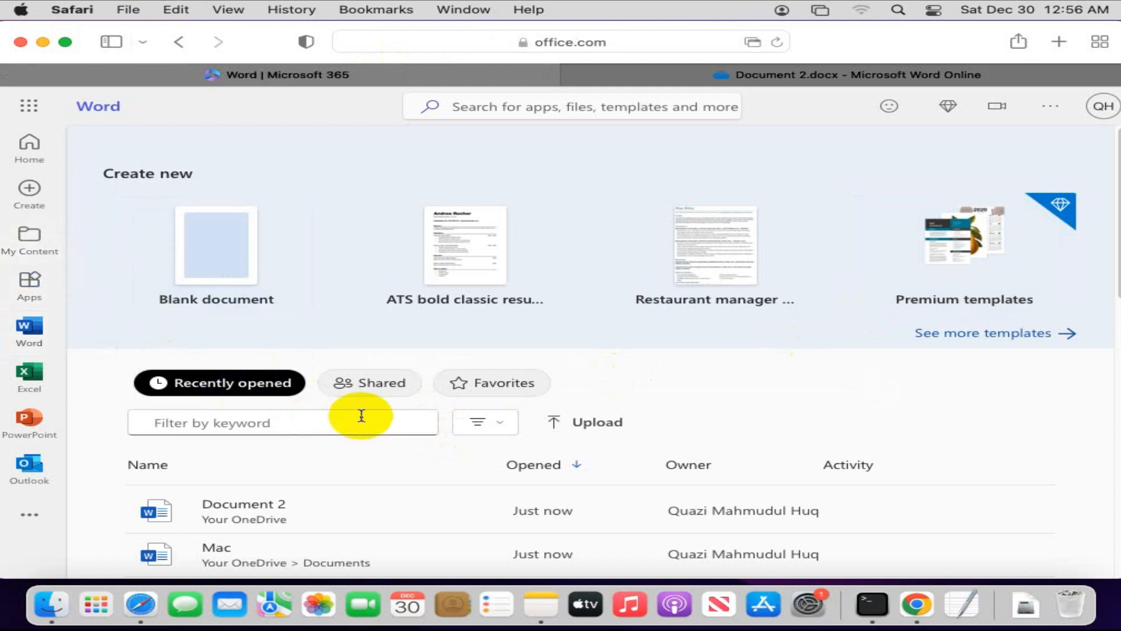
{"action": "mouse_move", "coordinate": [294, 350]}
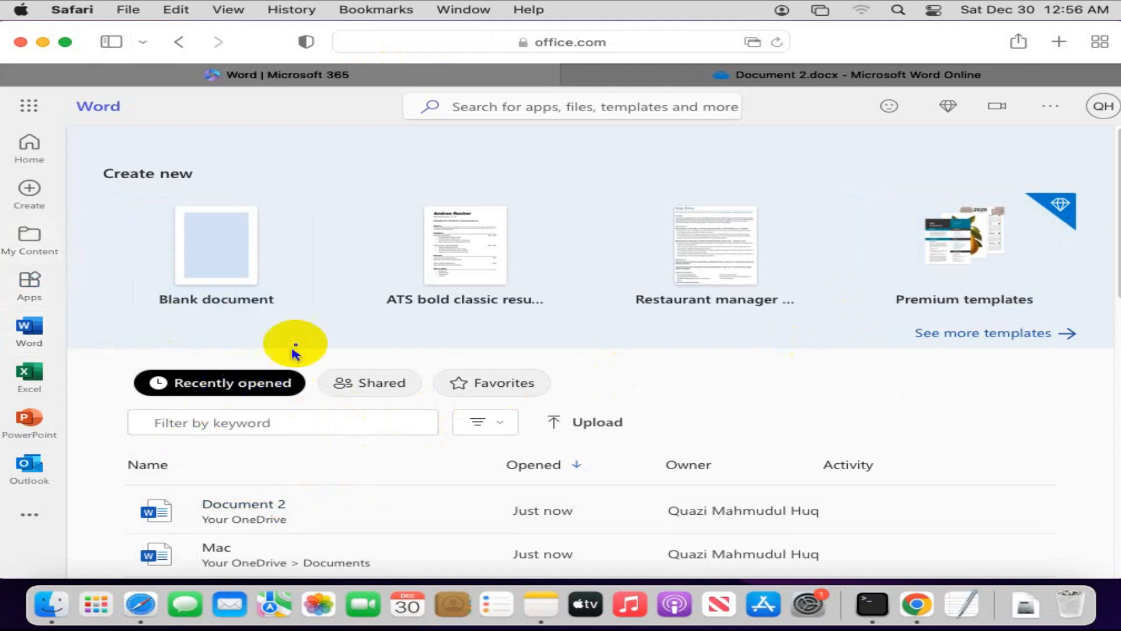
{"action": "mouse_move", "coordinate": [29, 243]}
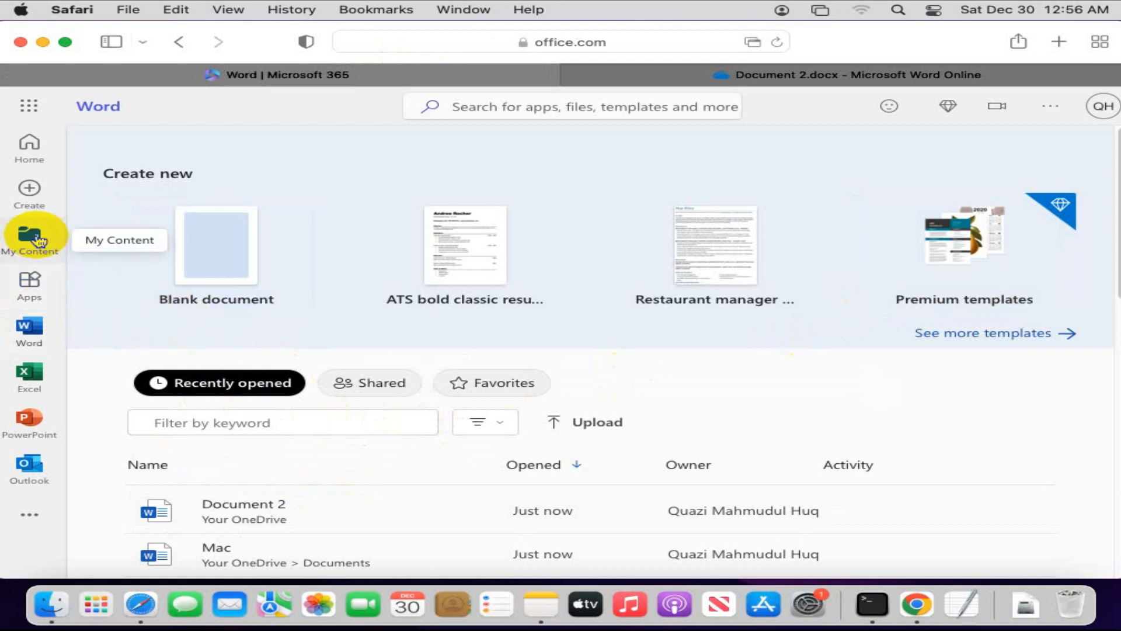
{"action": "left_click", "coordinate": [28, 240]}
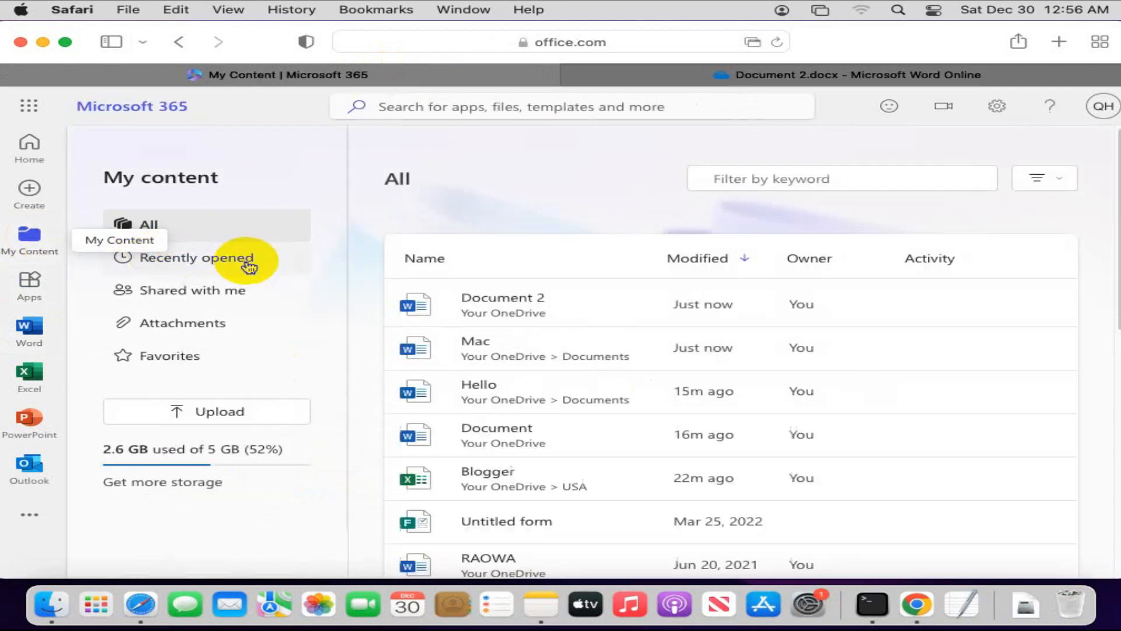
{"action": "mouse_move", "coordinate": [474, 340]}
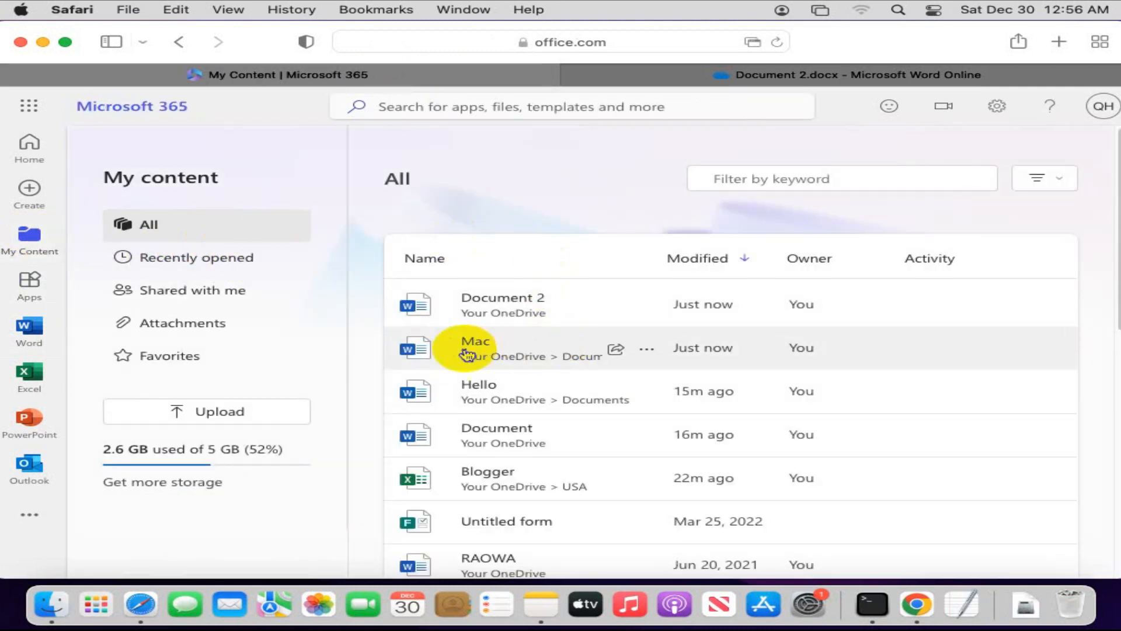
{"action": "mouse_move", "coordinate": [558, 359]}
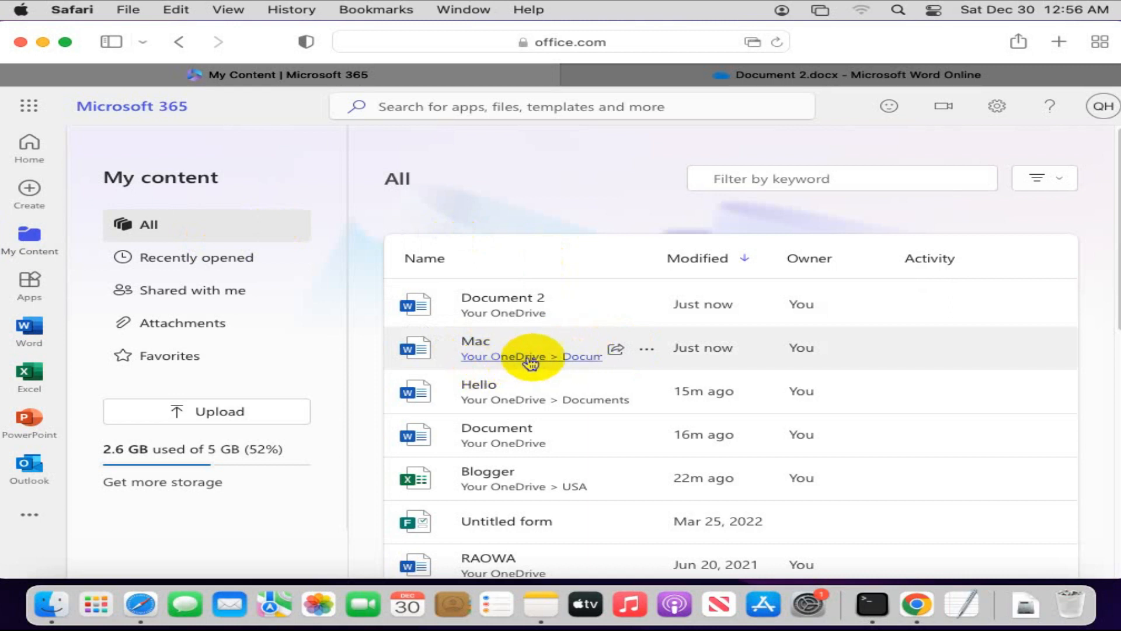
{"action": "mouse_move", "coordinate": [572, 361]}
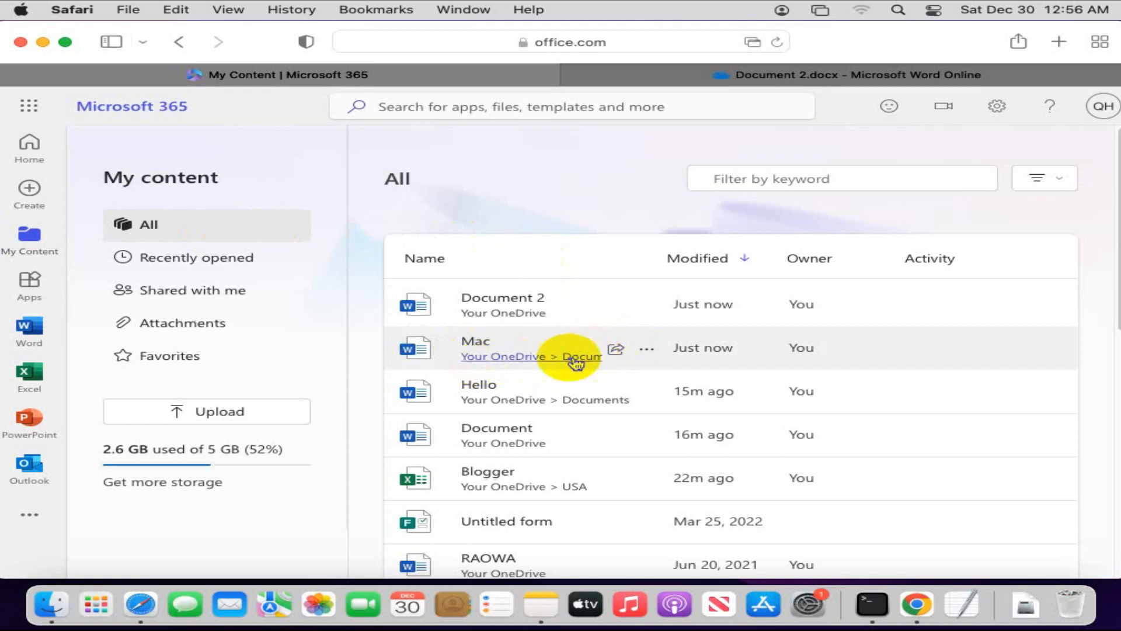
- Open the OneDrive Documents folder holding Mac and scroll through its files
{"action": "left_click", "coordinate": [529, 357]}
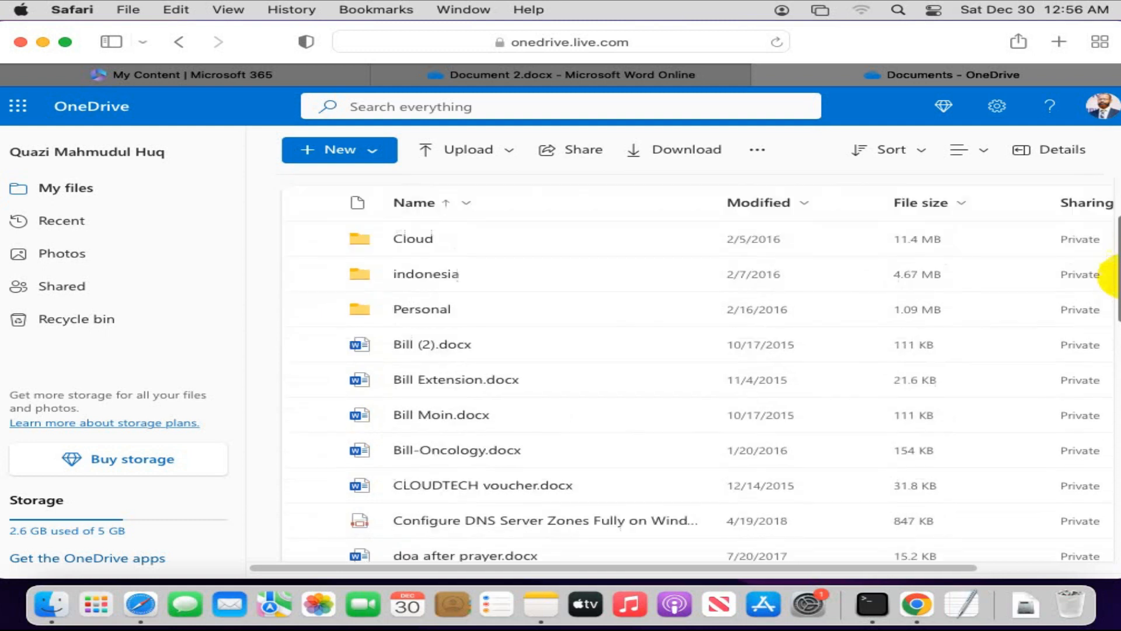
{"action": "scroll", "scroll_direction": "down", "scroll_amount": 3}
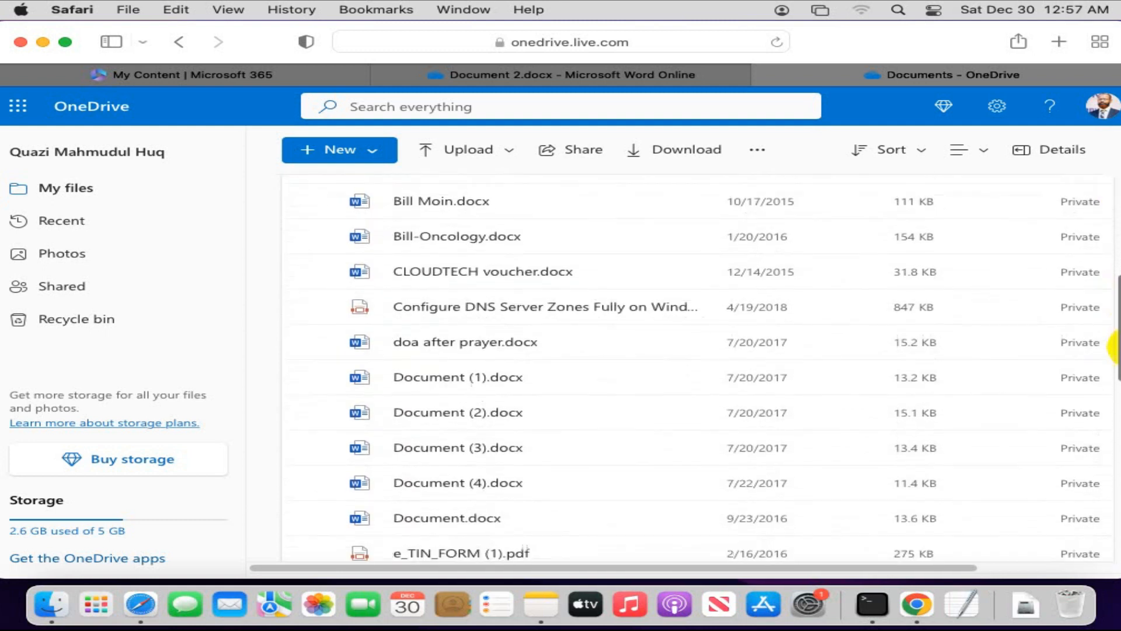
- Select Mac.docx in the OneDrive file list and bring up its more-actions menu
{"action": "scroll", "scroll_direction": "down", "scroll_amount": 3}
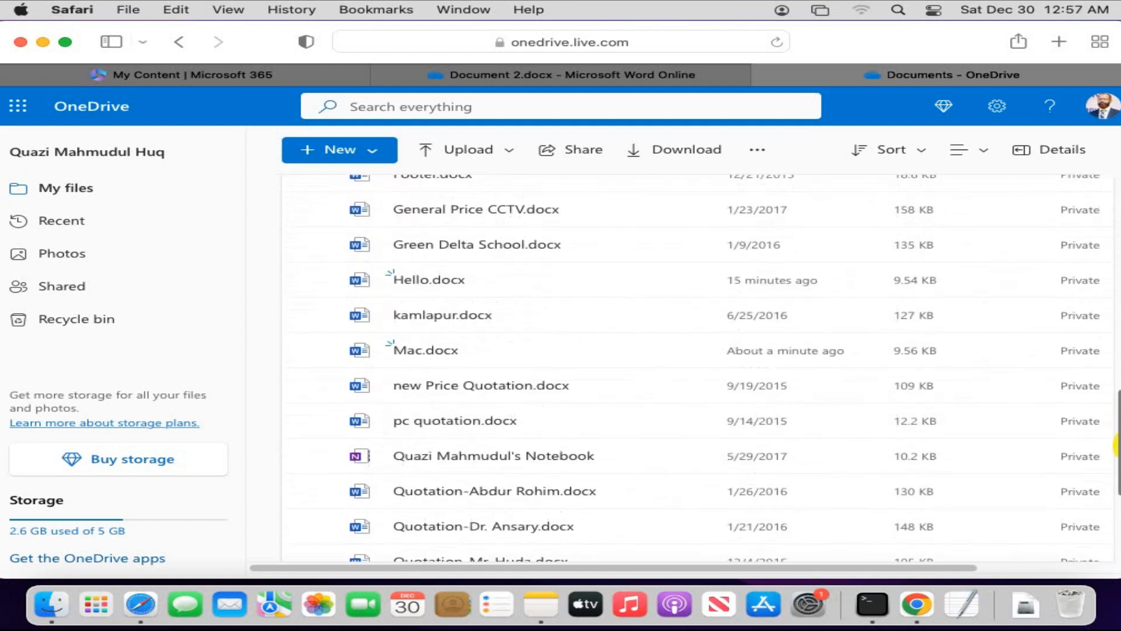
{"action": "mouse_move", "coordinate": [425, 350]}
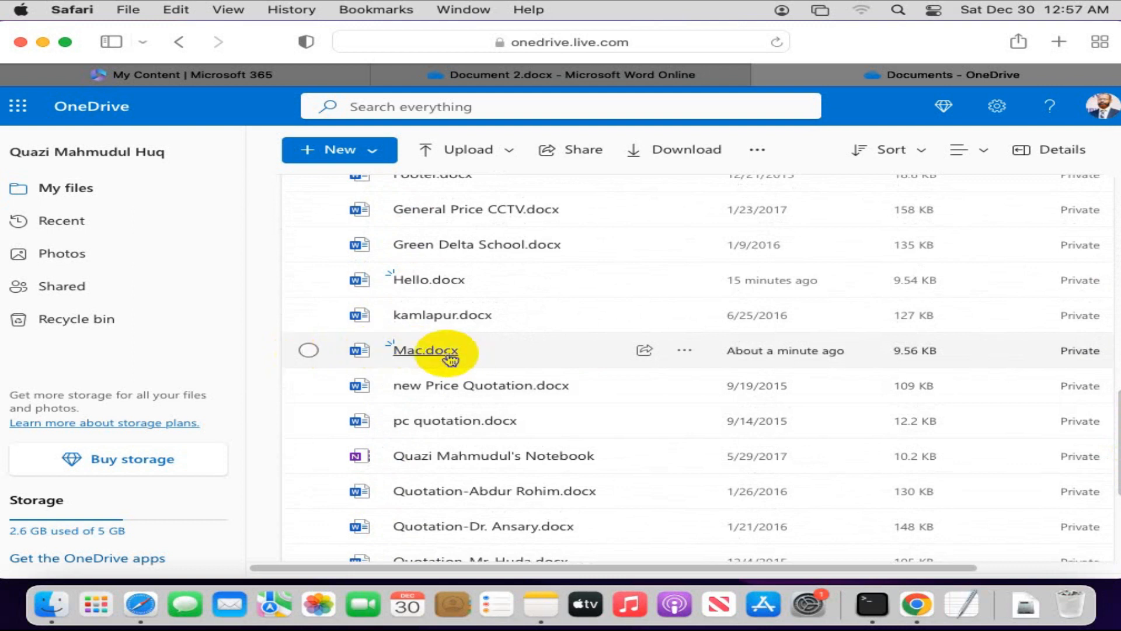
{"action": "mouse_move", "coordinate": [357, 351]}
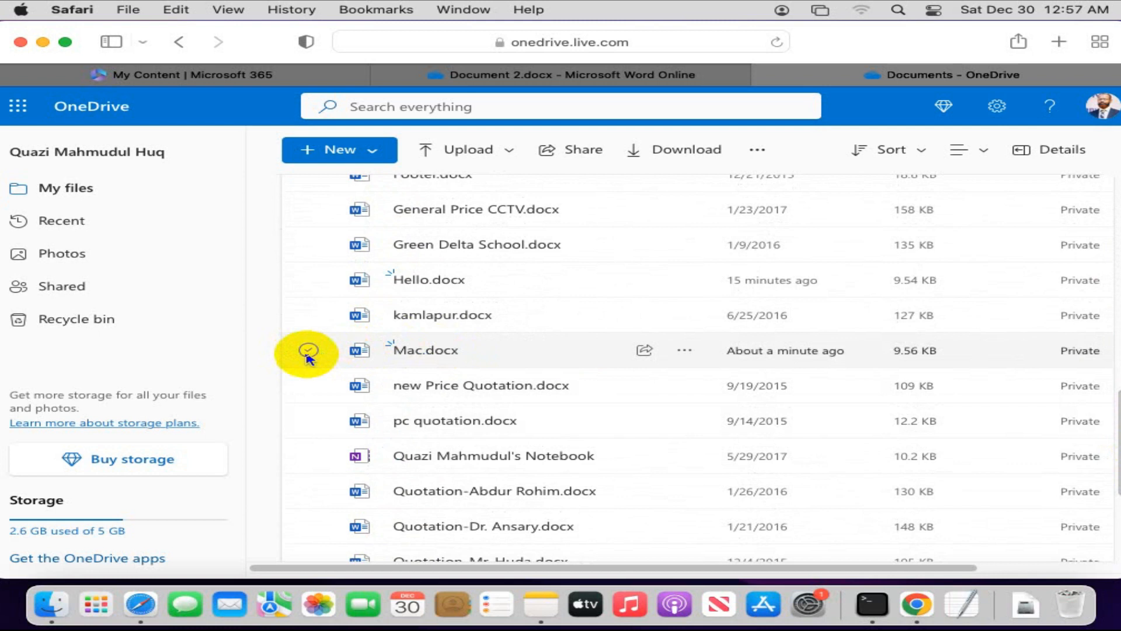
{"action": "left_click", "coordinate": [308, 350]}
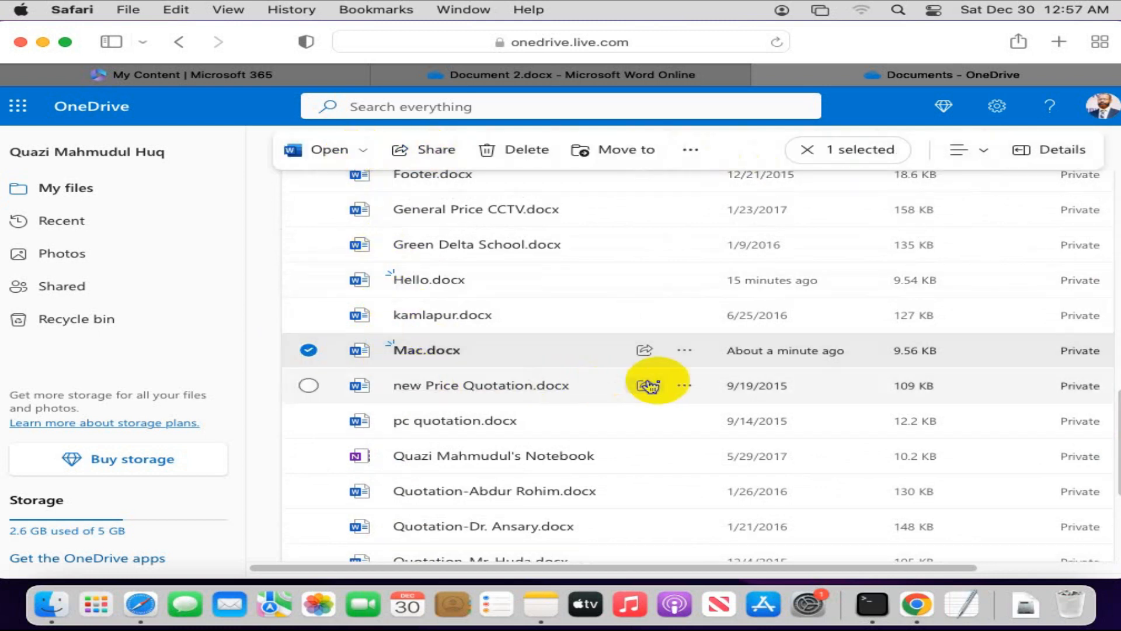
{"action": "mouse_move", "coordinate": [688, 357]}
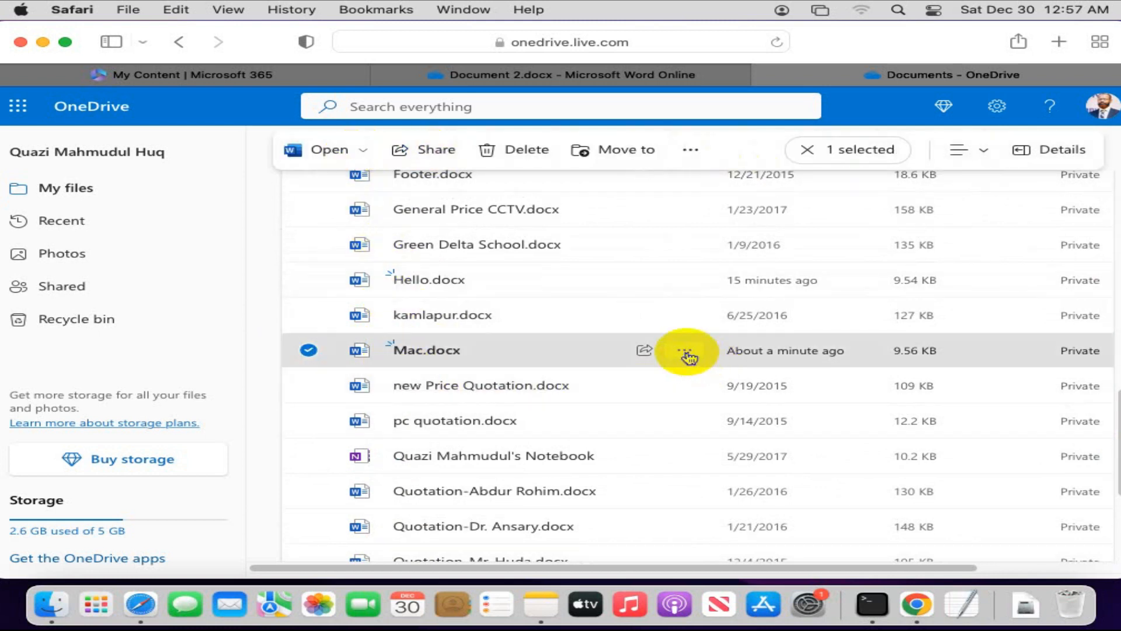
{"action": "left_click", "coordinate": [684, 350]}
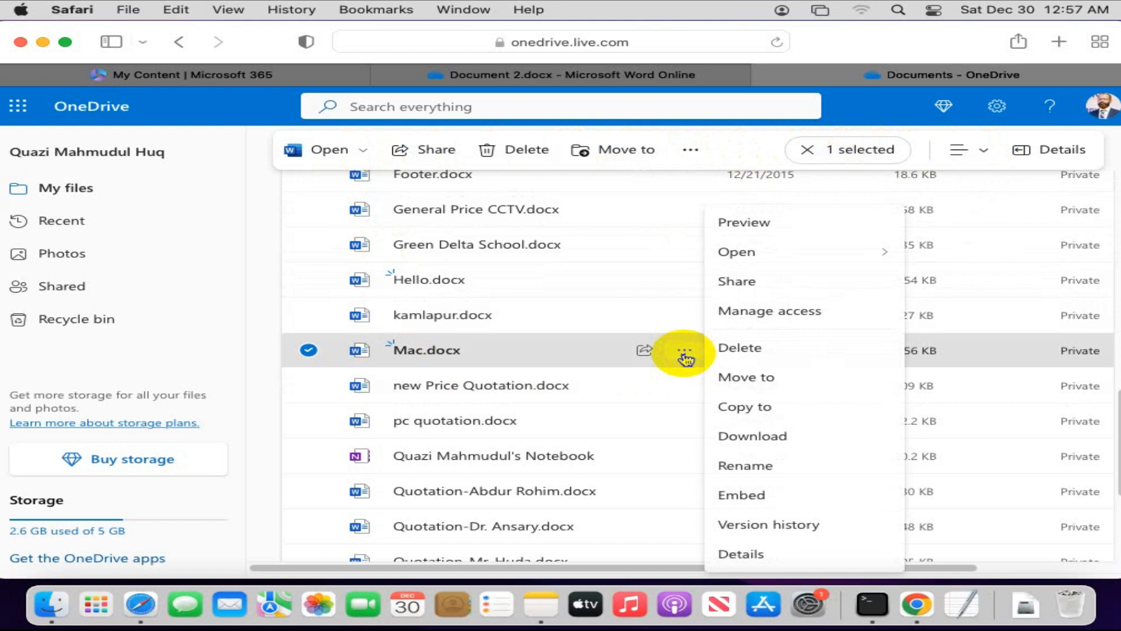
{"action": "mouse_move", "coordinate": [751, 436]}
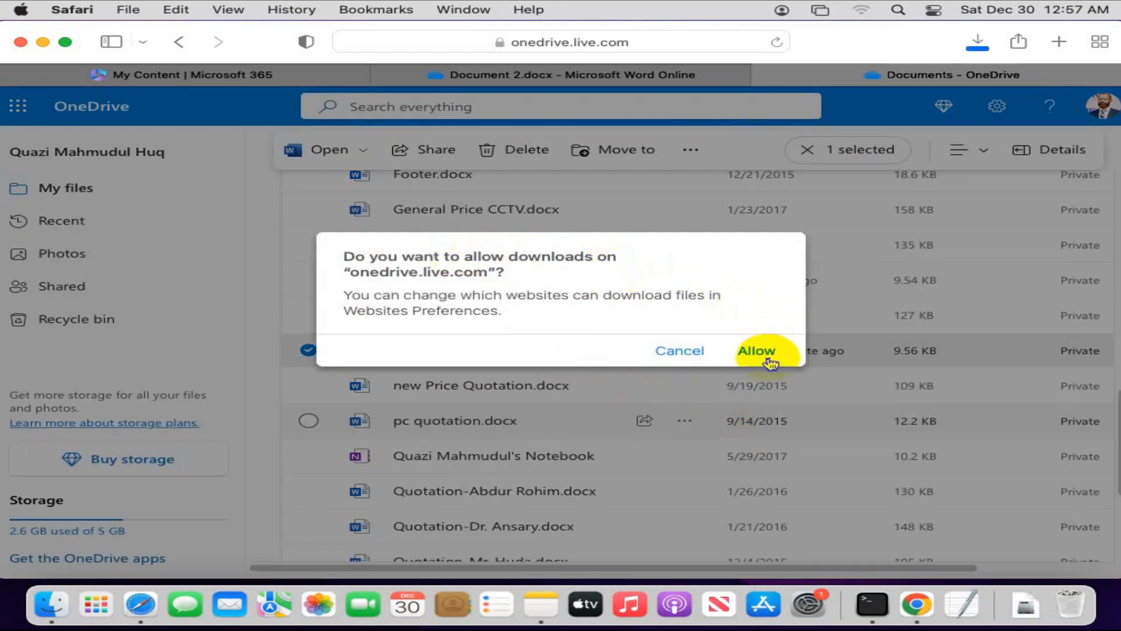
- Allow the download so Mac.docx (10 KB) appears in Safari's finished downloads
{"action": "left_click", "coordinate": [757, 350]}
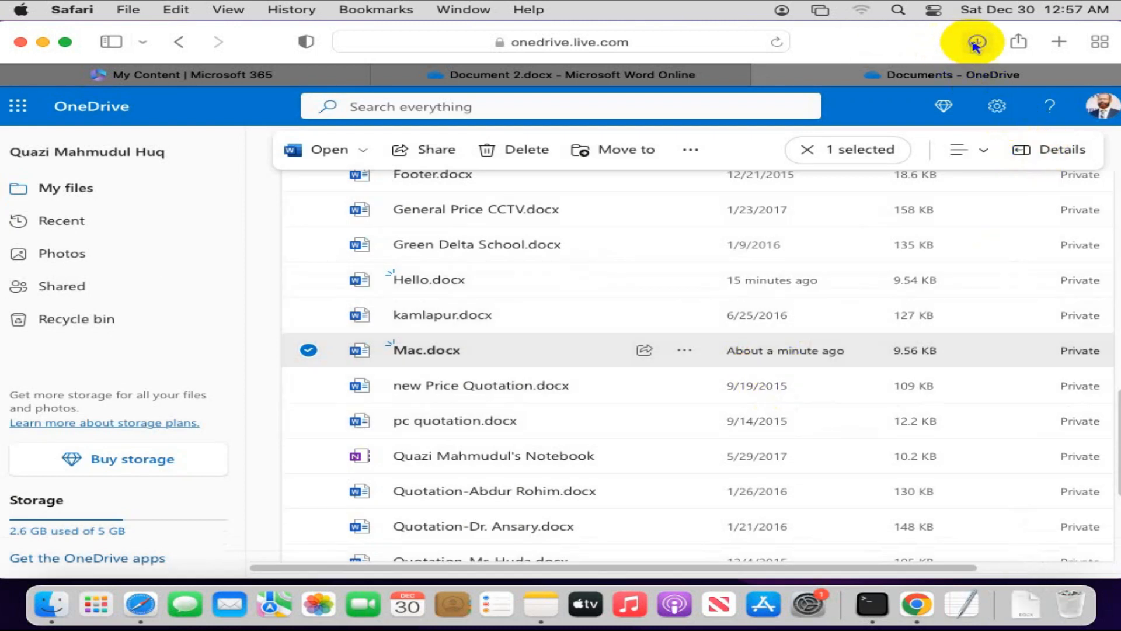
{"action": "mouse_move", "coordinate": [976, 42]}
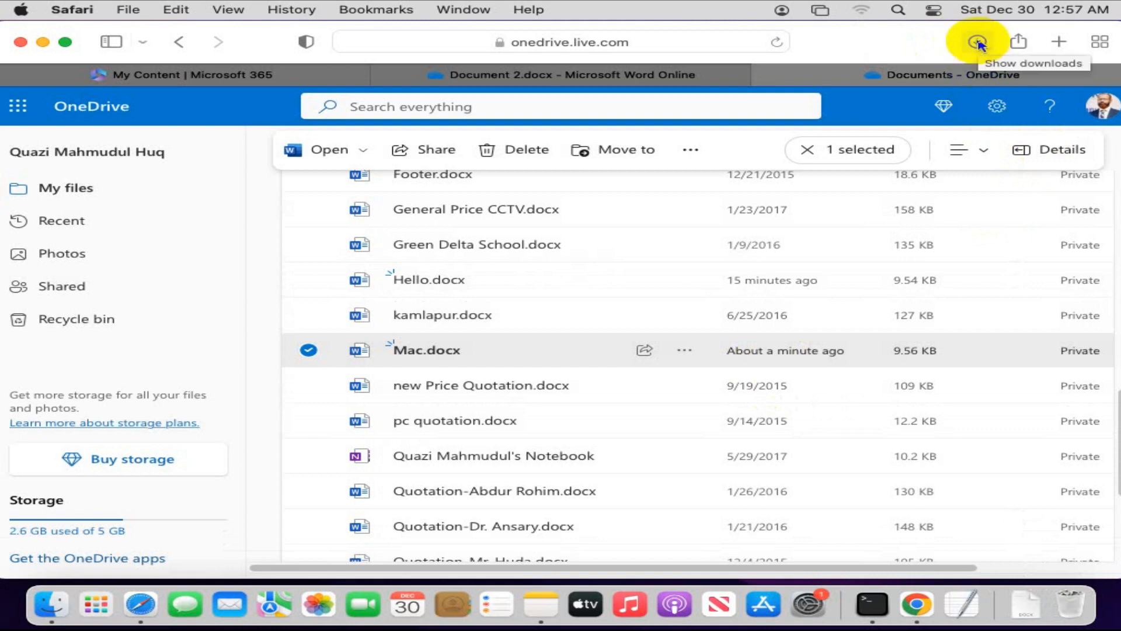
{"action": "left_click", "coordinate": [979, 42]}
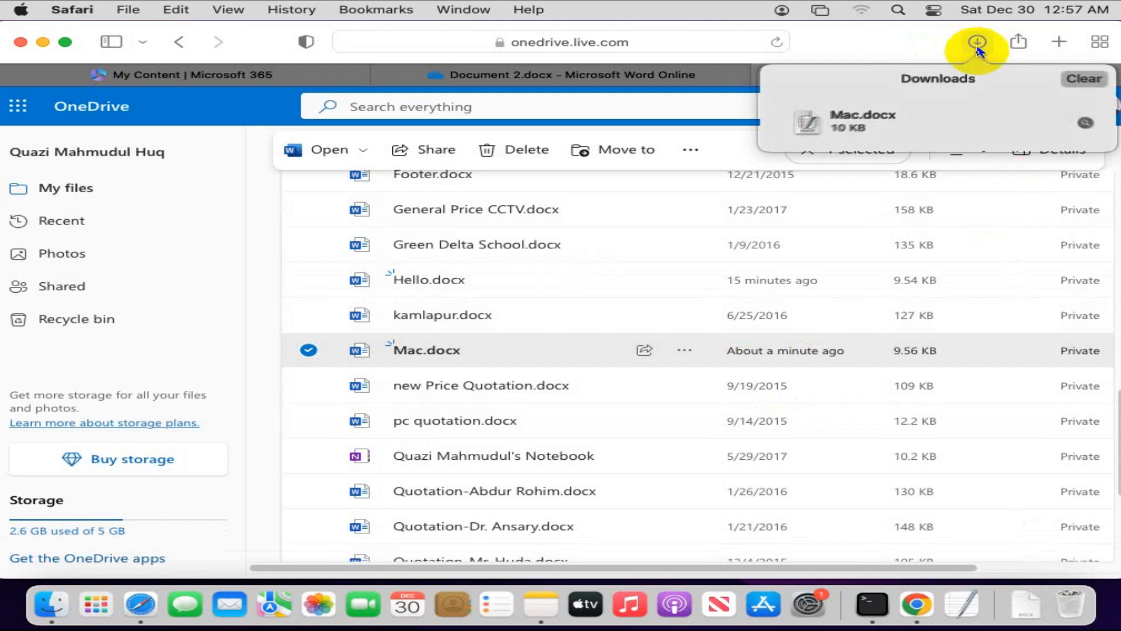
{"action": "mouse_move", "coordinate": [1072, 132]}
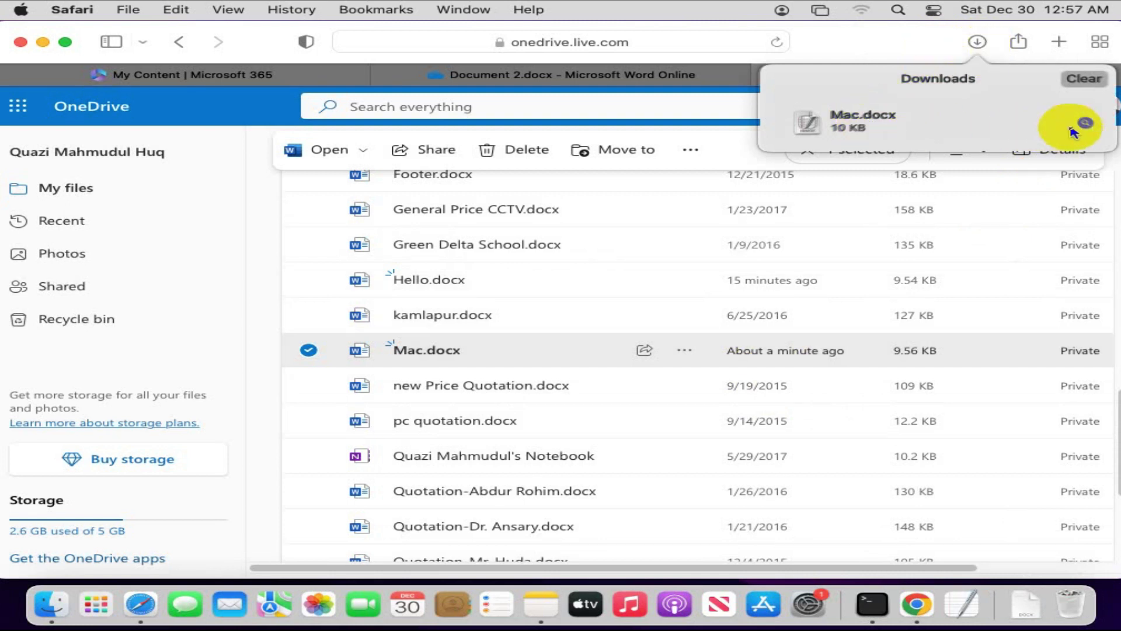
{"action": "mouse_move", "coordinate": [983, 120]}
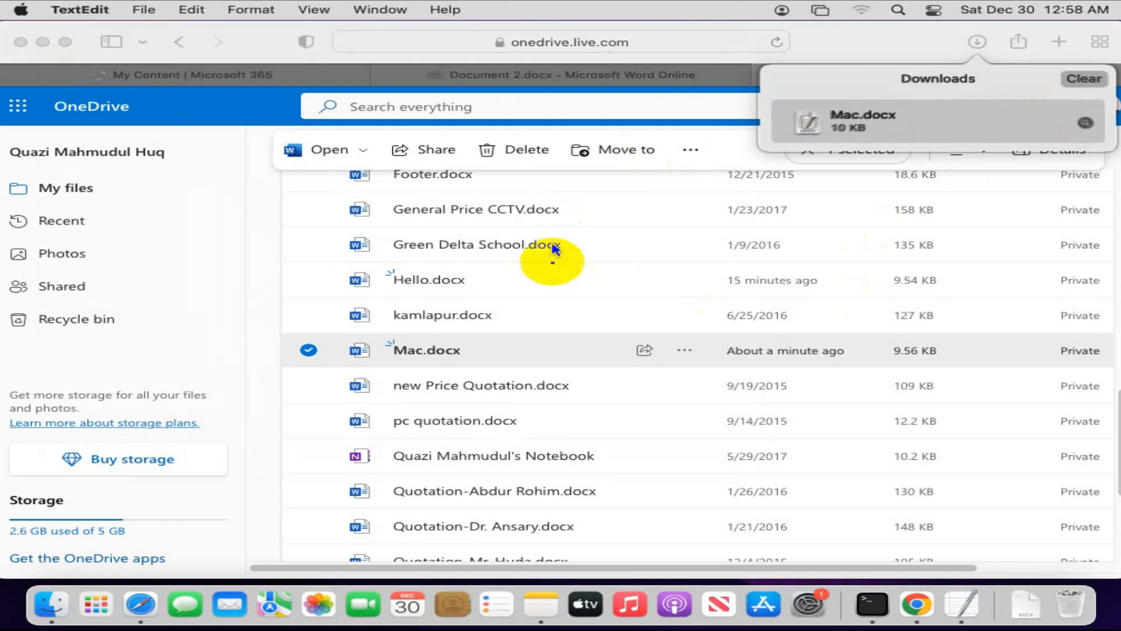
{"action": "mouse_move", "coordinate": [565, 279]}
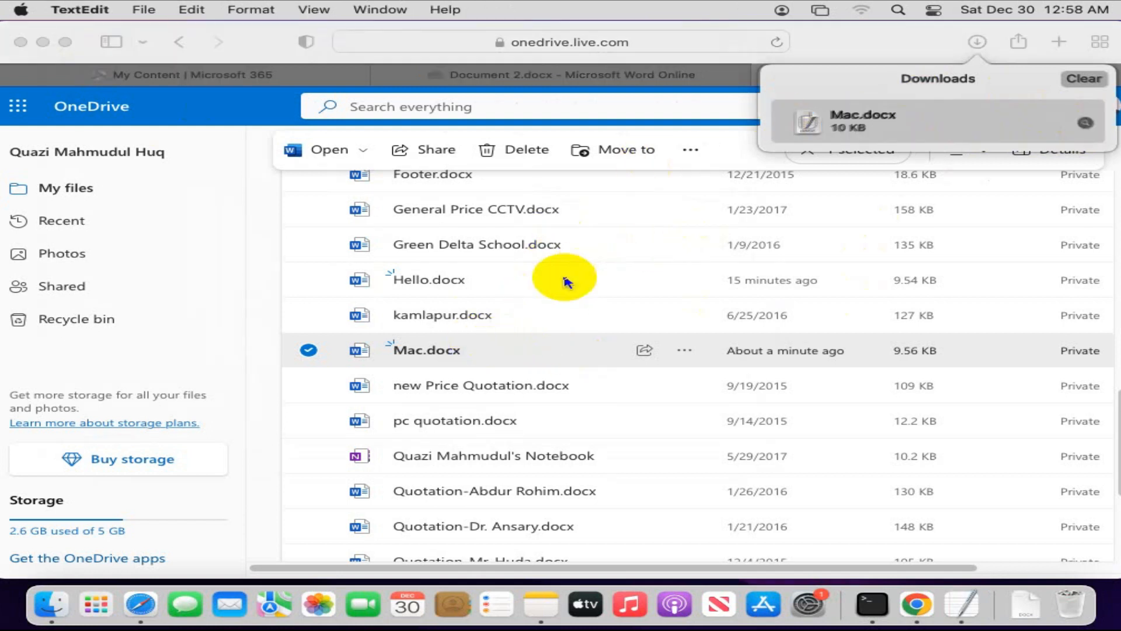
{"action": "mouse_move", "coordinate": [68, 50]}
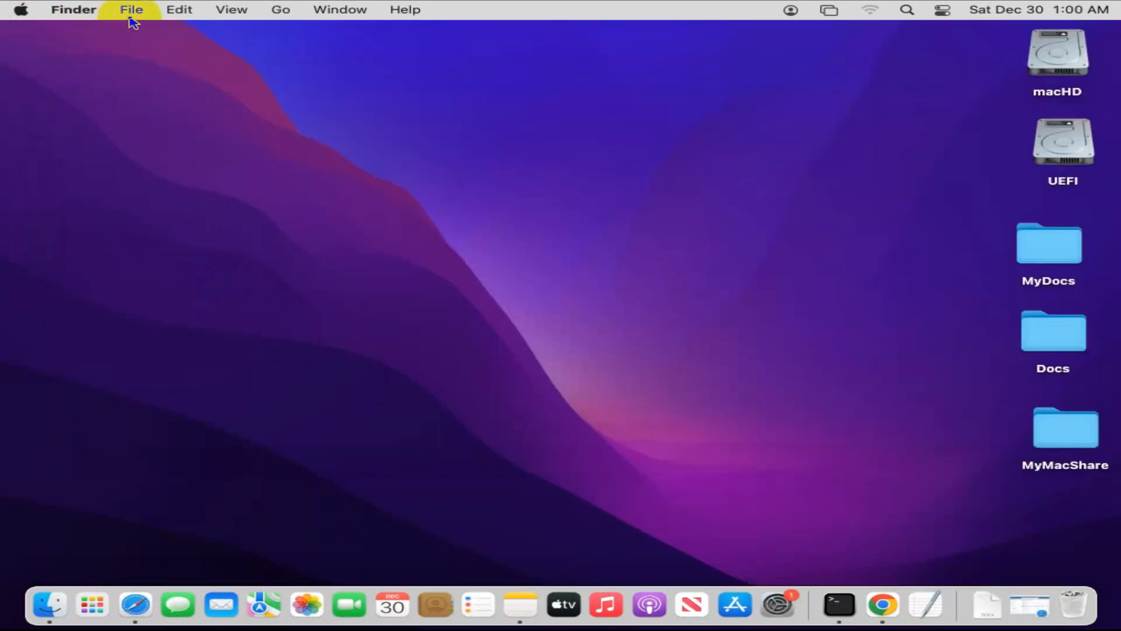
{"action": "left_click", "coordinate": [130, 9]}
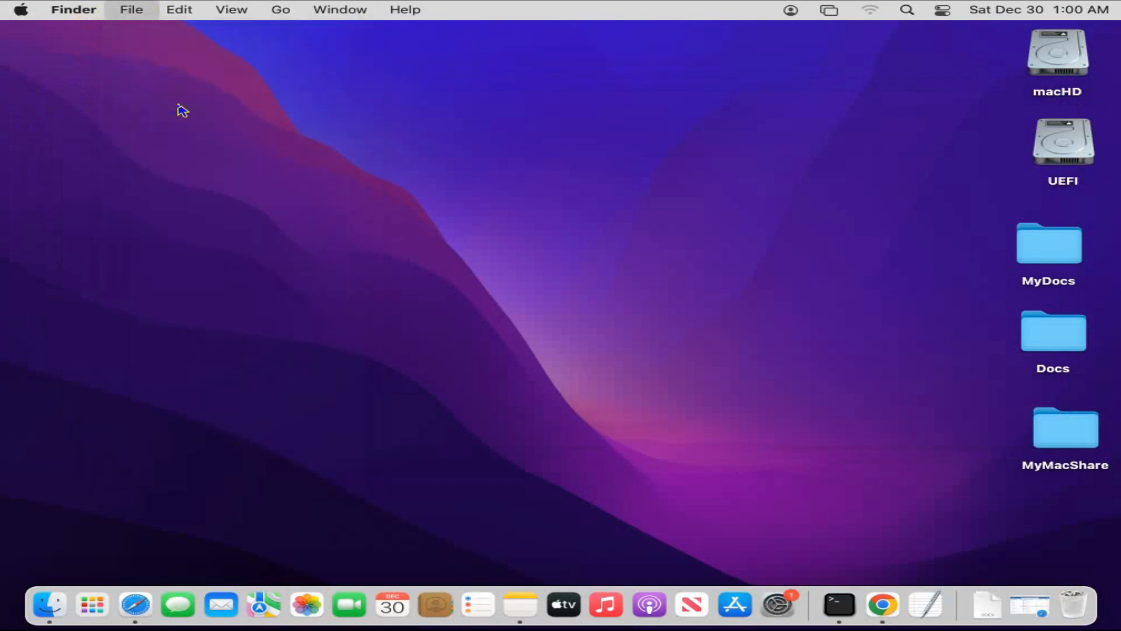
{"action": "left_click", "coordinate": [49, 604]}
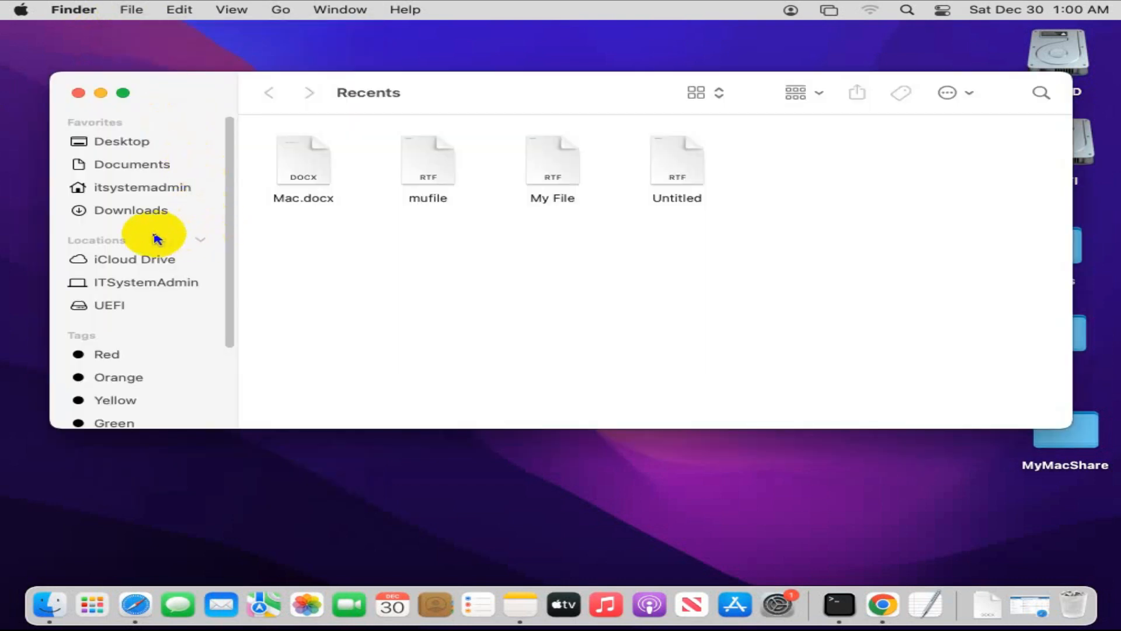
{"action": "mouse_move", "coordinate": [112, 209]}
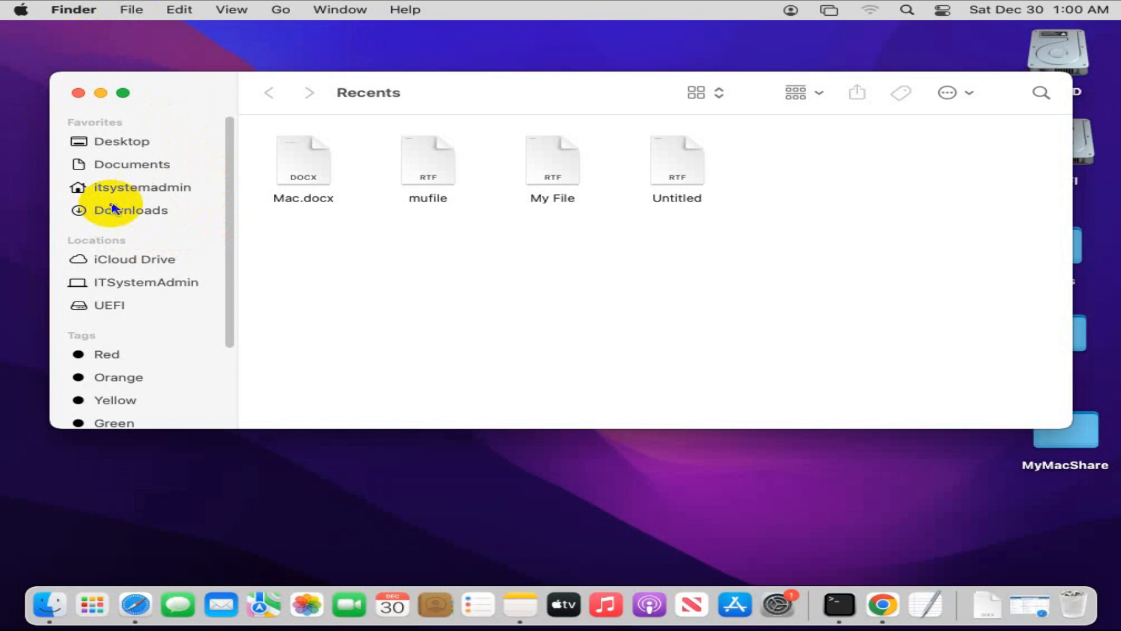
{"action": "mouse_move", "coordinate": [141, 216]}
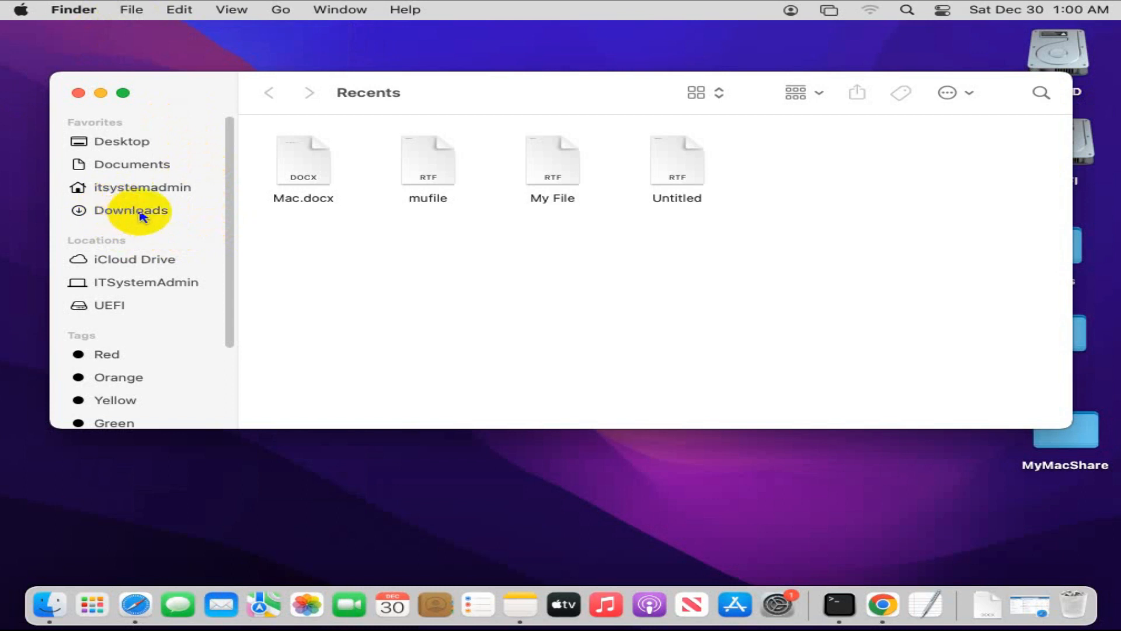
{"action": "left_click", "coordinate": [131, 209]}
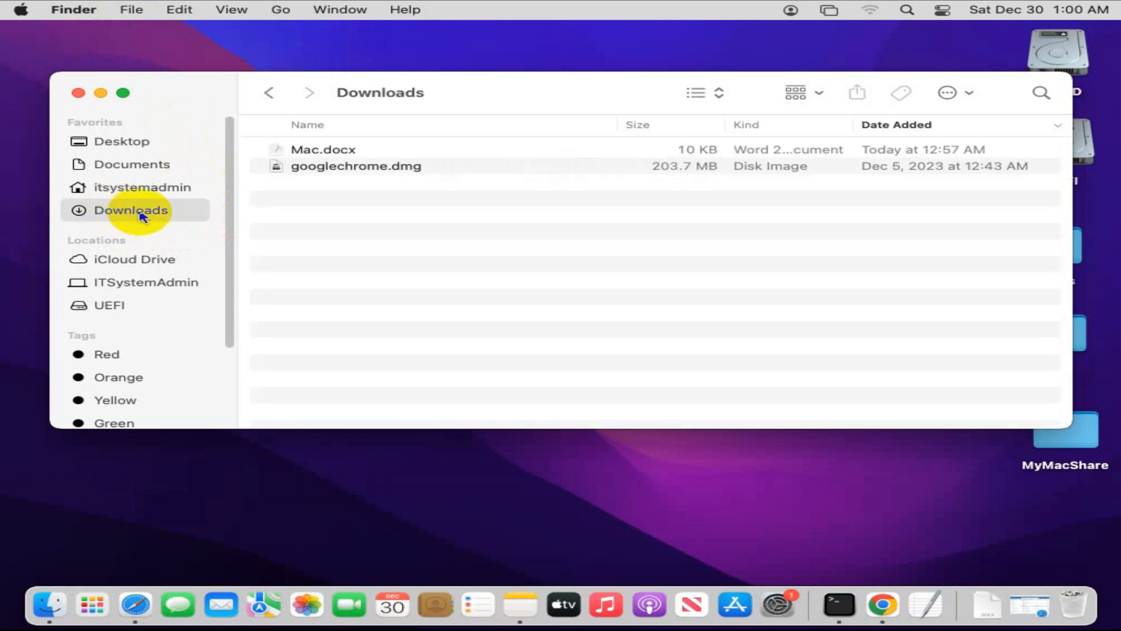
{"action": "left_click", "coordinate": [324, 150]}
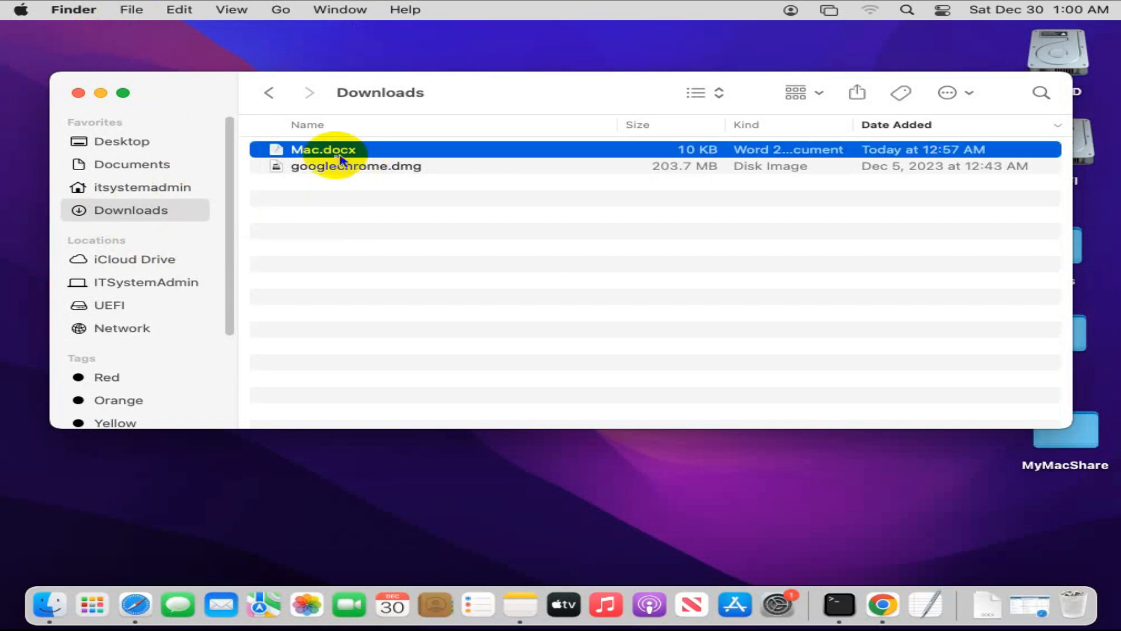
{"action": "mouse_move", "coordinate": [411, 151]}
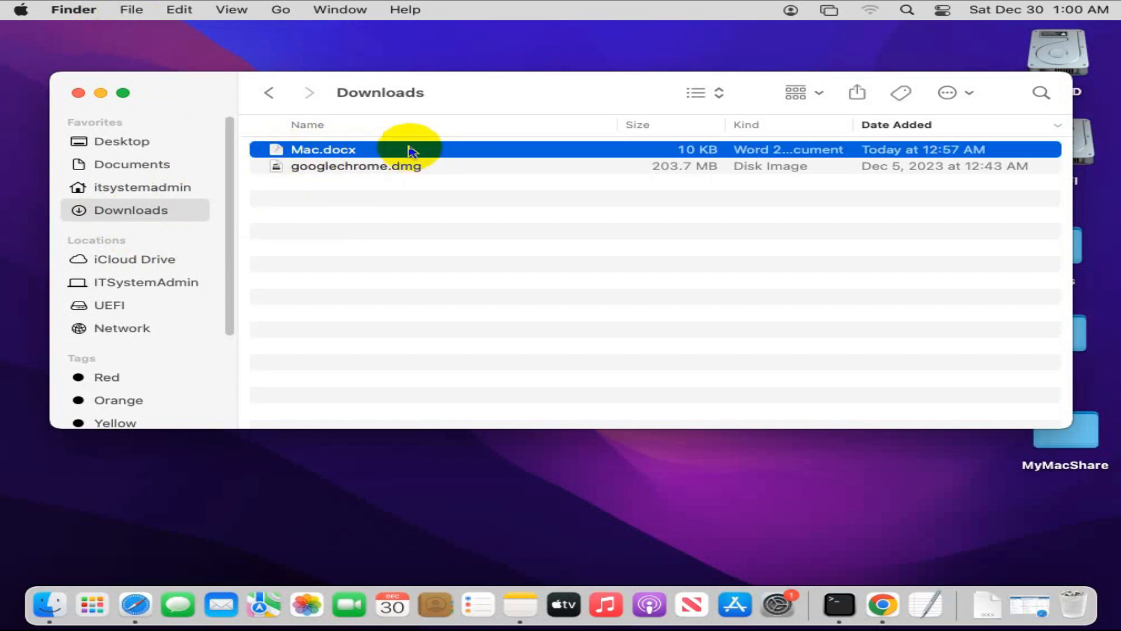
{"action": "mouse_move", "coordinate": [343, 371]}
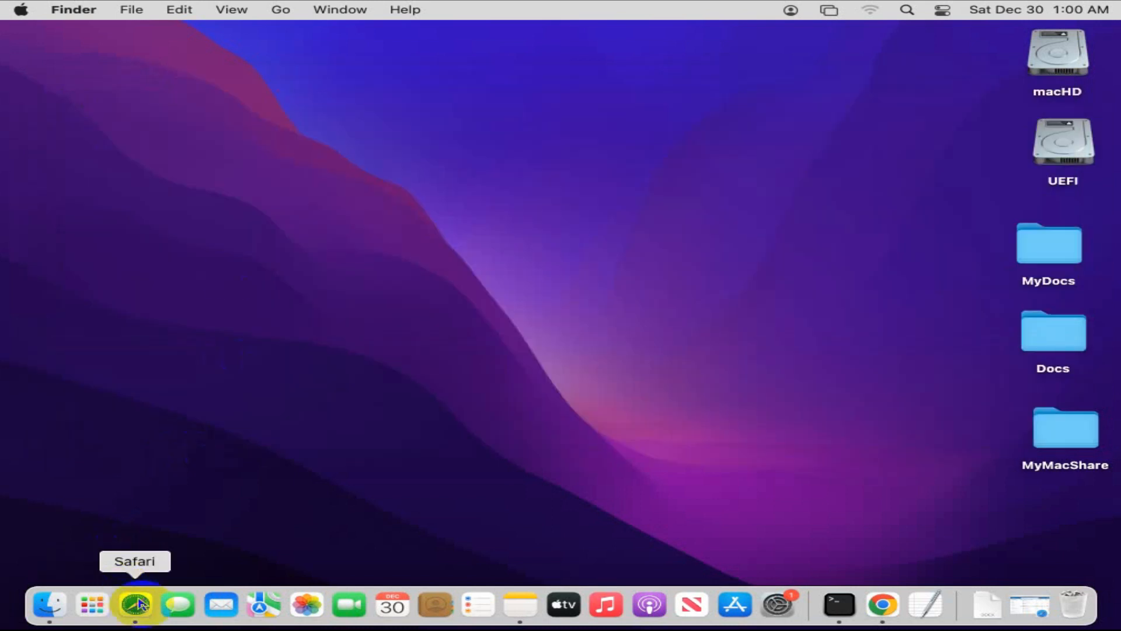
- Bring Safari forward on the Microsoft 365 My Content page with Mac among recent files
{"action": "left_click", "coordinate": [135, 604]}
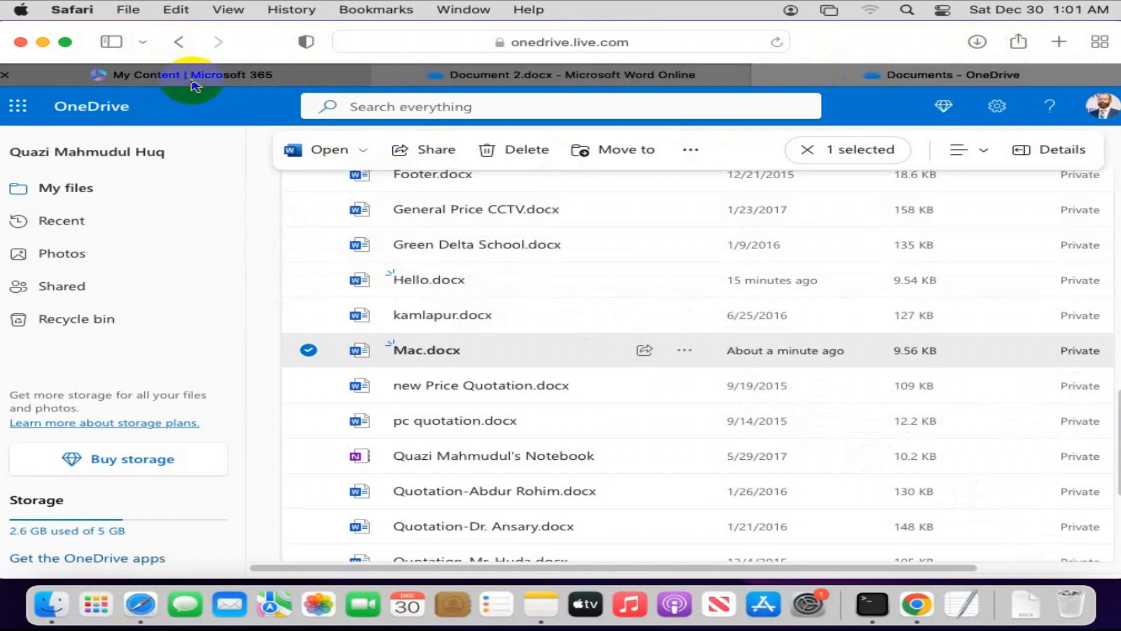
{"action": "left_click", "coordinate": [191, 75]}
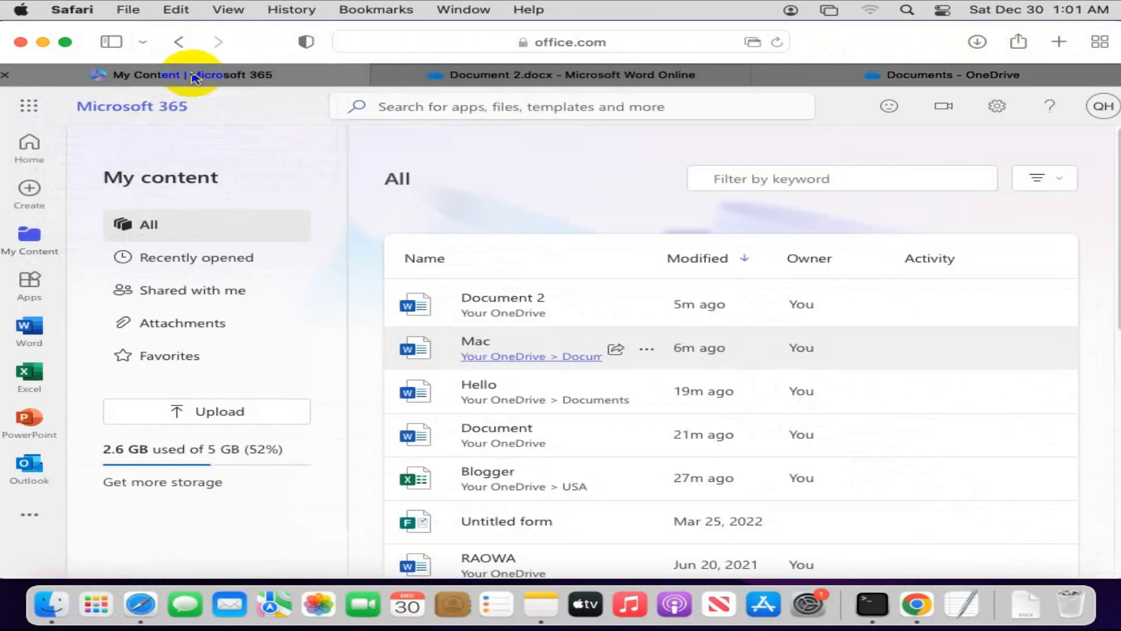
{"action": "mouse_move", "coordinate": [86, 114]}
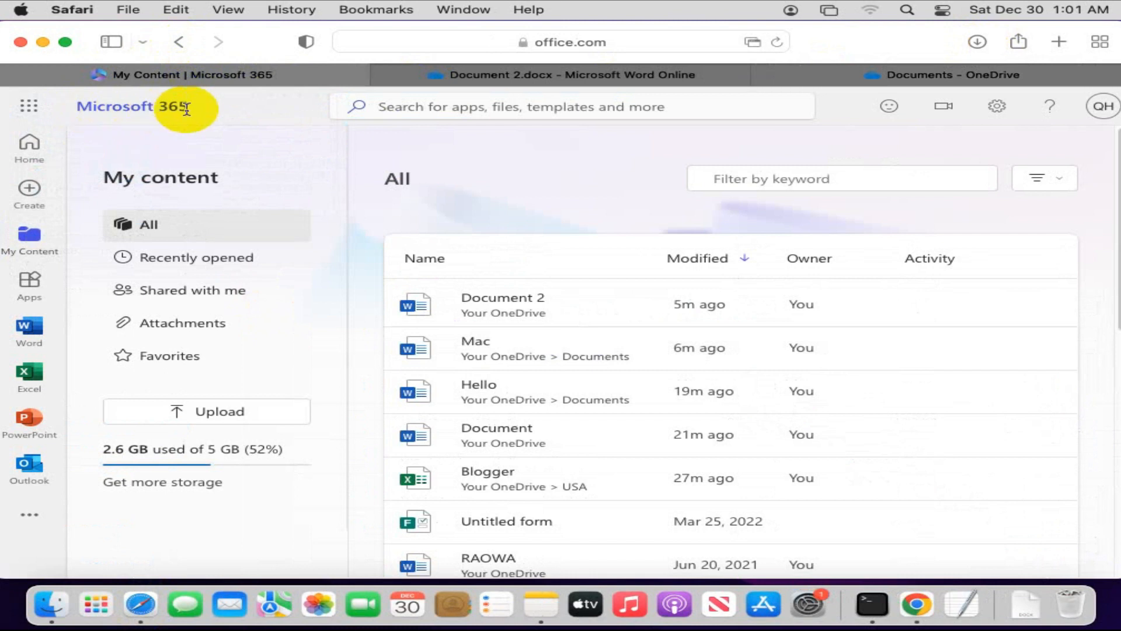
{"action": "mouse_move", "coordinate": [99, 208]}
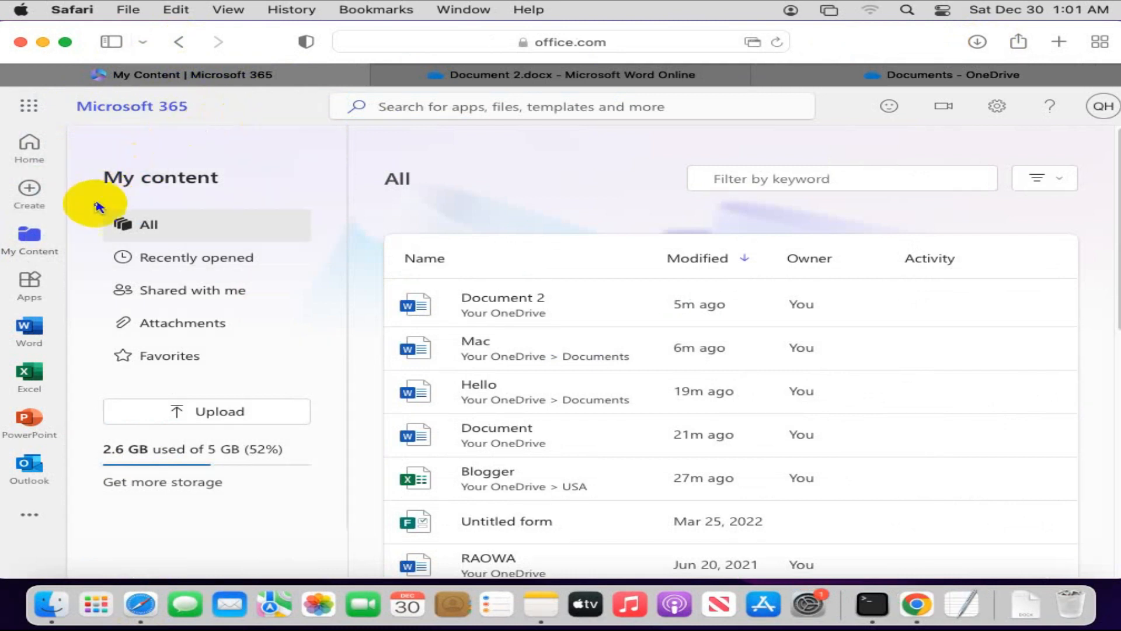
{"action": "mouse_move", "coordinate": [29, 389]}
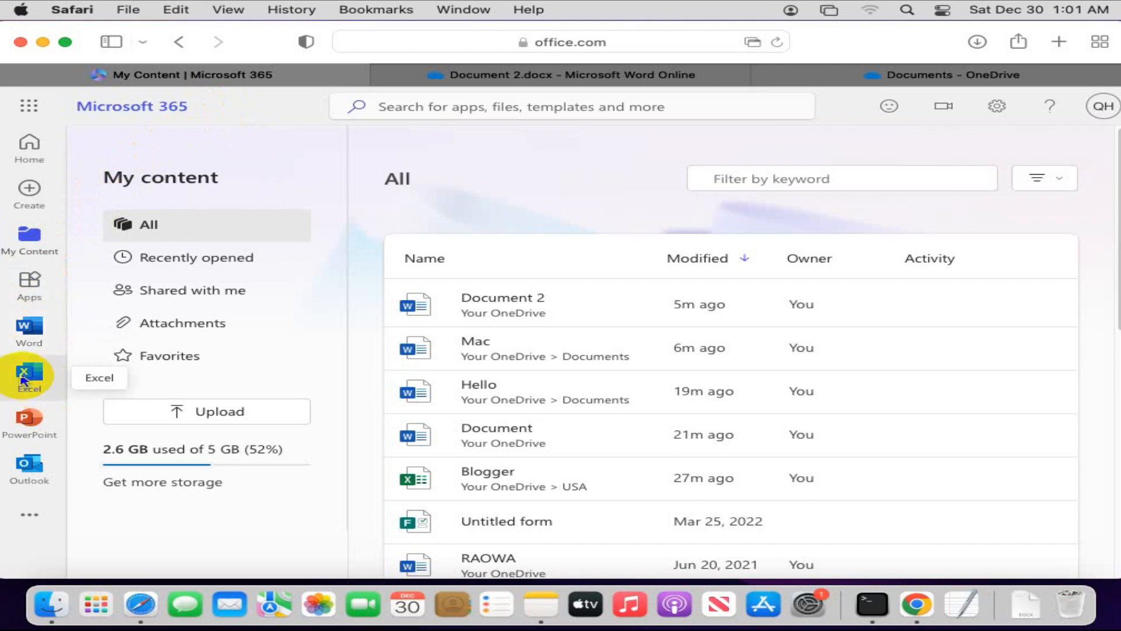
- Create a blank Excel workbook Book, start a number list in cell A1, then close it
{"action": "left_click", "coordinate": [29, 375]}
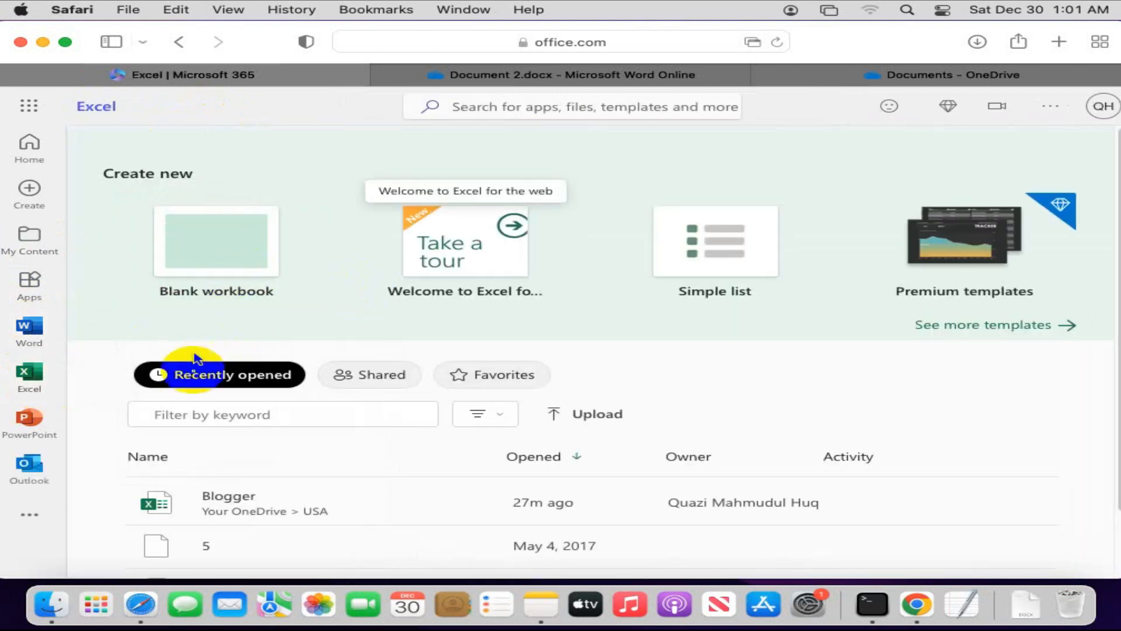
{"action": "mouse_move", "coordinate": [216, 253]}
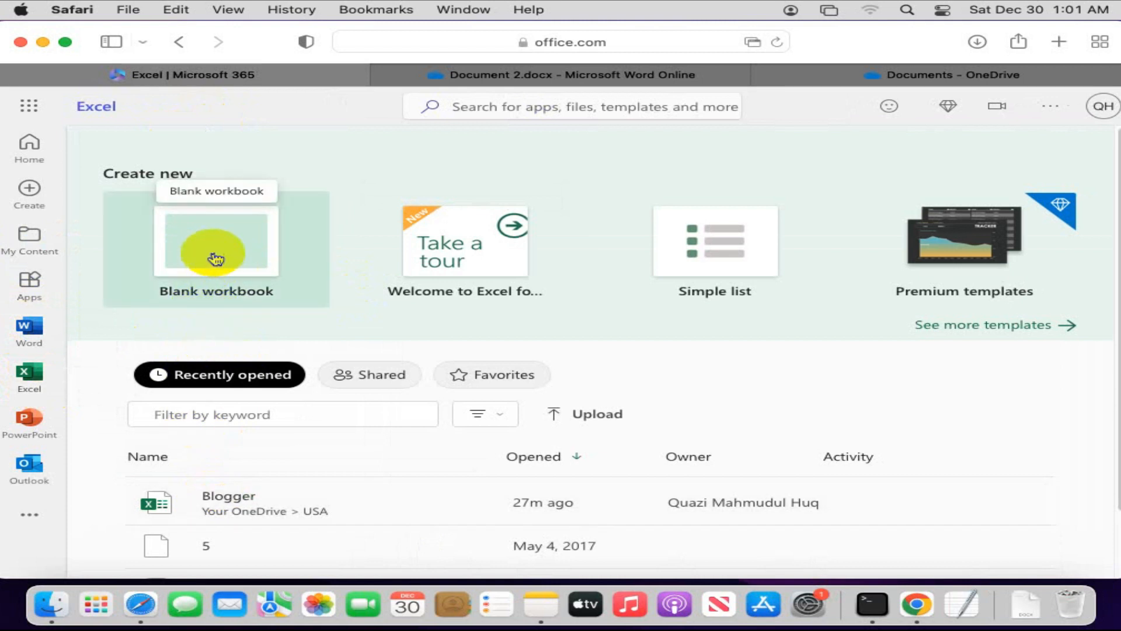
{"action": "left_click", "coordinate": [216, 240]}
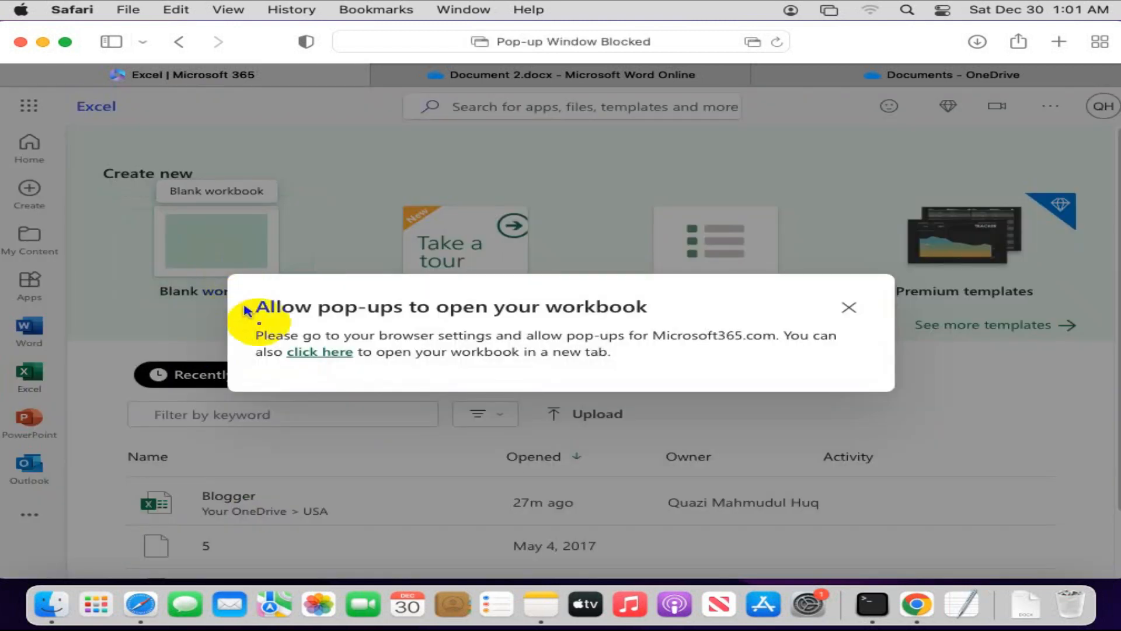
{"action": "left_click", "coordinate": [319, 351]}
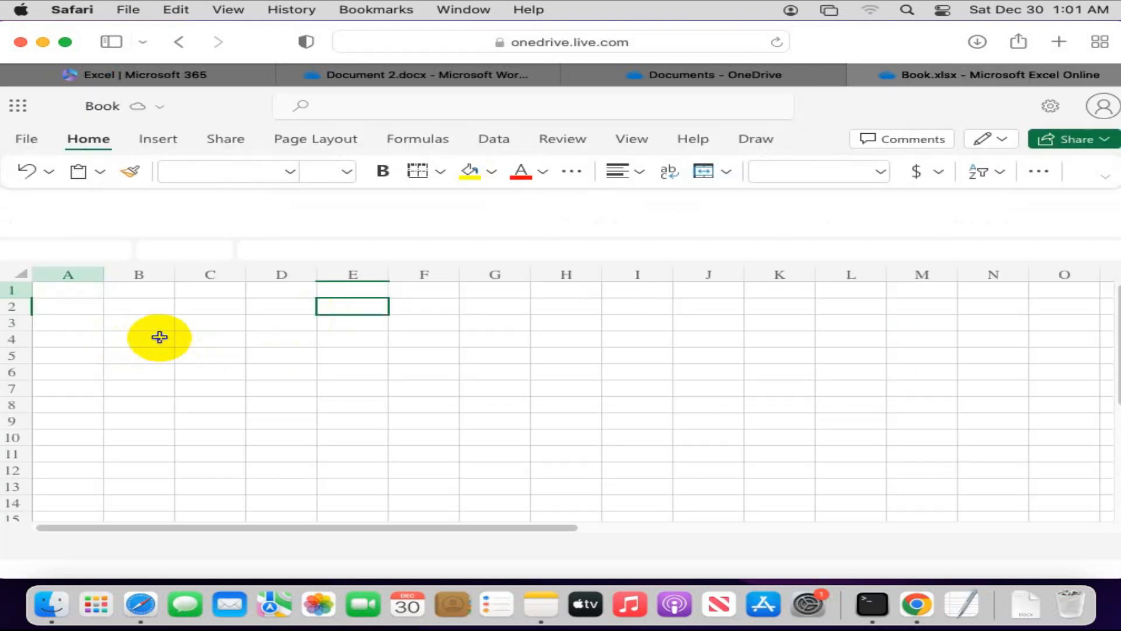
{"action": "left_click", "coordinate": [68, 306]}
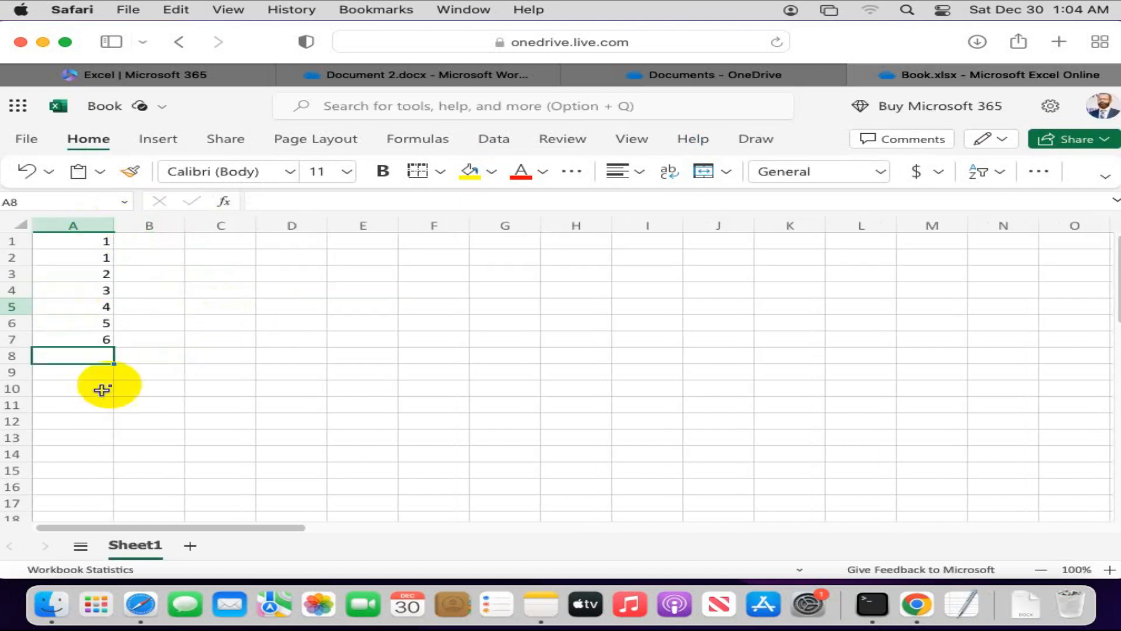
{"action": "mouse_move", "coordinate": [131, 370]}
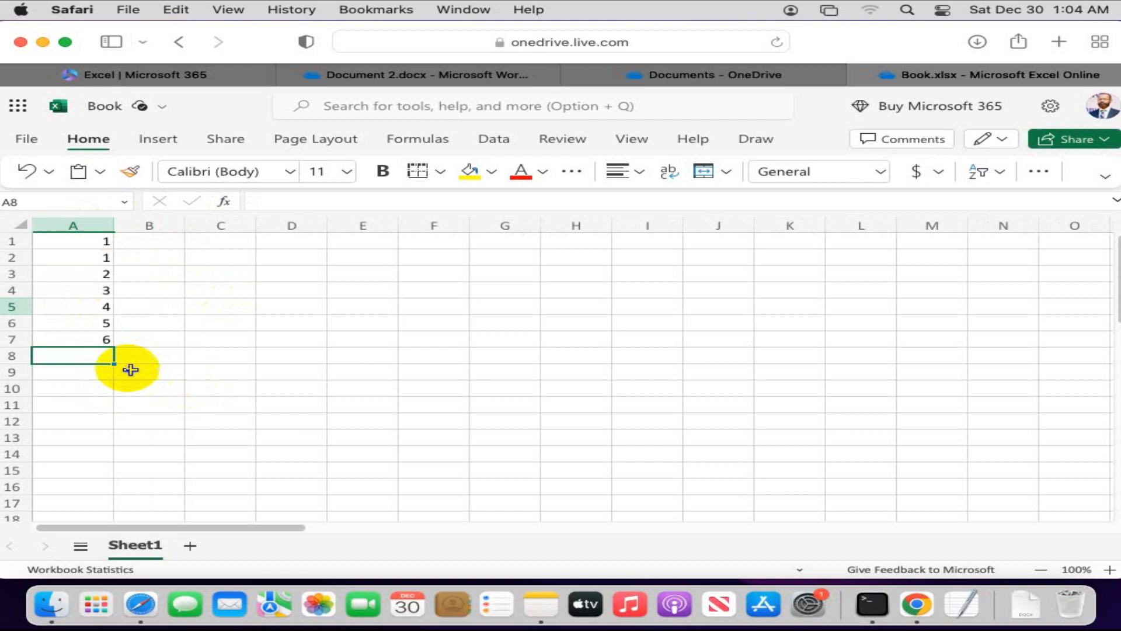
{"action": "left_click", "coordinate": [25, 139]}
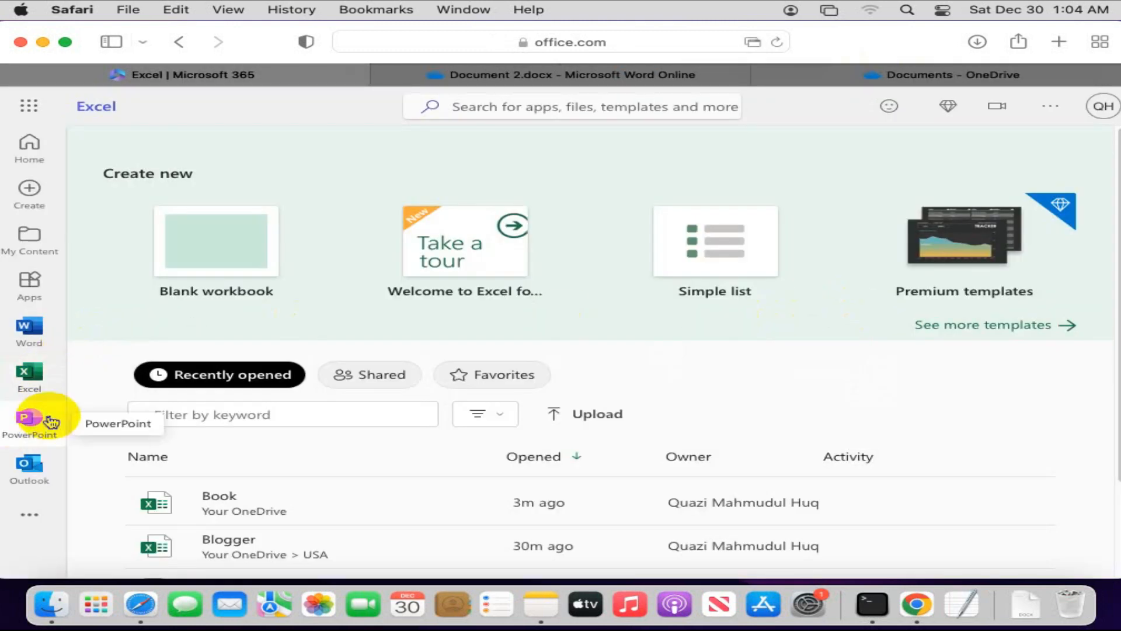
- Create a blank PowerPoint presentation named Presentation and return to the PowerPoint start page
{"action": "left_click", "coordinate": [29, 422]}
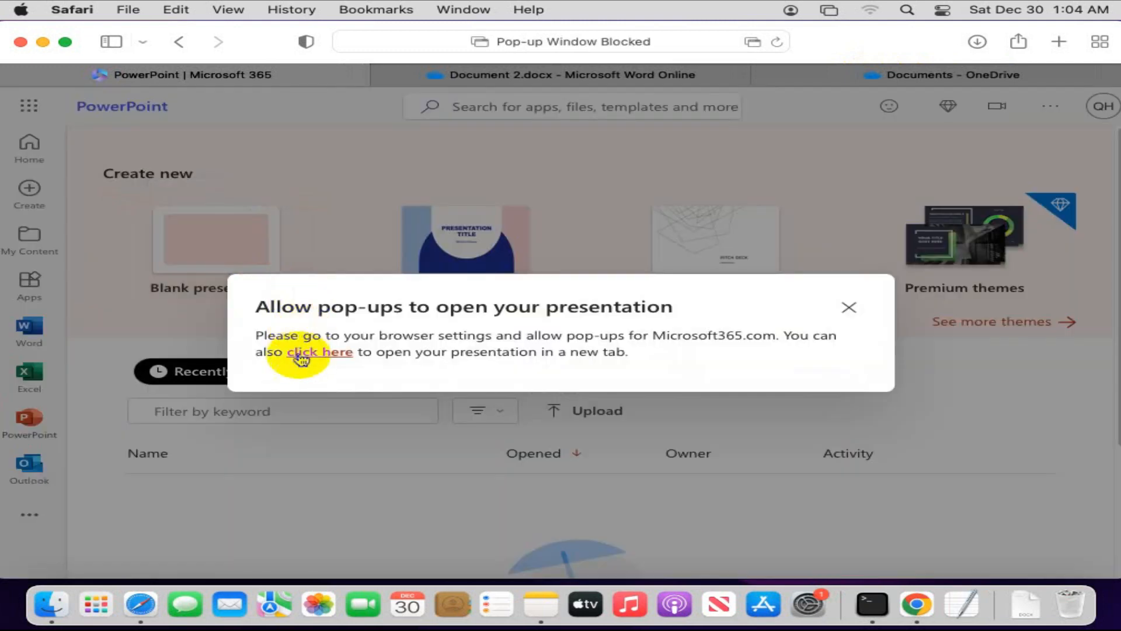
{"action": "left_click", "coordinate": [320, 352]}
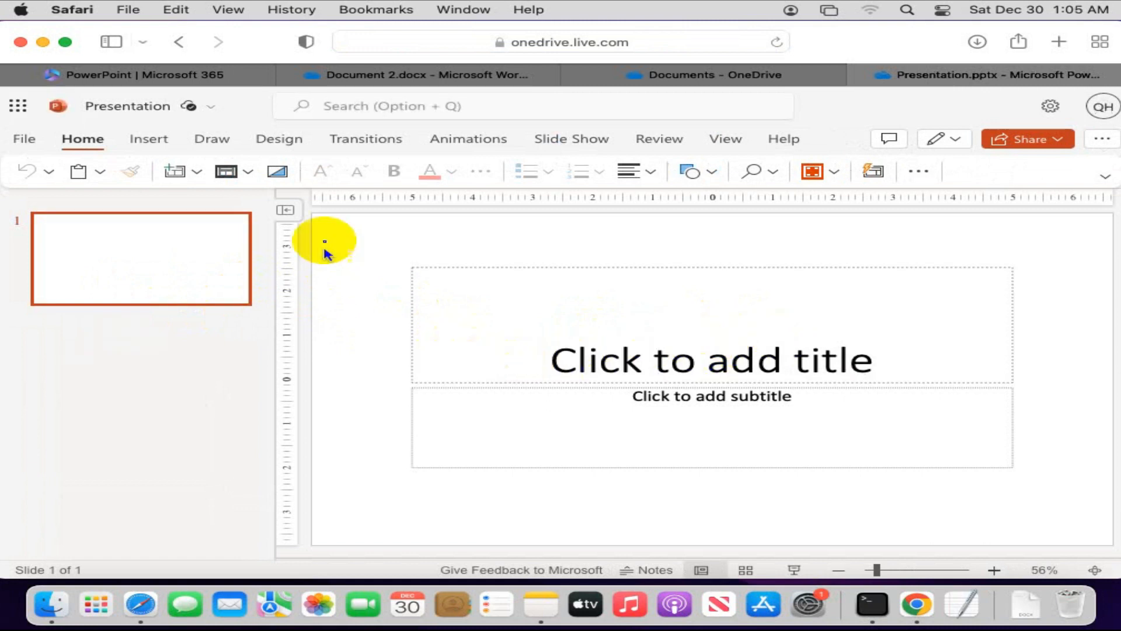
{"action": "left_click", "coordinate": [279, 139]}
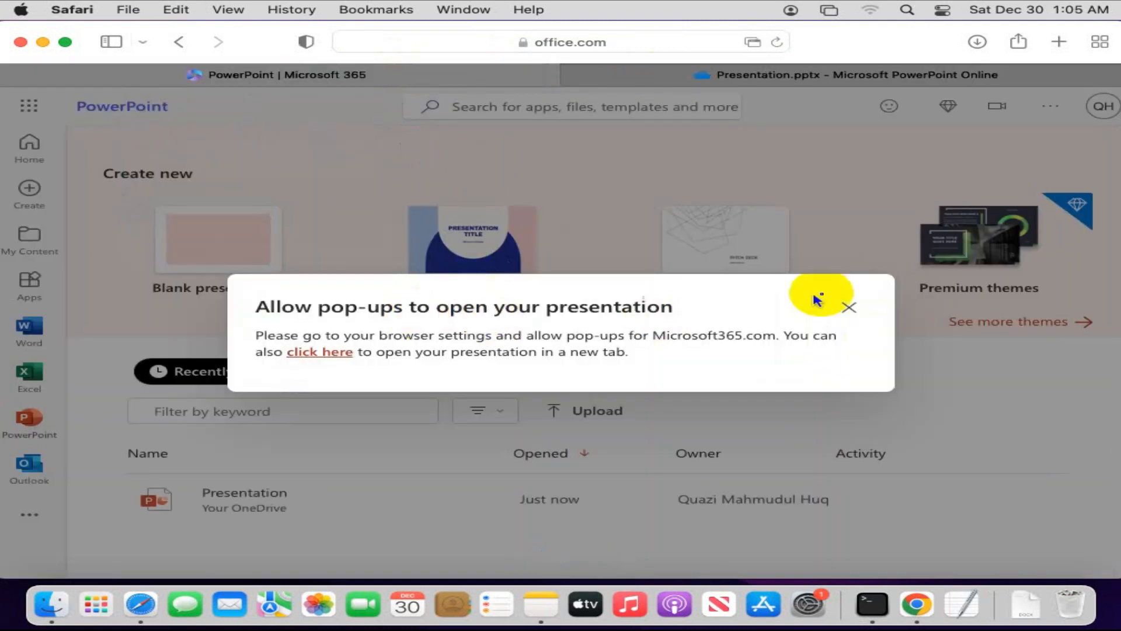
- Dismiss the pop-up notice and show the additional apps list with OneDrive, Teams and OneNote
{"action": "left_click", "coordinate": [850, 307]}
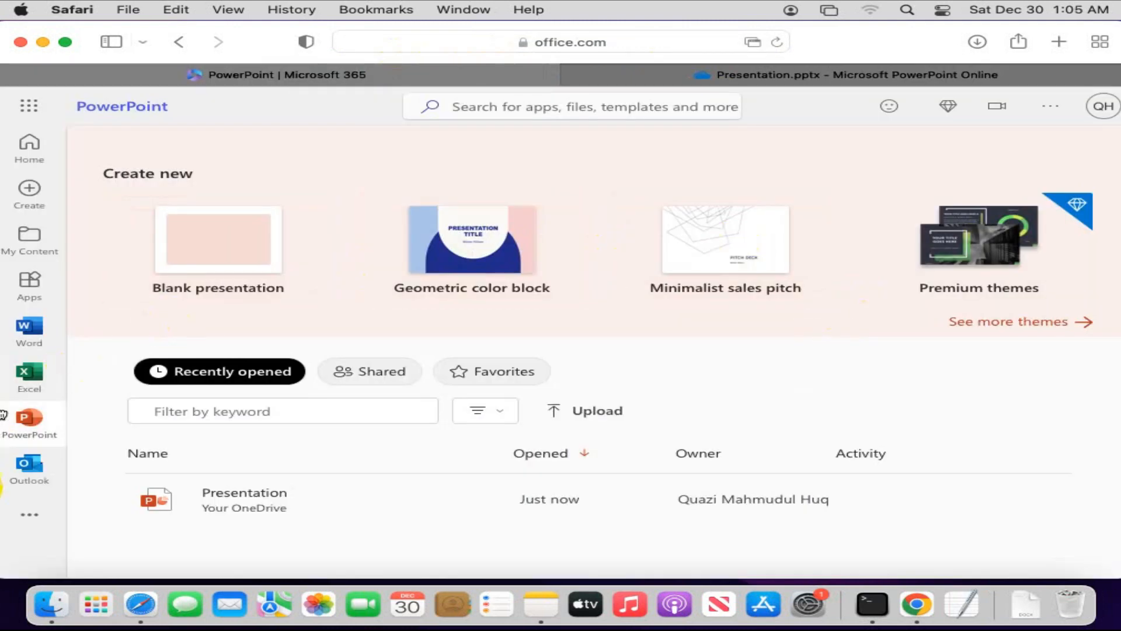
{"action": "mouse_move", "coordinate": [29, 514]}
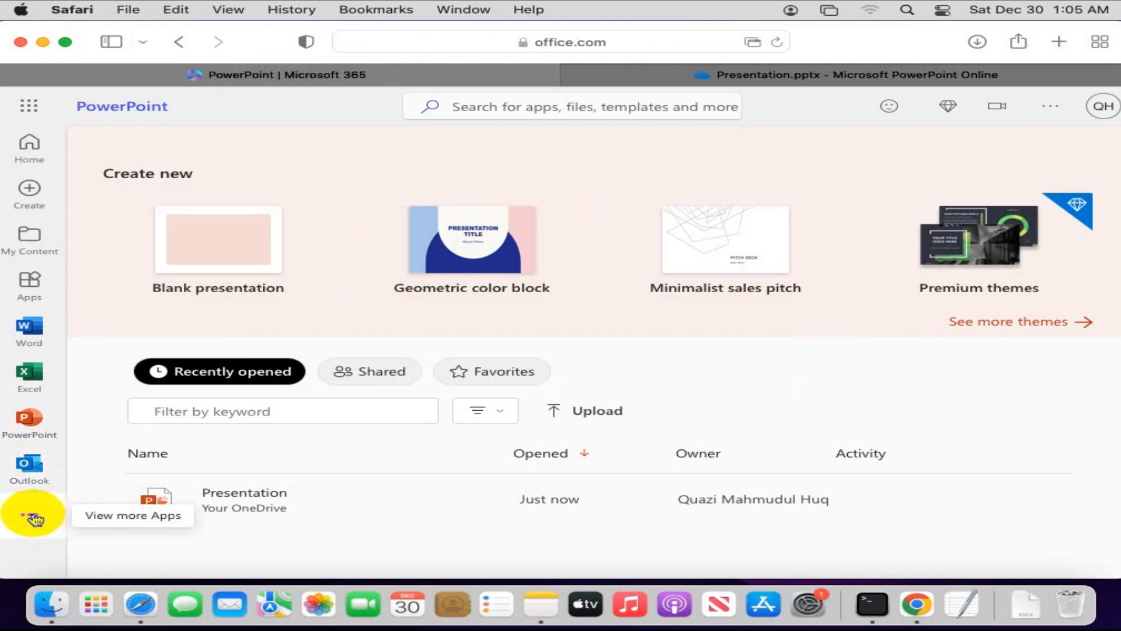
{"action": "left_click", "coordinate": [31, 514]}
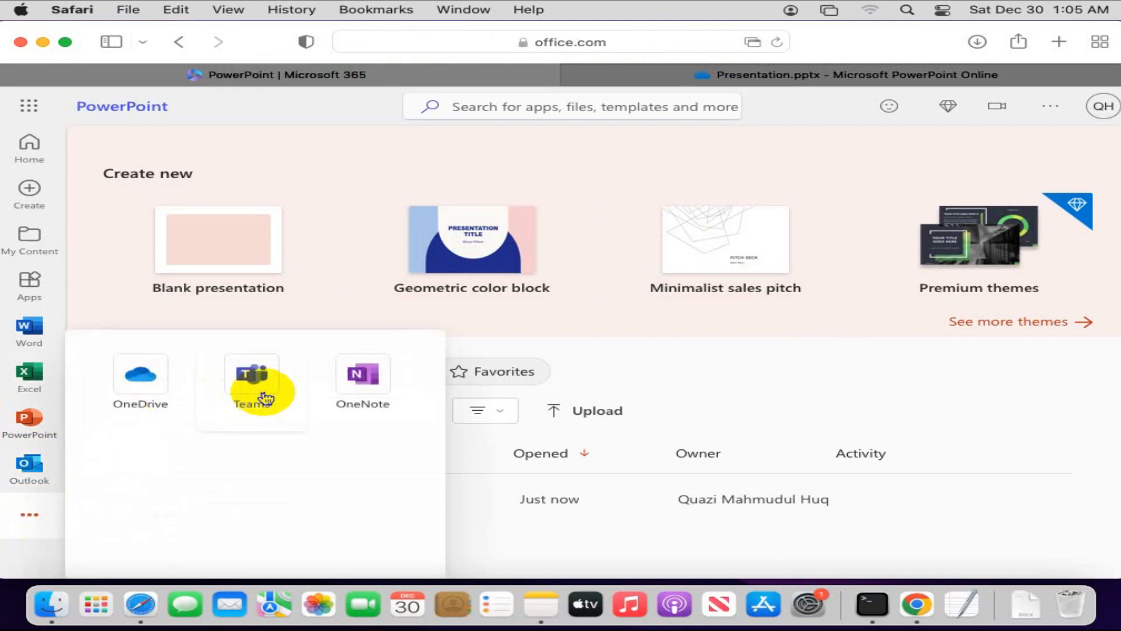
{"action": "mouse_move", "coordinate": [826, 343]}
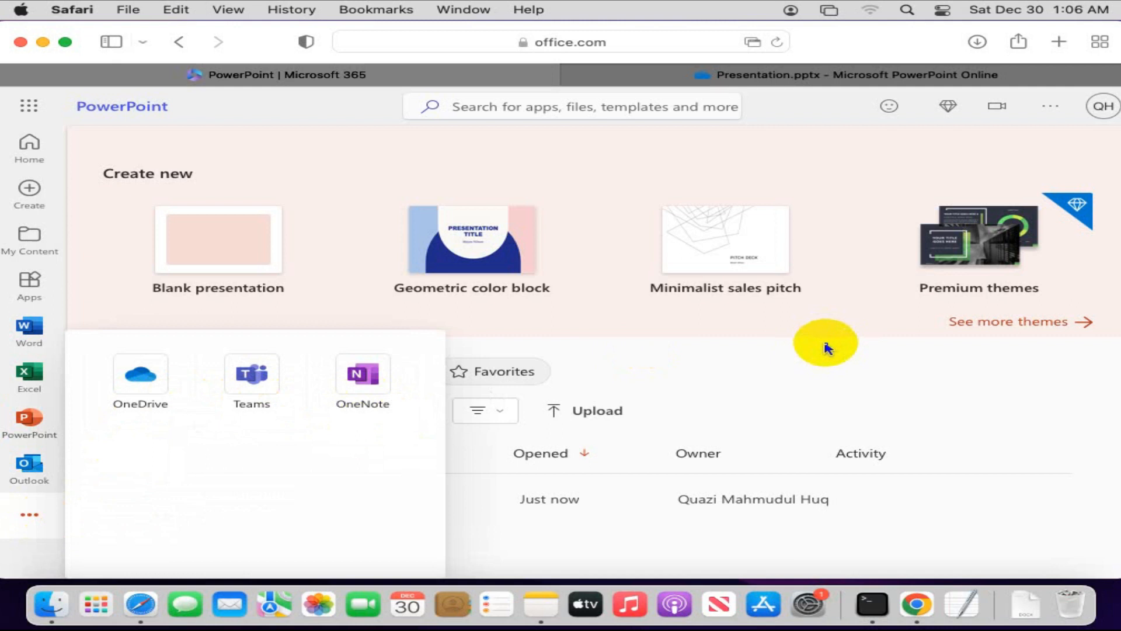